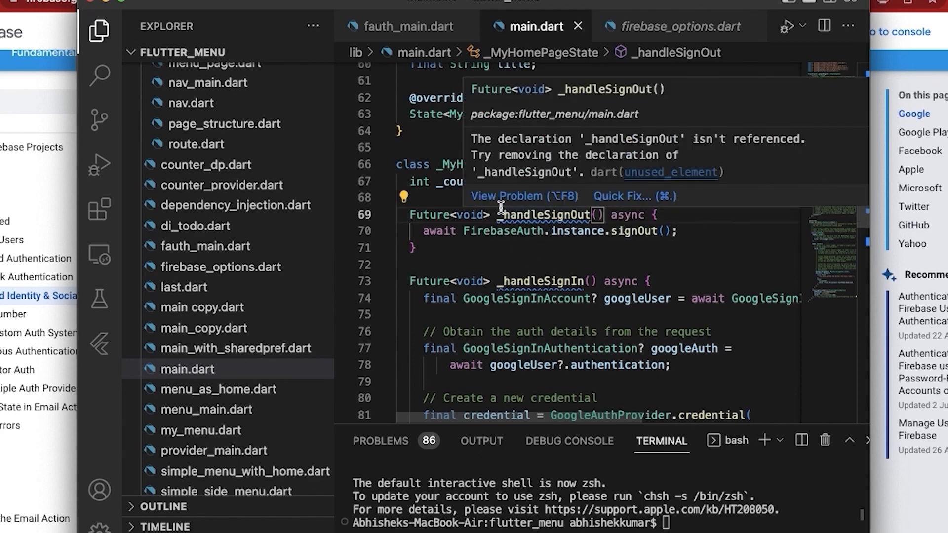
pyautogui.moveTo(495, 210)
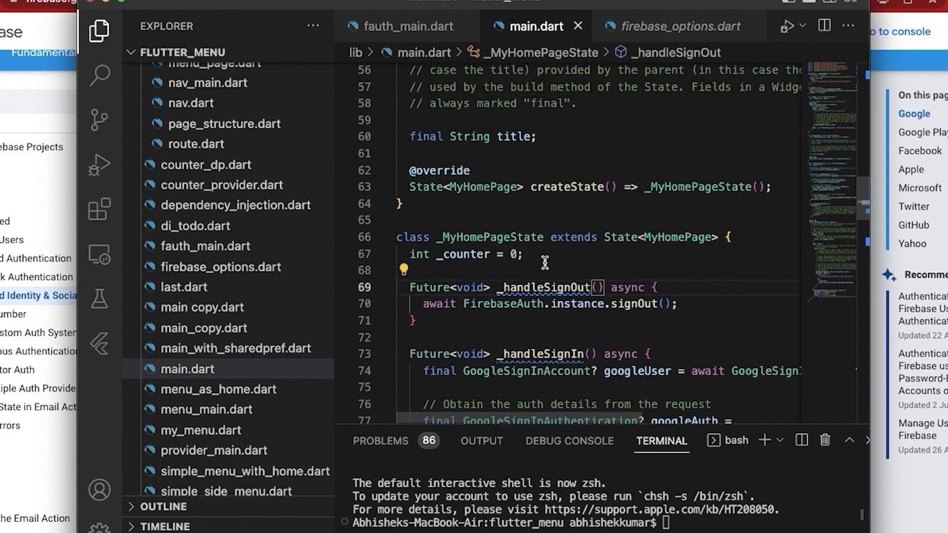
# Begin build() with FirebaseAuth.instance.authStateChanges() using IntelliSense completion
pyautogui.scroll(3)
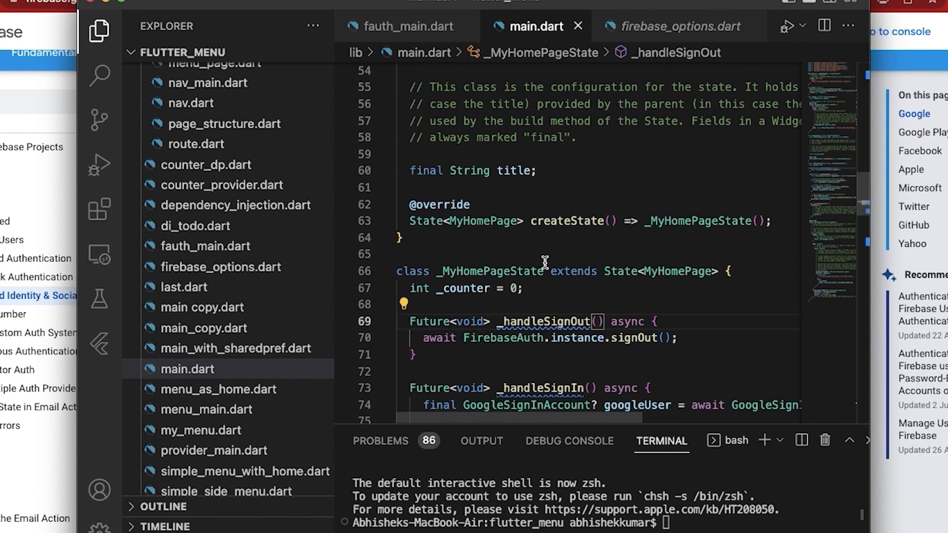
pyautogui.scroll(-3)
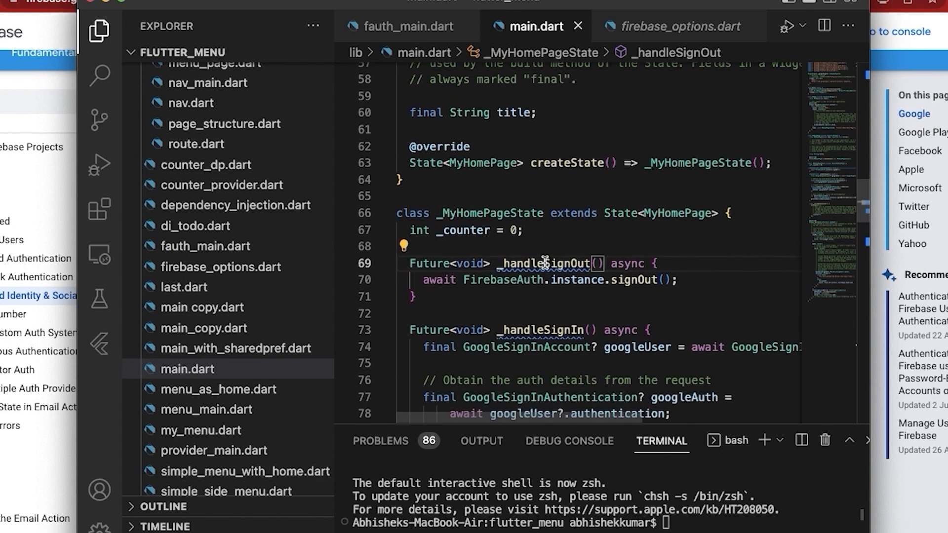
pyautogui.moveTo(616, 249)
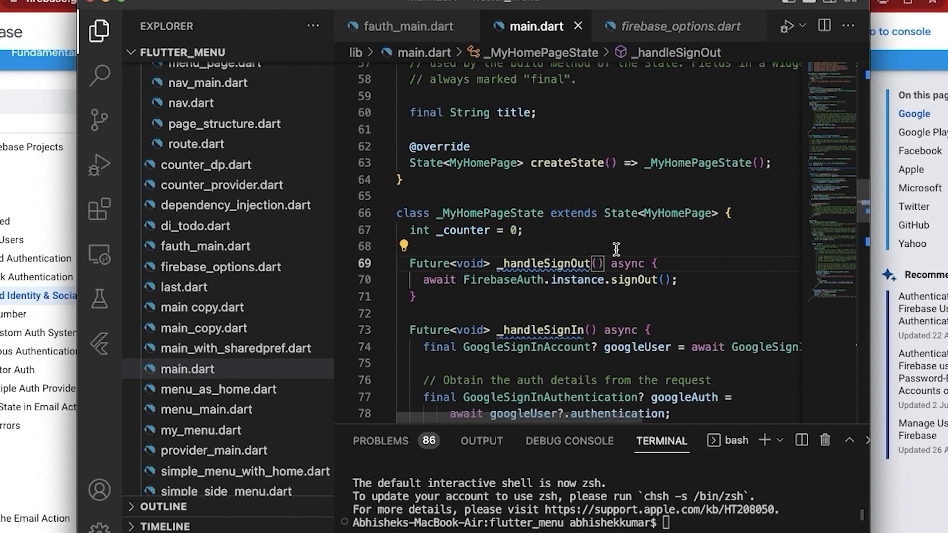
pyautogui.scroll(3)
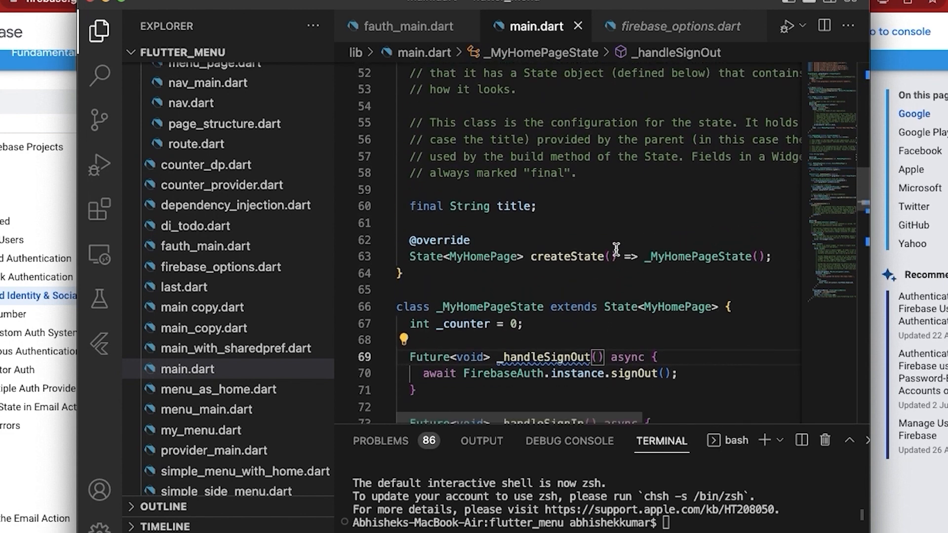
pyautogui.scroll(-3)
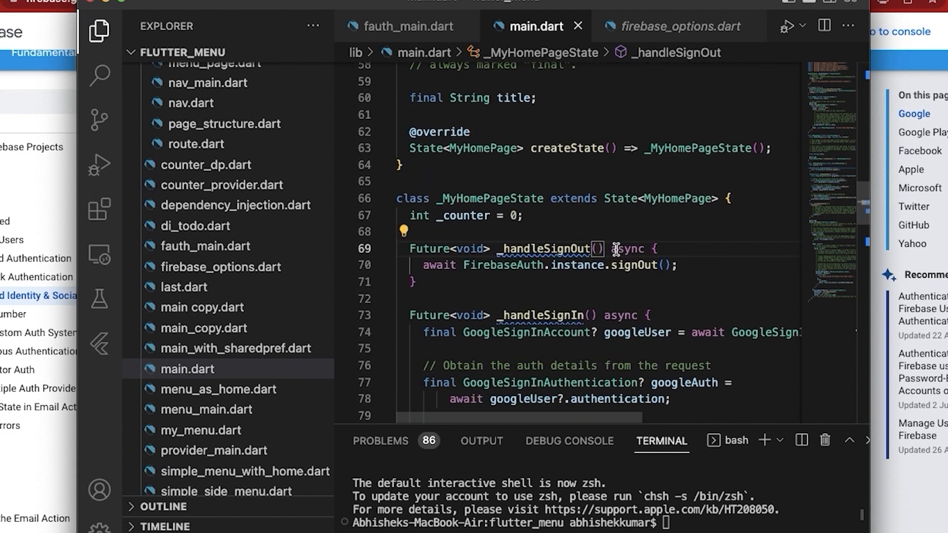
pyautogui.scroll(-3)
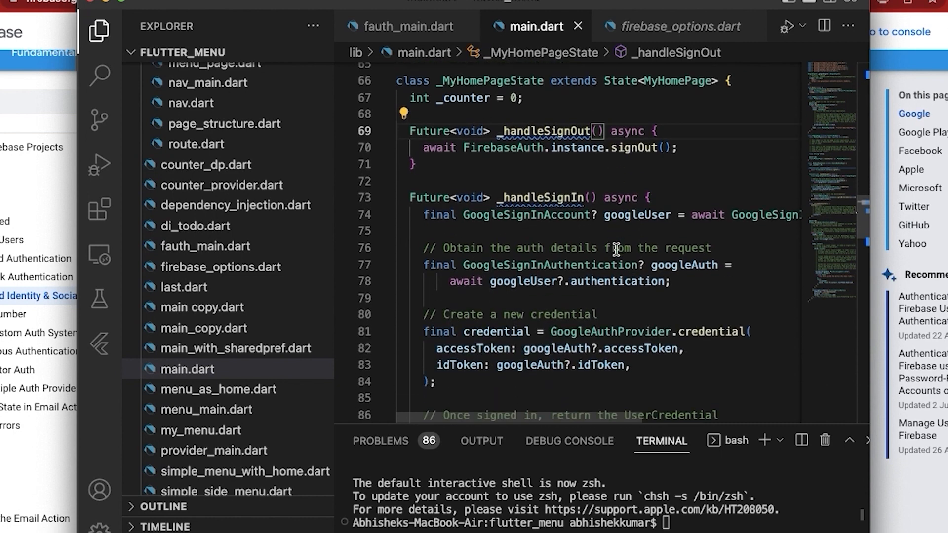
pyautogui.scroll(-3)
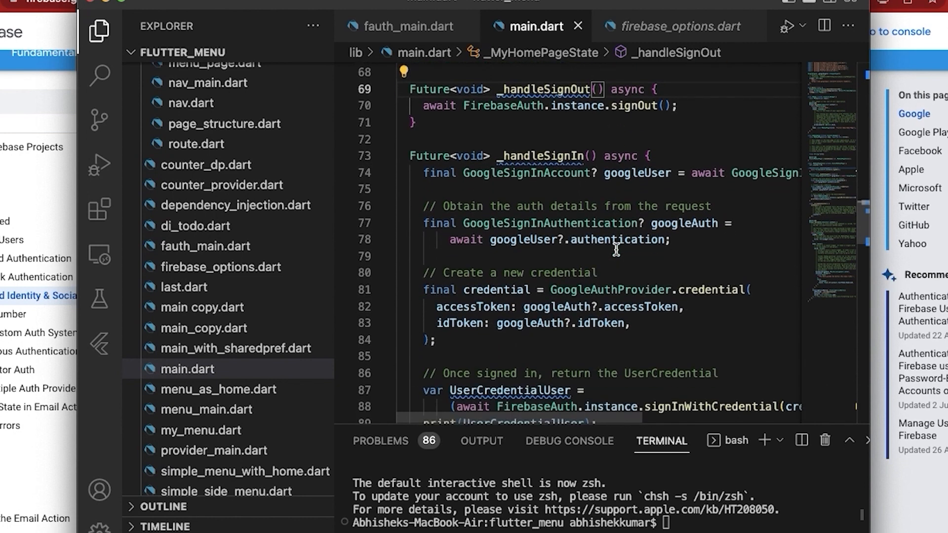
pyautogui.scroll(-3)
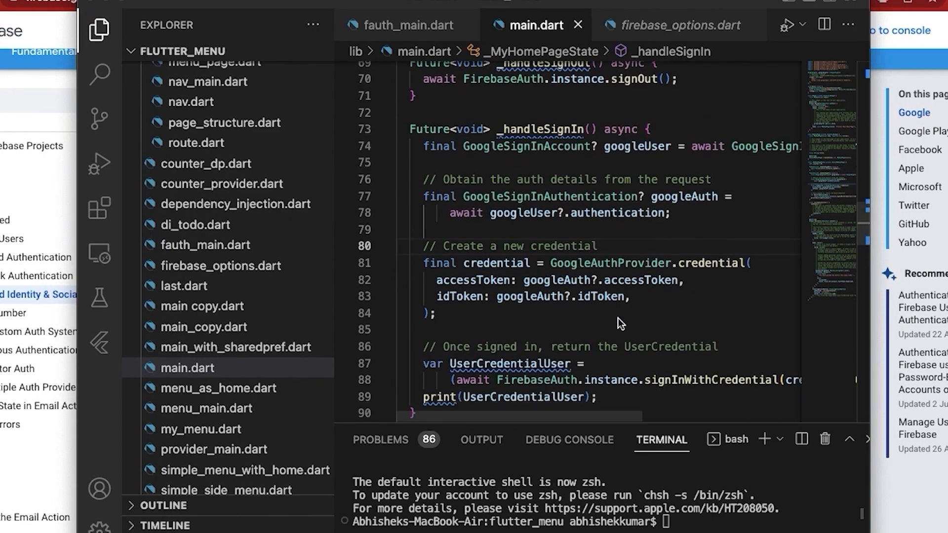
pyautogui.scroll(-3)
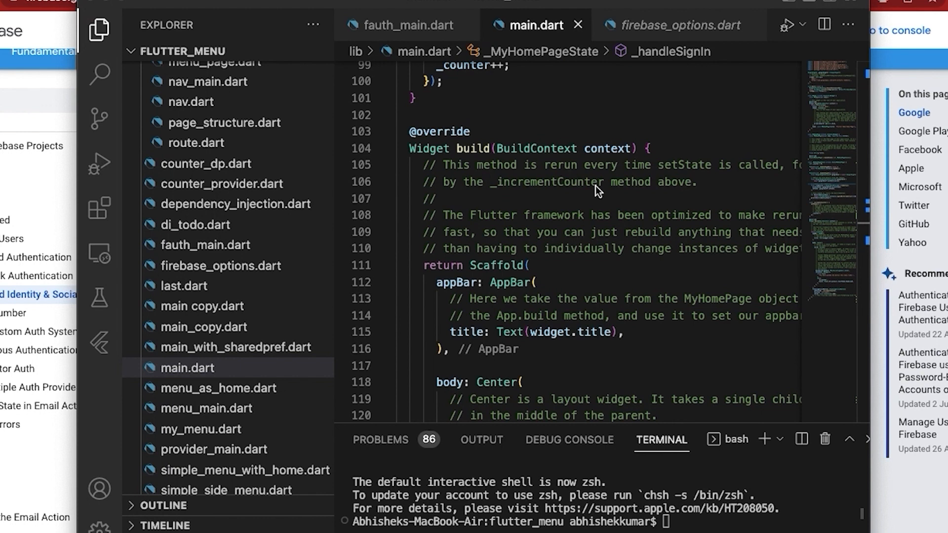
pyautogui.moveTo(665, 146)
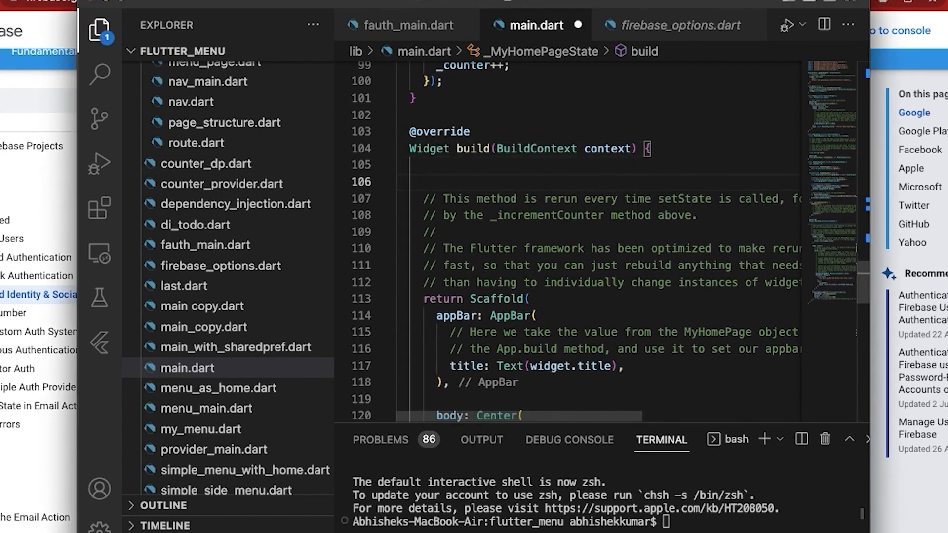
pyautogui.write('Fire')
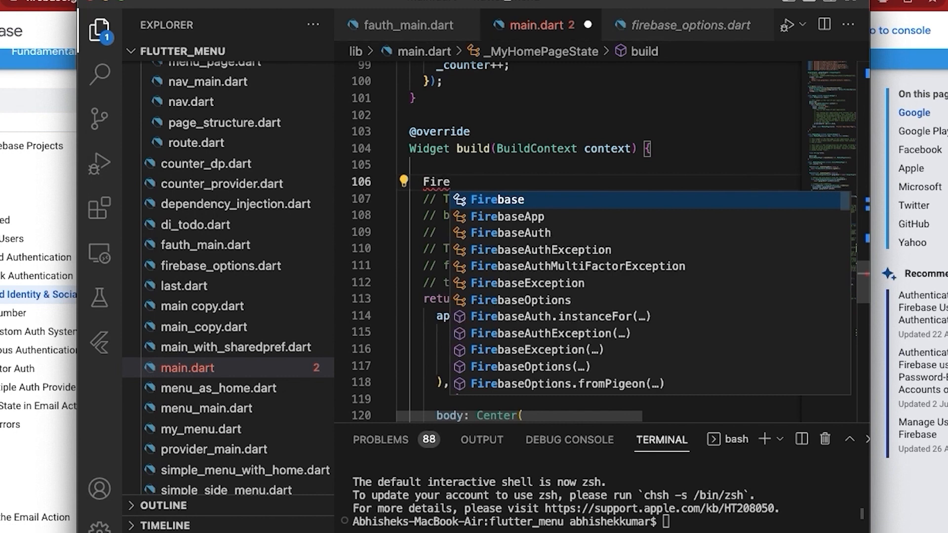
pyautogui.moveTo(555, 258)
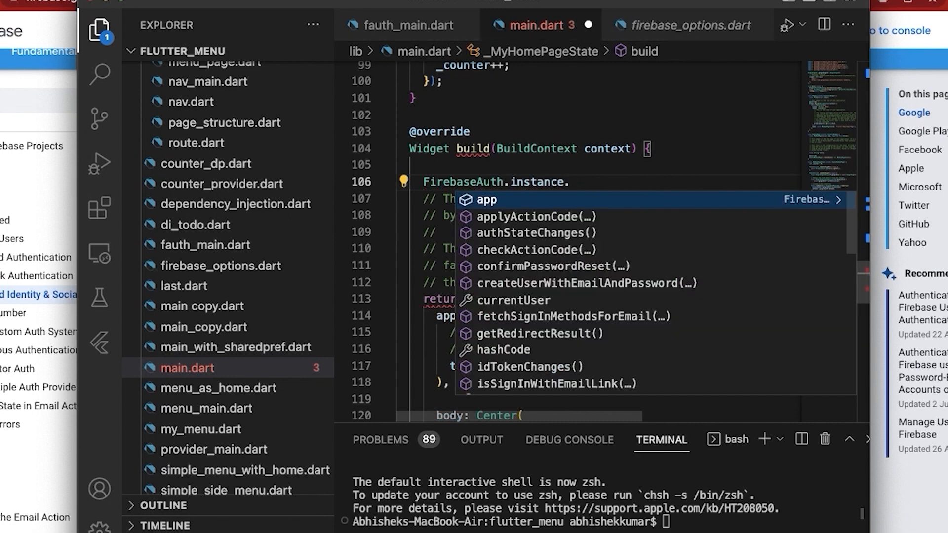
pyautogui.write('auth')
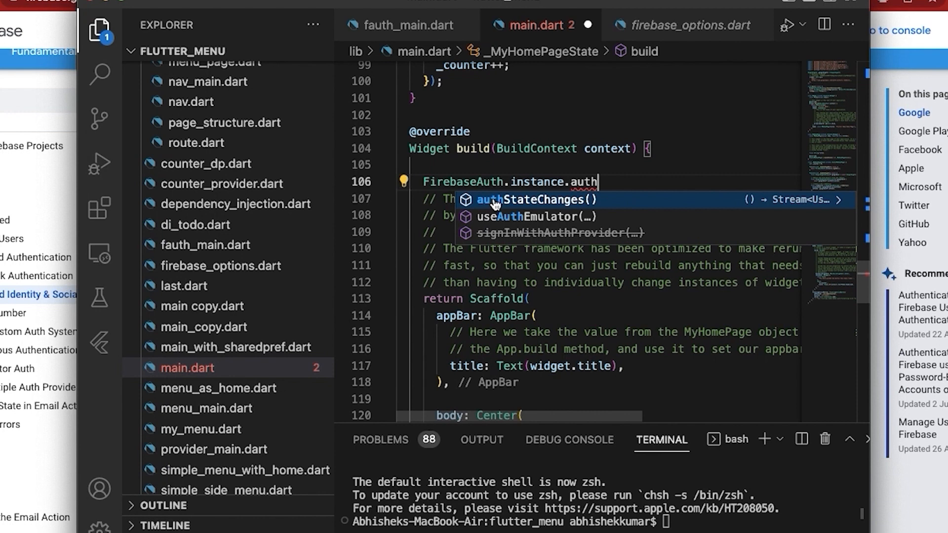
pyautogui.click(541, 199)
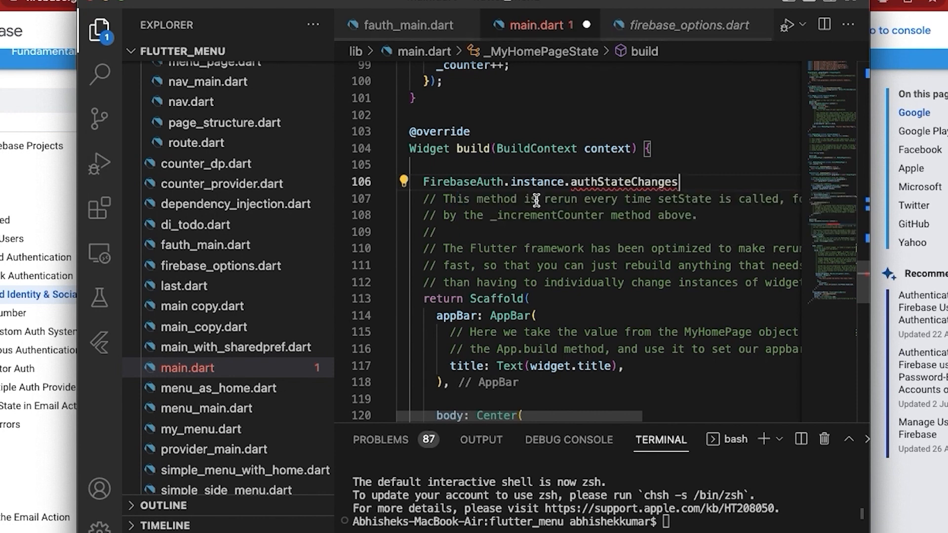
# Chain .listen onto the stream with a (User? user) callback
pyautogui.write('().li')
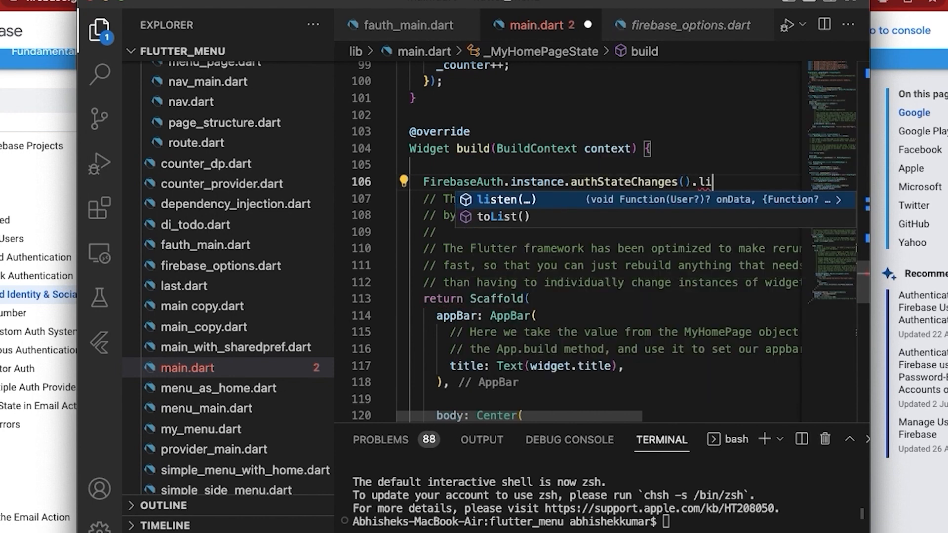
pyautogui.moveTo(482, 207)
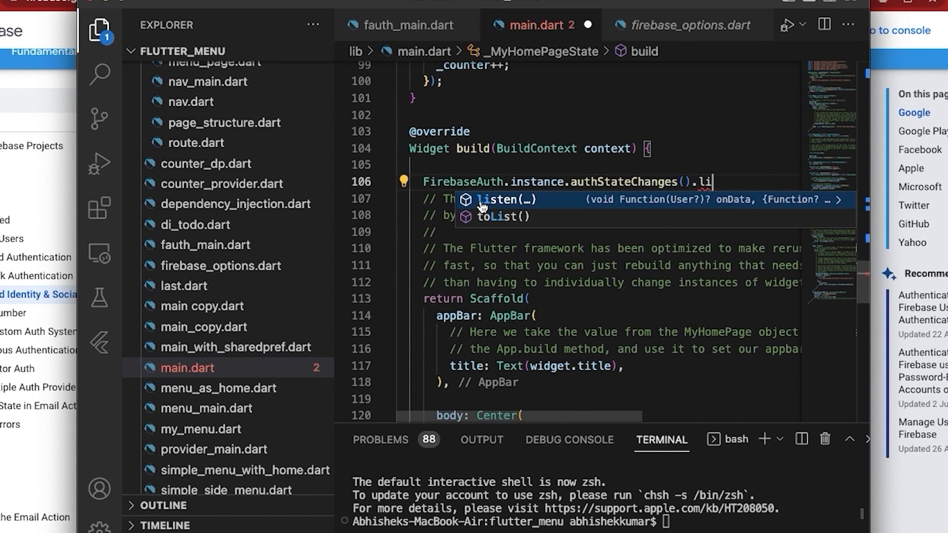
pyautogui.click(501, 199)
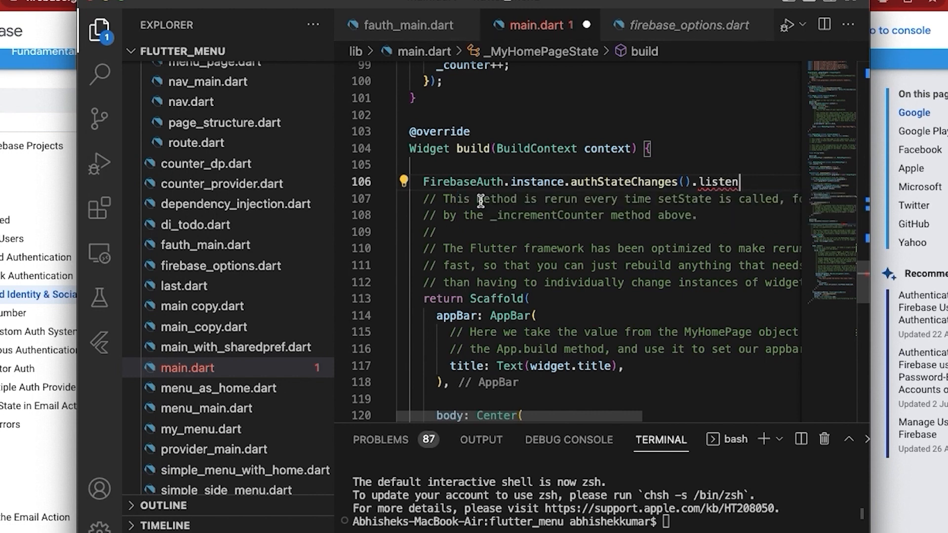
pyautogui.write('(User?')
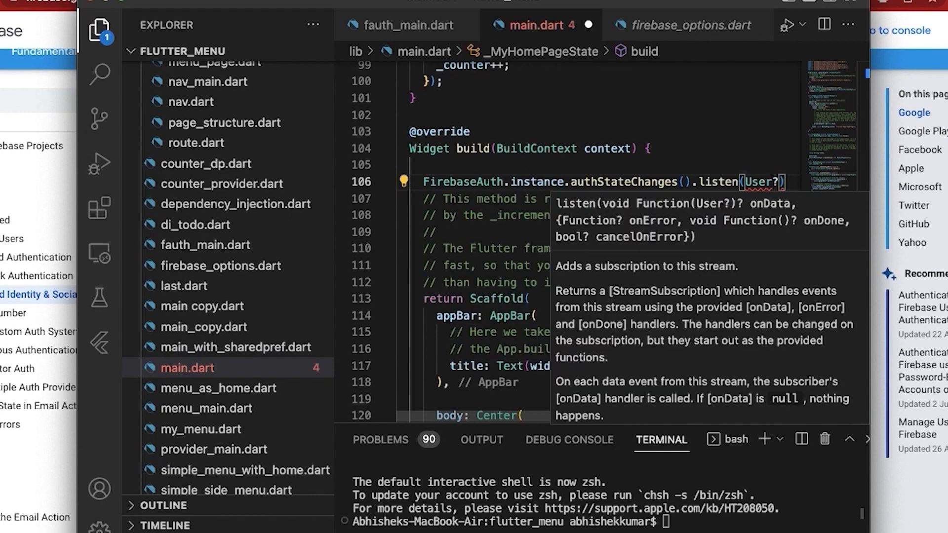
pyautogui.write('user')
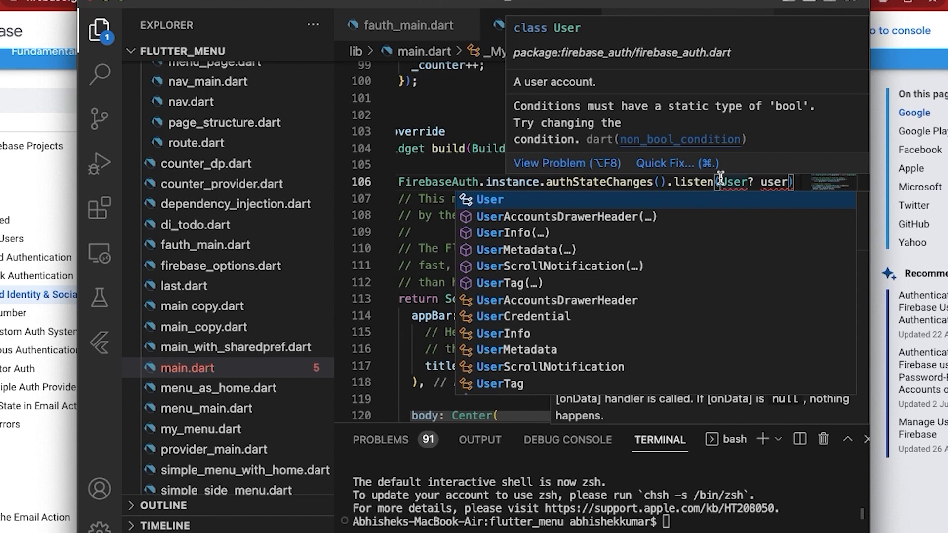
pyautogui.moveTo(776, 139)
pyautogui.write('(')
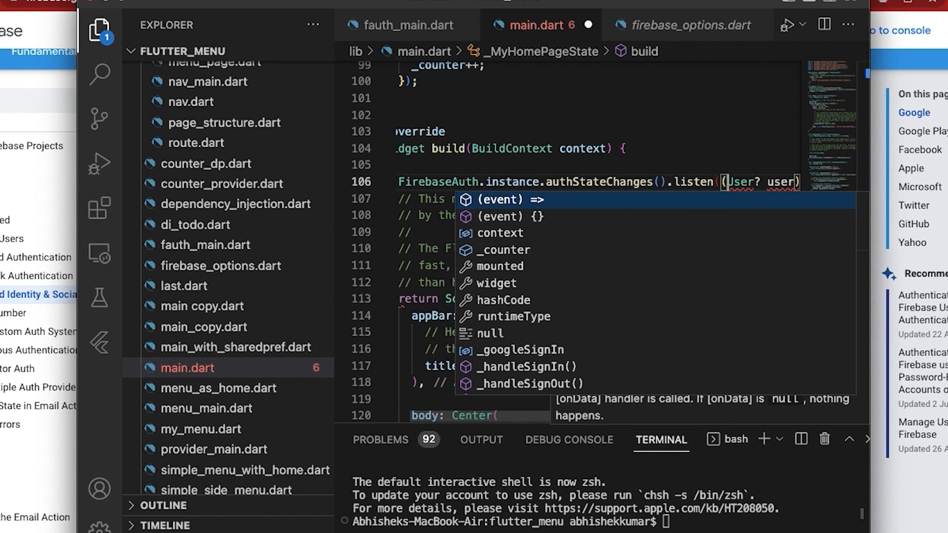
pyautogui.write('U')
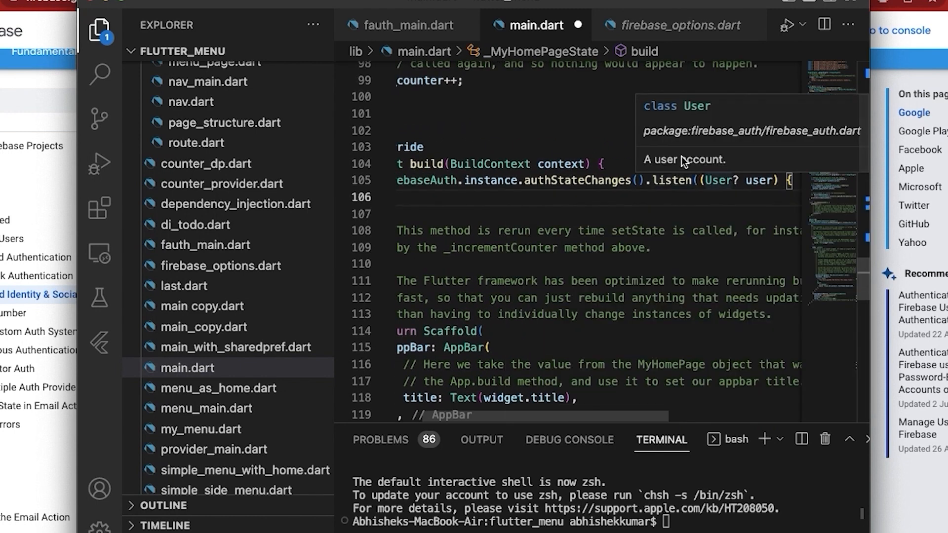
pyautogui.moveTo(606, 158)
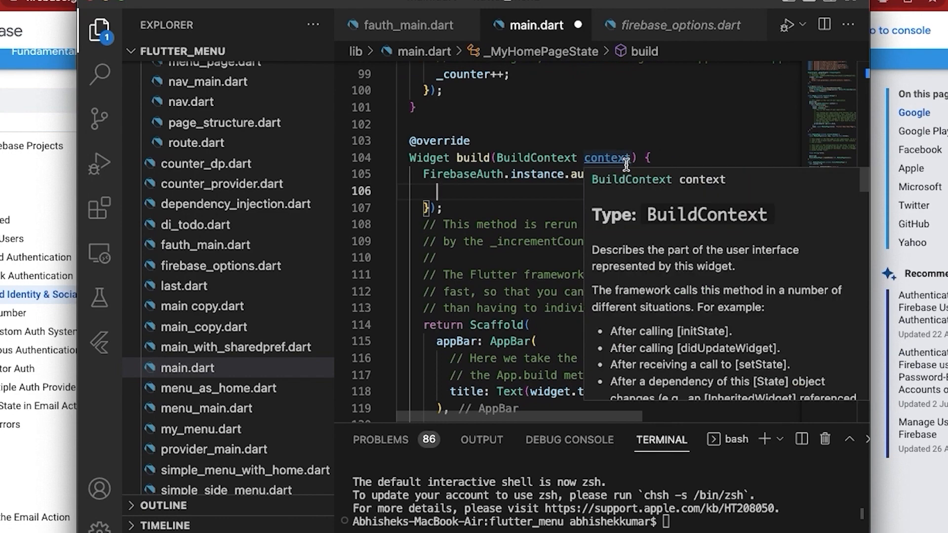
# Scroll through main.dart from the Scaffold to the Google sign-in handler to review it
pyautogui.scroll(-3)
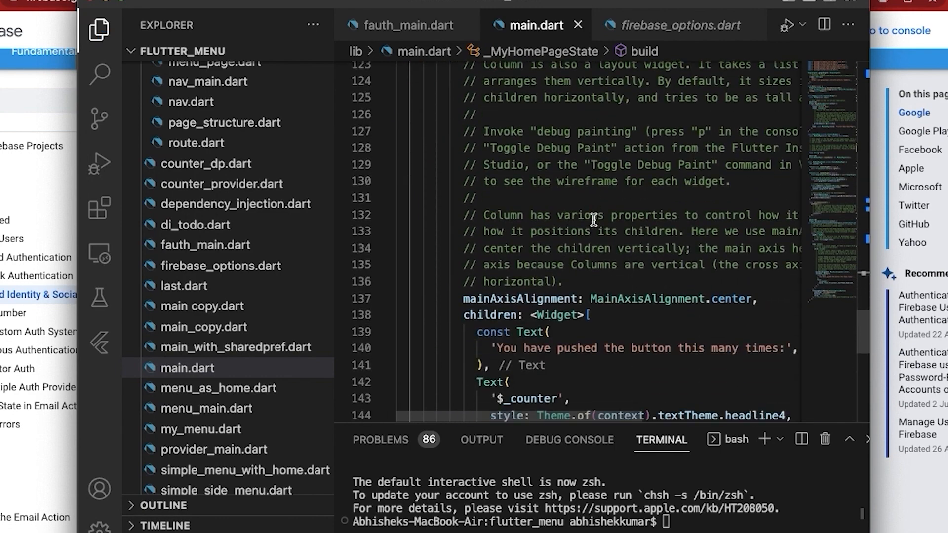
pyautogui.scroll(-3)
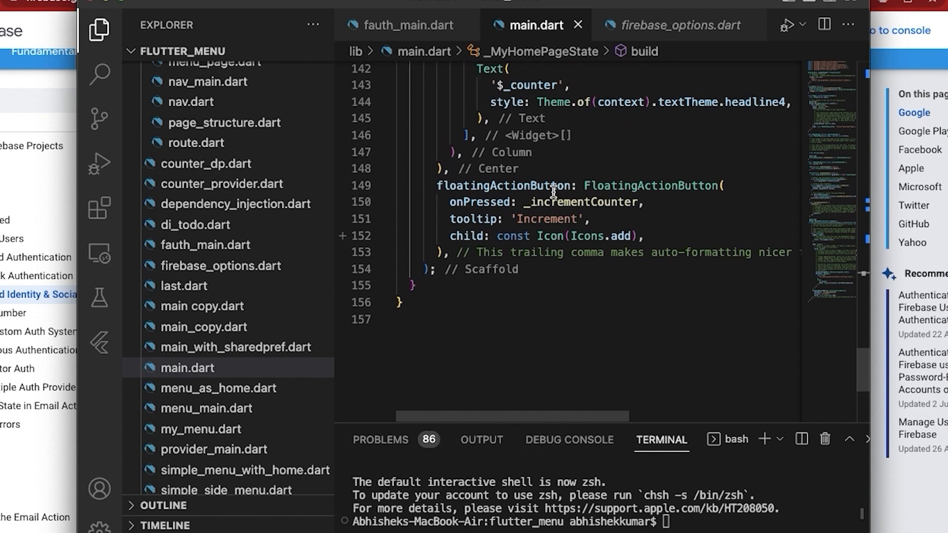
pyautogui.scroll(3)
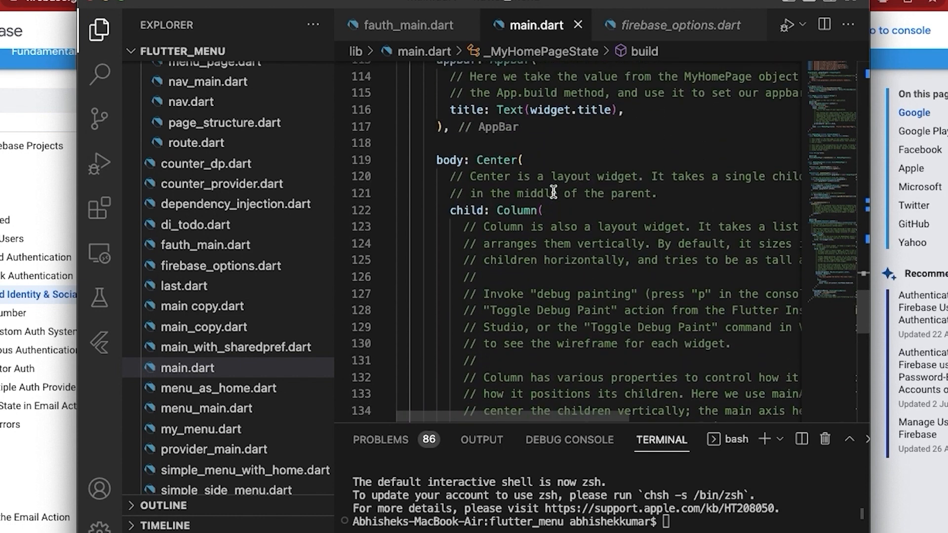
pyautogui.scroll(3)
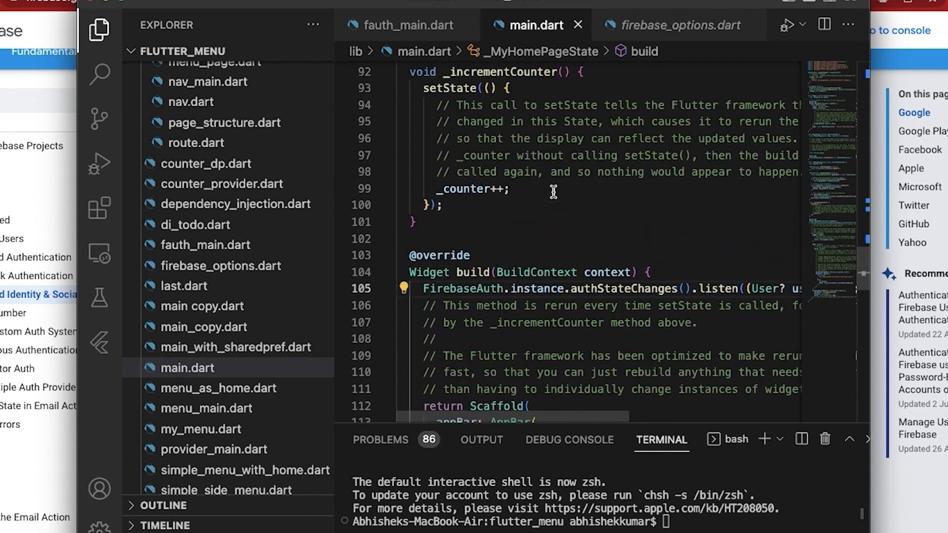
pyautogui.scroll(3)
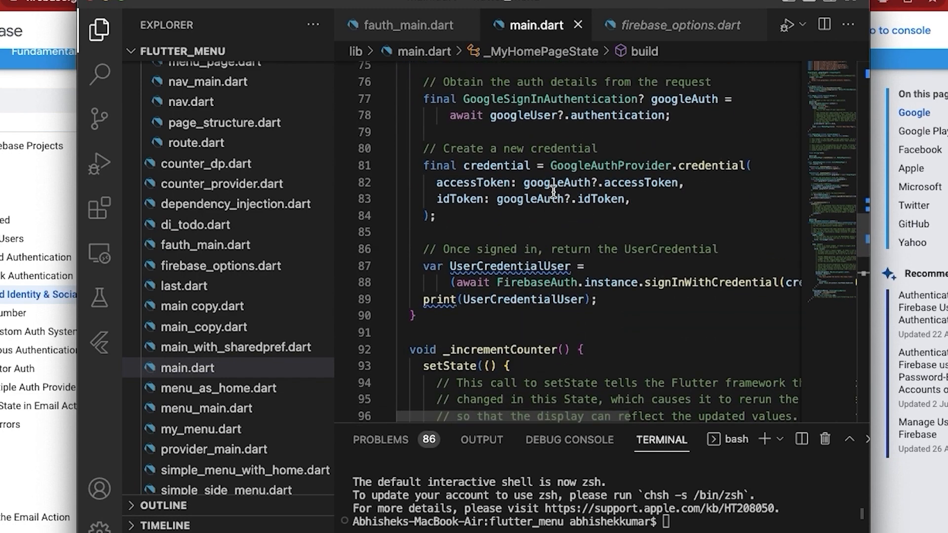
pyautogui.scroll(3)
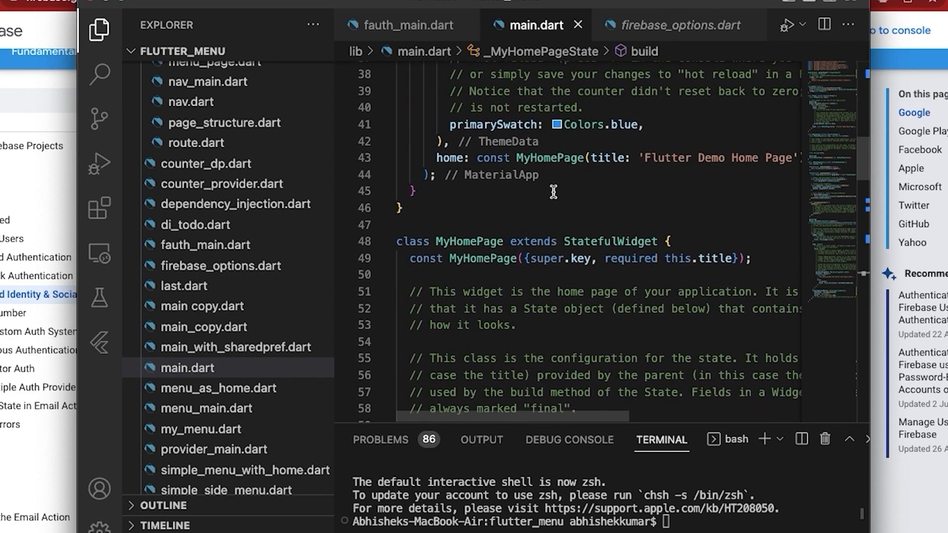
pyautogui.scroll(-3)
pyautogui.write('FirebaseAuth.instance.authStateChanges().listen((User? use')
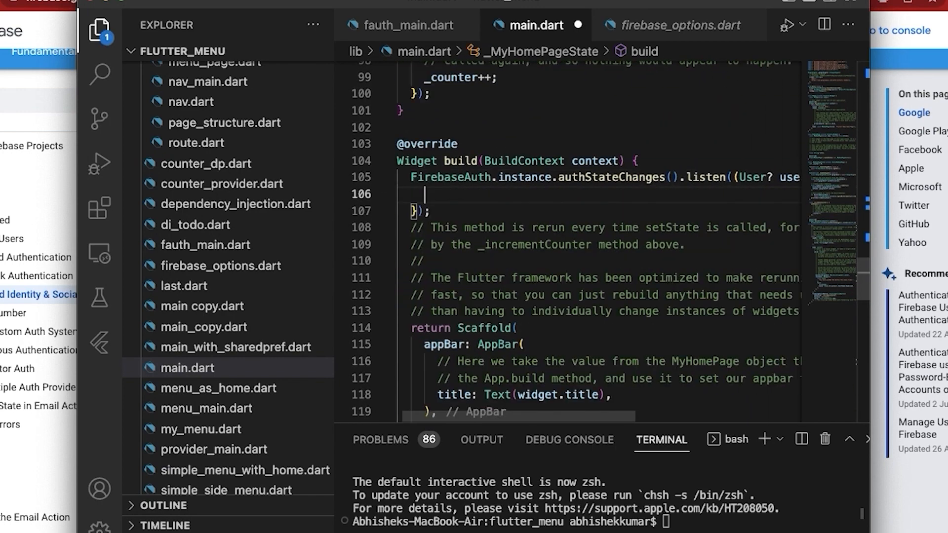
# Add if (user == null) { } else { } inside the listener and place the cursor in the if branch
pyautogui.write('if')
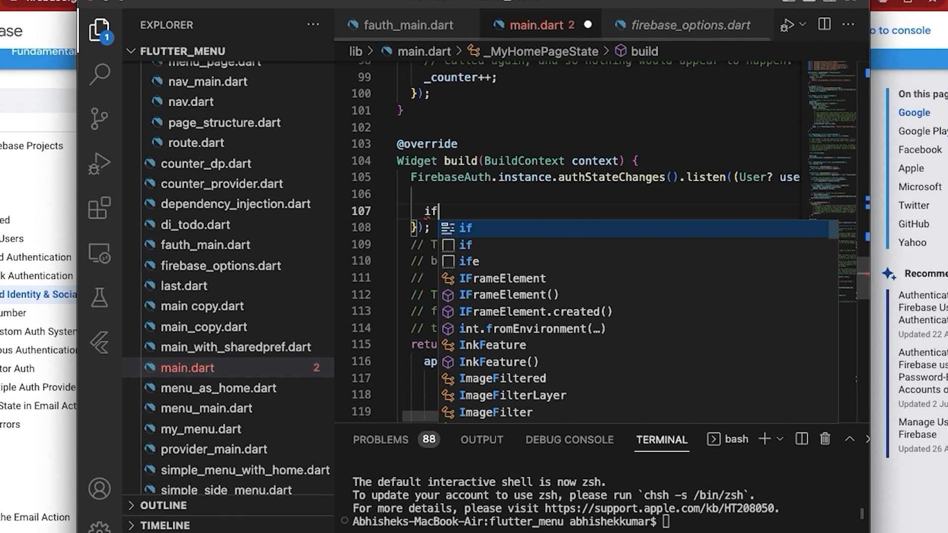
pyautogui.write('(user)')
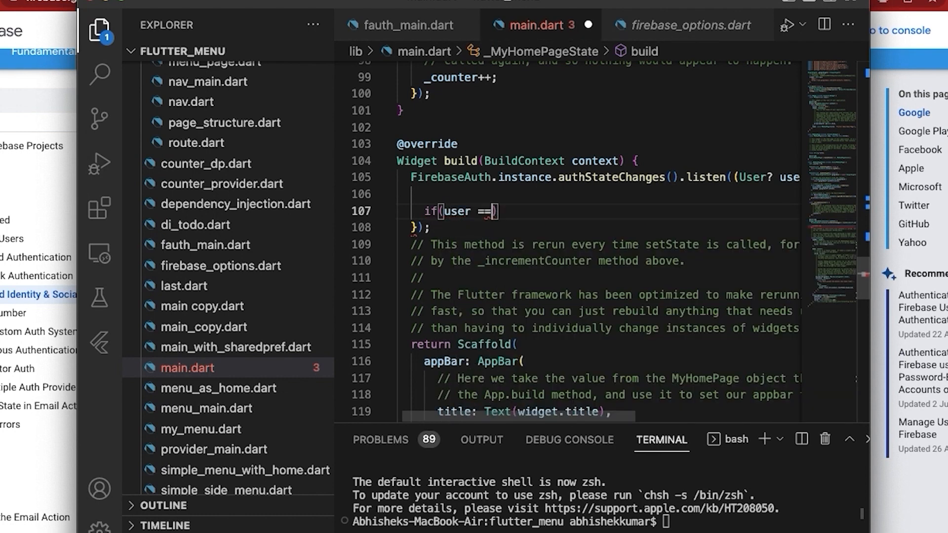
pyautogui.write('null')
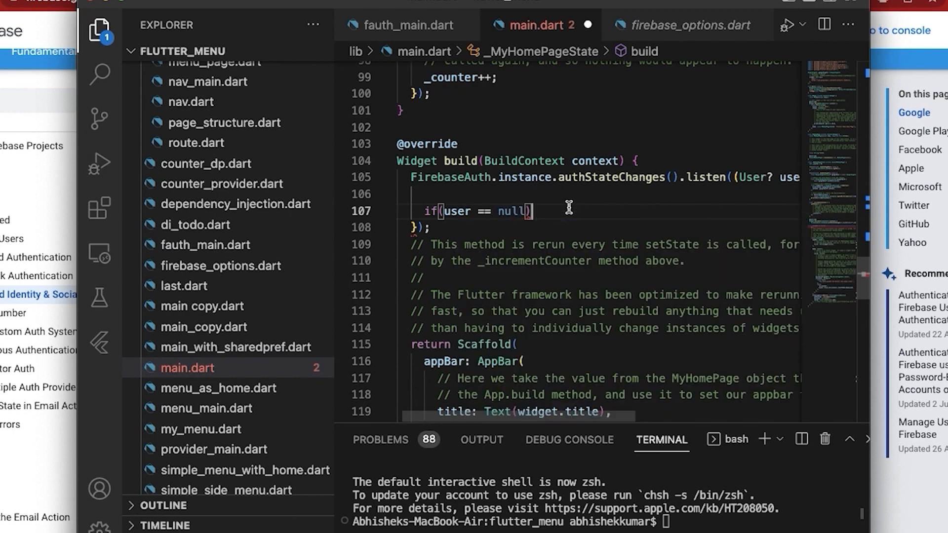
pyautogui.write('{}')
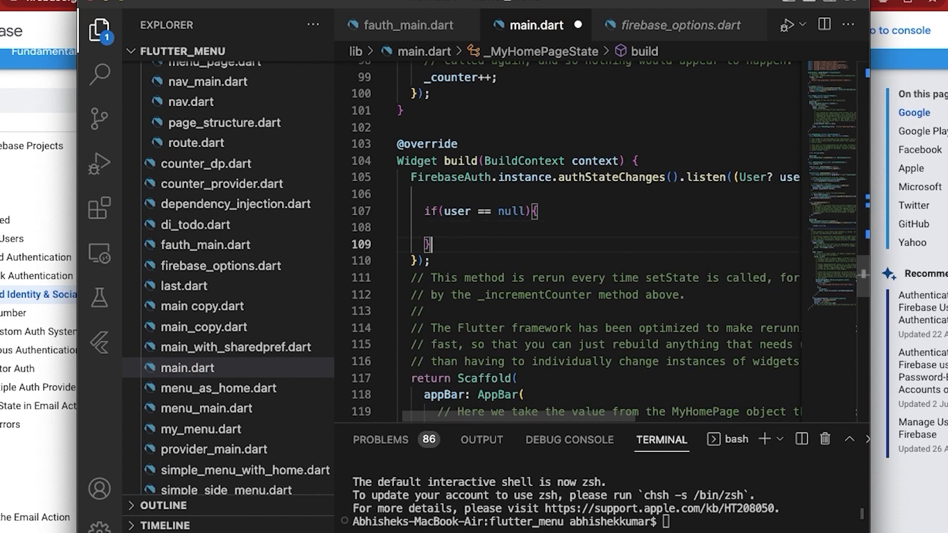
pyautogui.write('e')
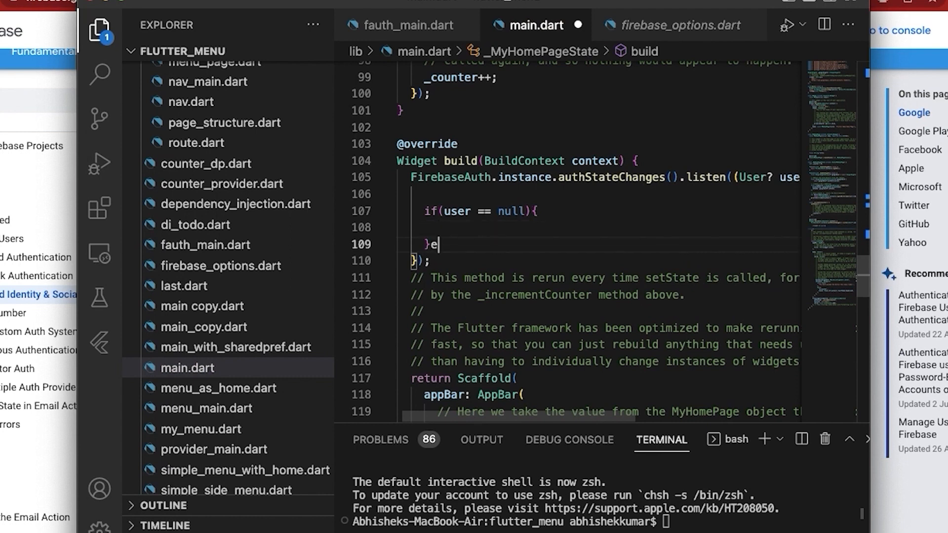
pyautogui.write('lse{')
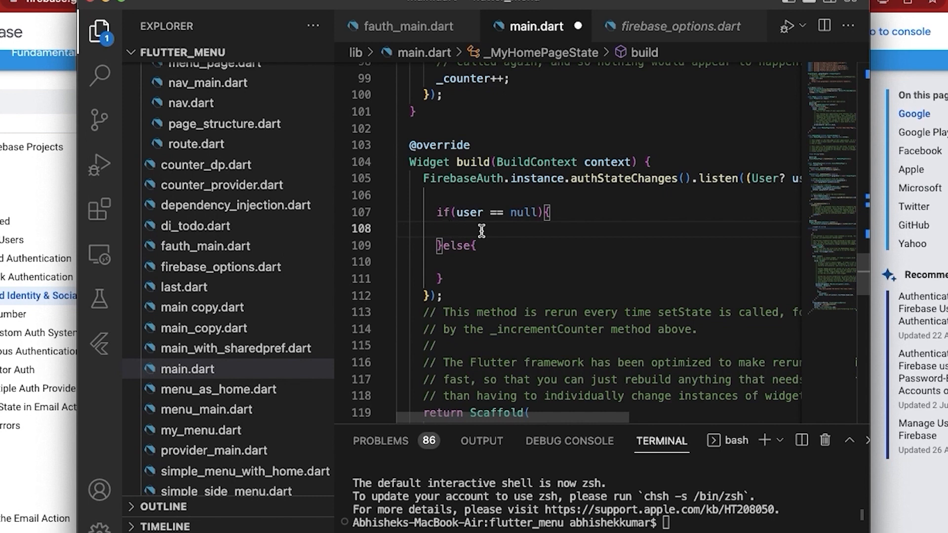
pyautogui.click(444, 229)
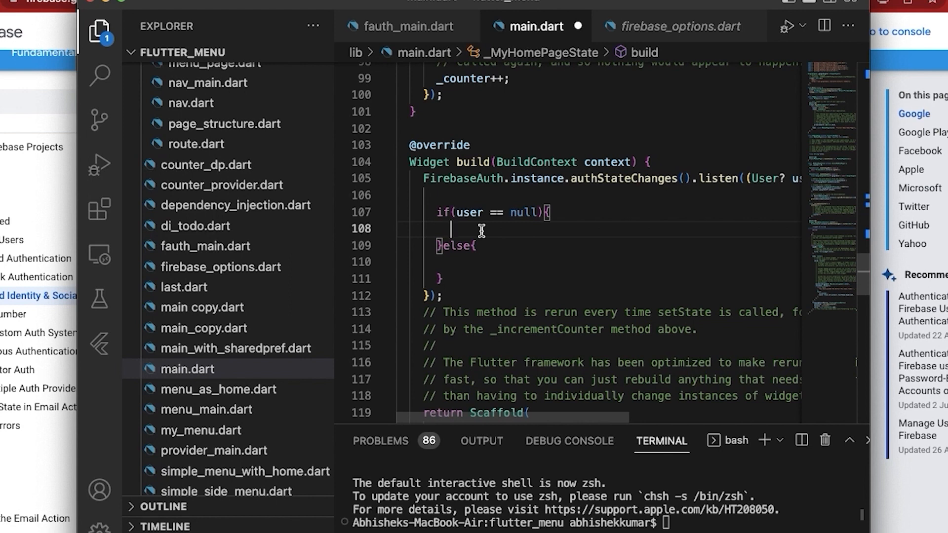
# Type the partial identifier _auth_contr in the null-user branch, then scroll up to _MyHomePageState
pyautogui.write('_')
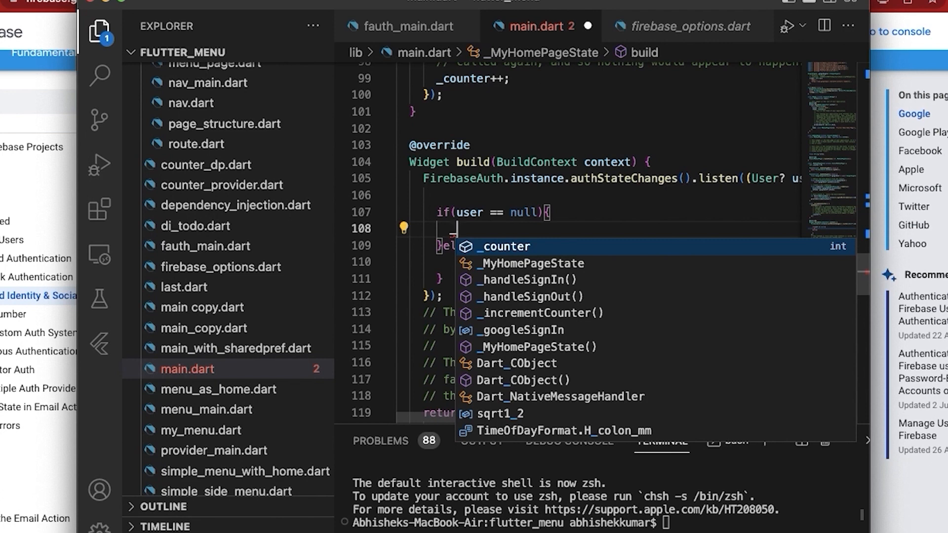
pyautogui.write('_auth')
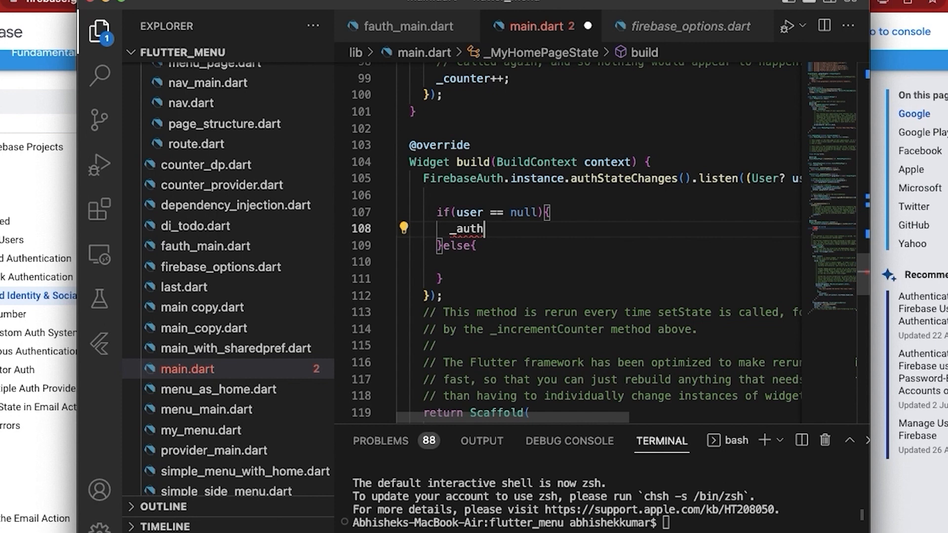
pyautogui.write('_contr')
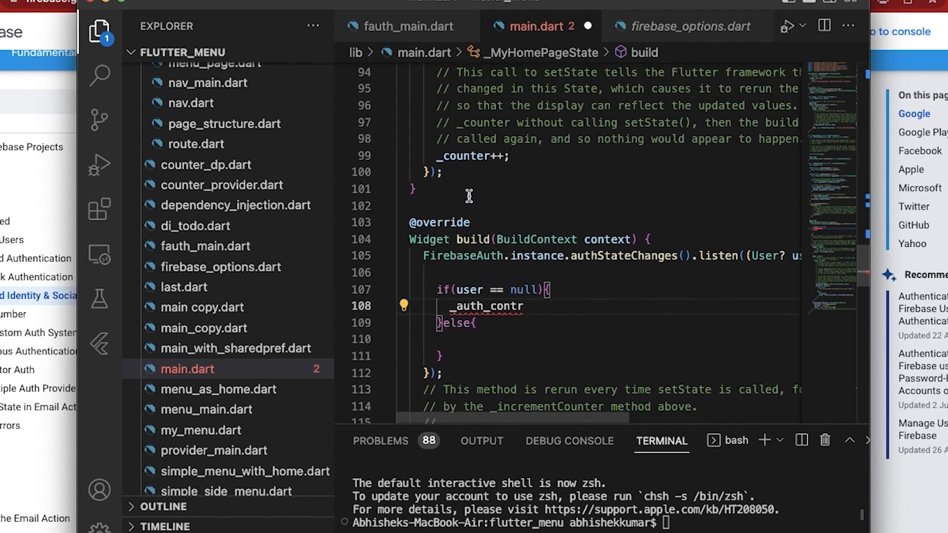
pyautogui.scroll(3)
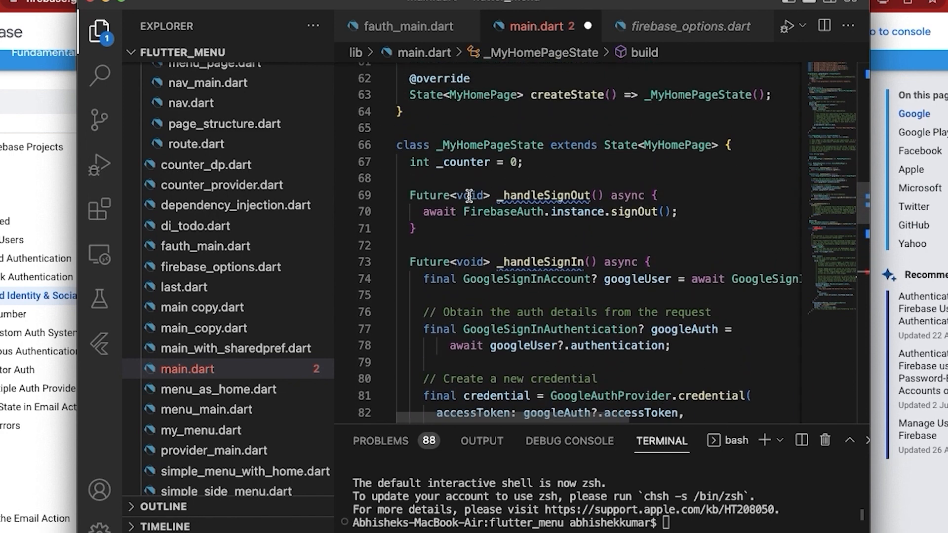
# Add the field List<Widget> _auth_control = []; right after int _counter = 0;
pyautogui.click(423, 178)
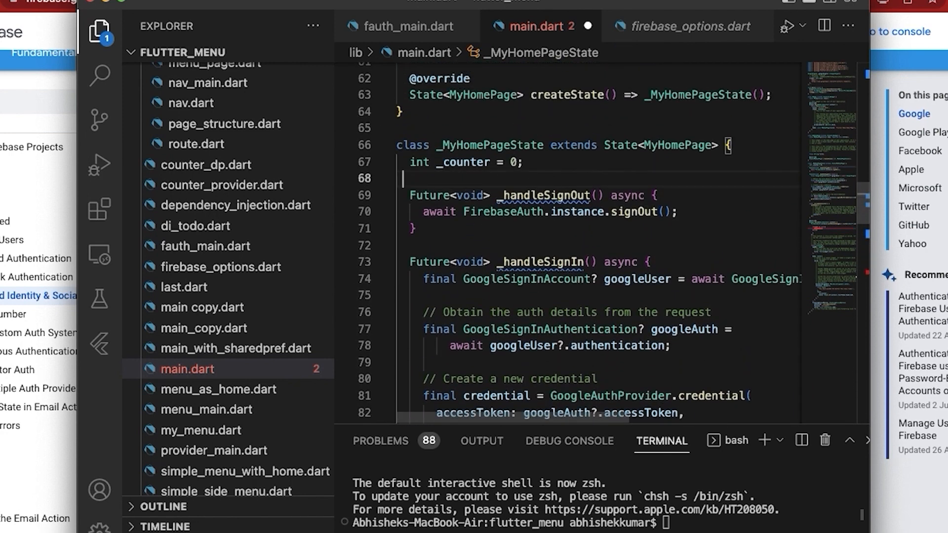
pyautogui.write('List<')
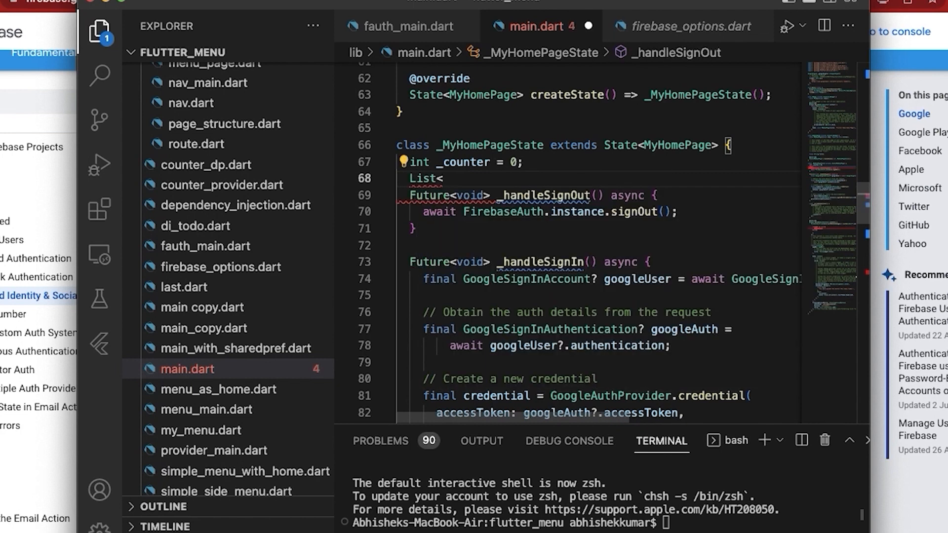
pyautogui.write('Widget> a')
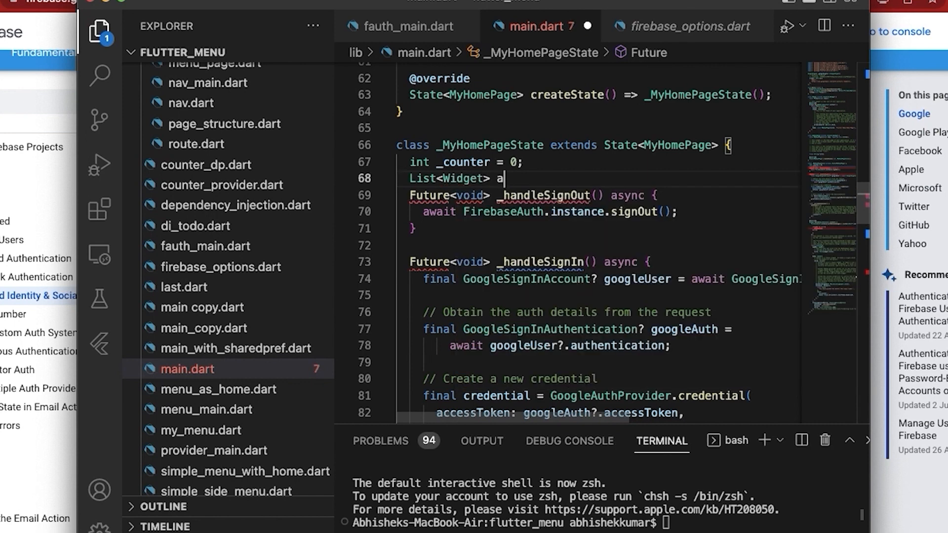
pyautogui.write('_uth')
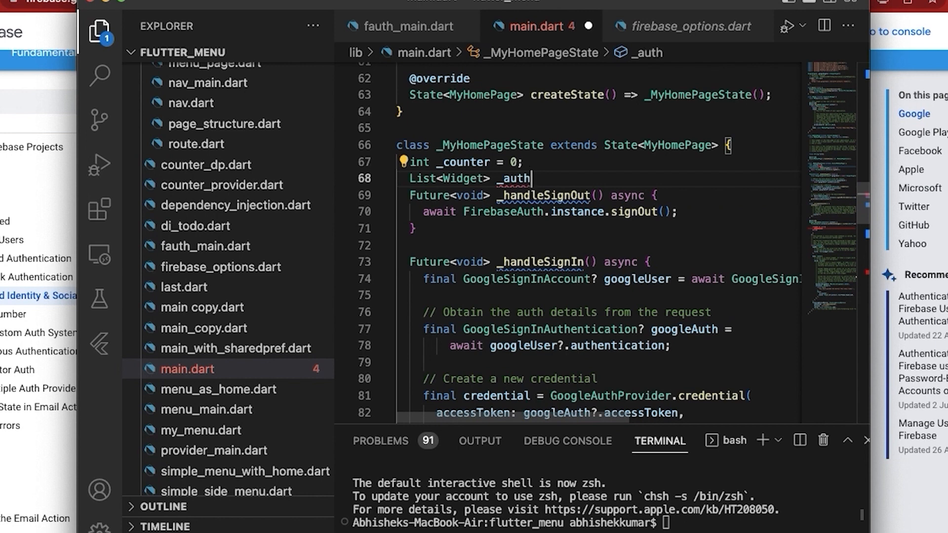
pyautogui.write('_c')
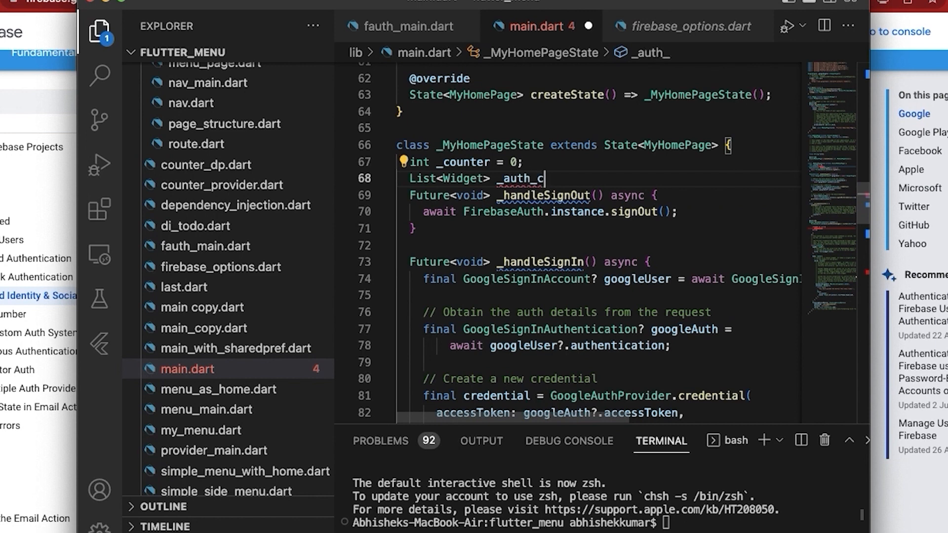
pyautogui.write('ontrol')
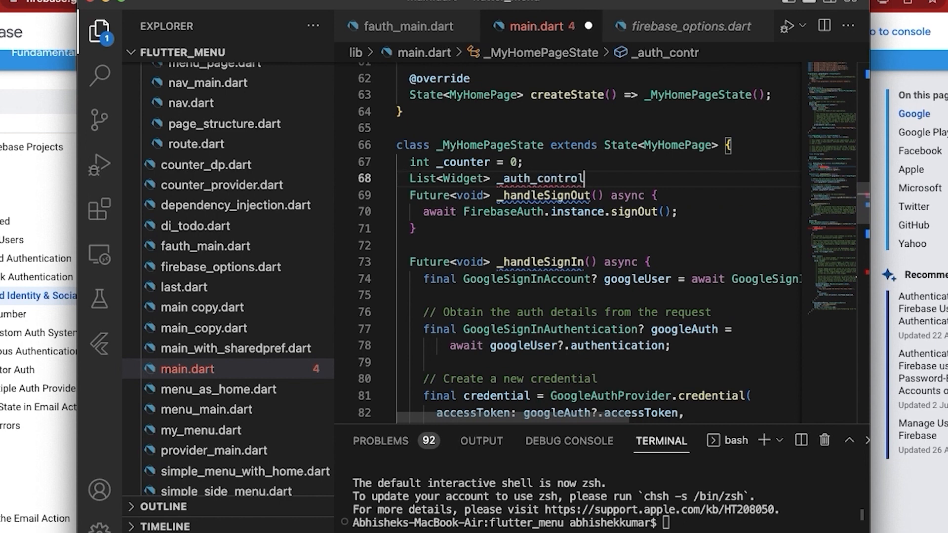
pyautogui.write('=')
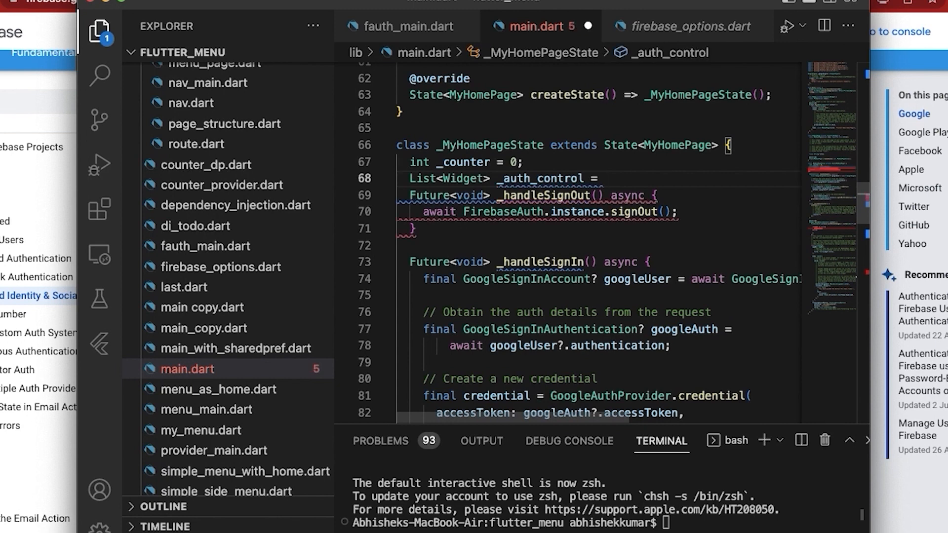
pyautogui.write('[]')
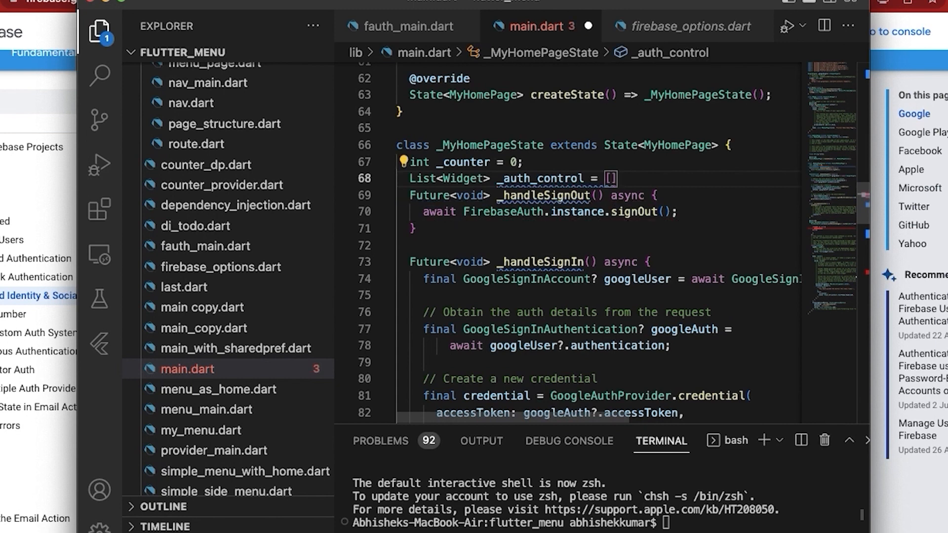
pyautogui.write(';')
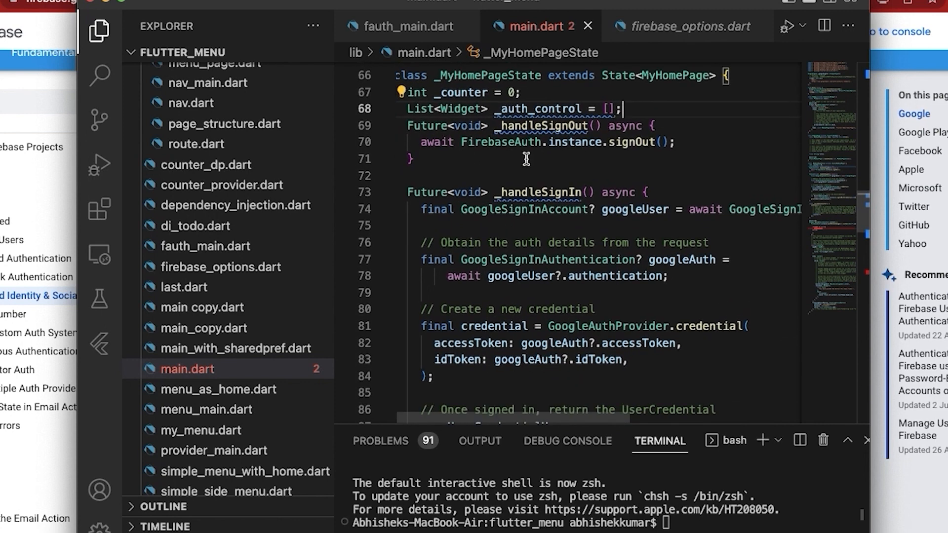
pyautogui.moveTo(544, 125)
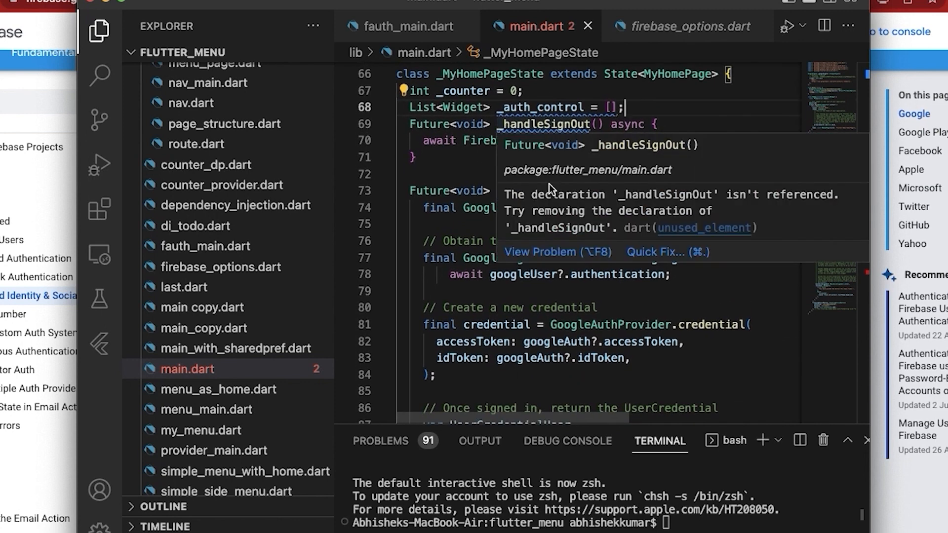
# In the null-user branch, complete _auth_control = <Widget>[] with an empty line inside the list
pyautogui.scroll(-3)
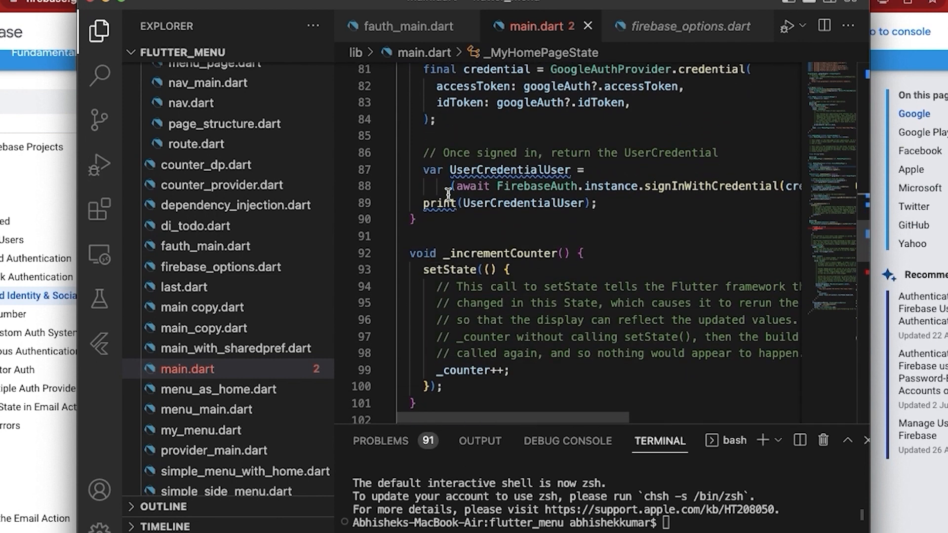
pyautogui.scroll(-3)
pyautogui.write('_auth_contr')
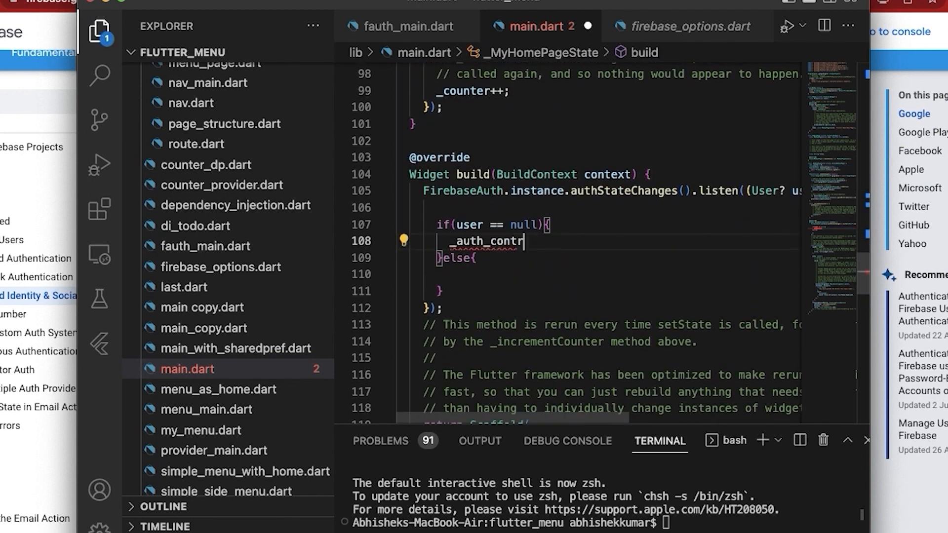
pyautogui.write('ol =')
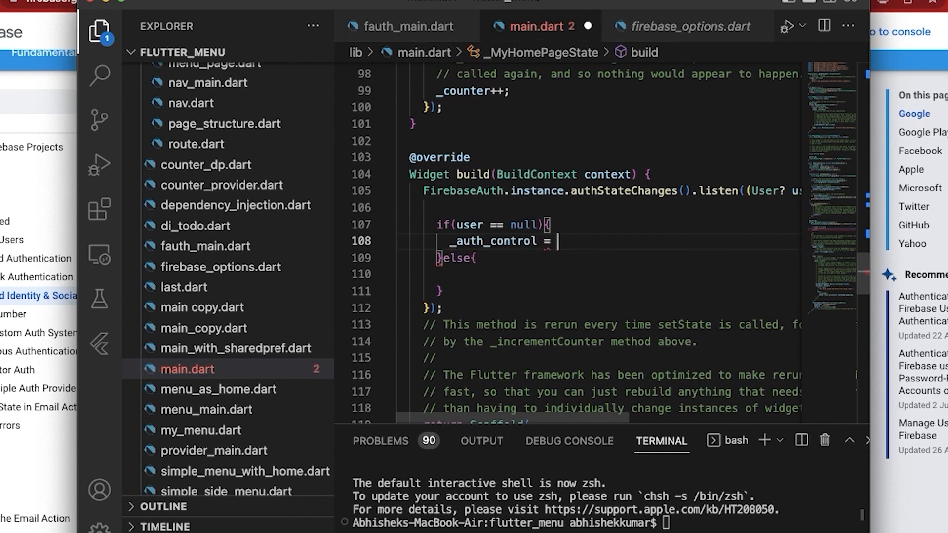
pyautogui.write('<Widget')
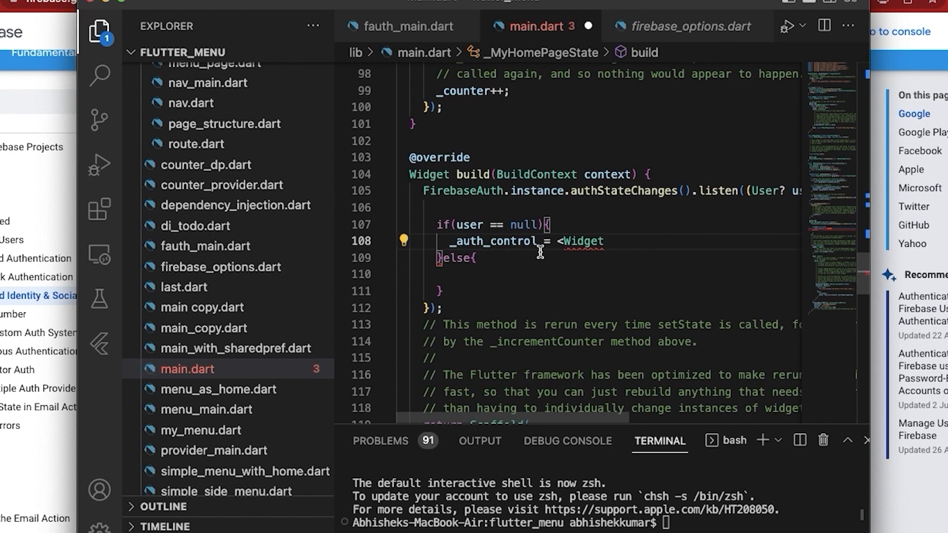
pyautogui.press('Enter')
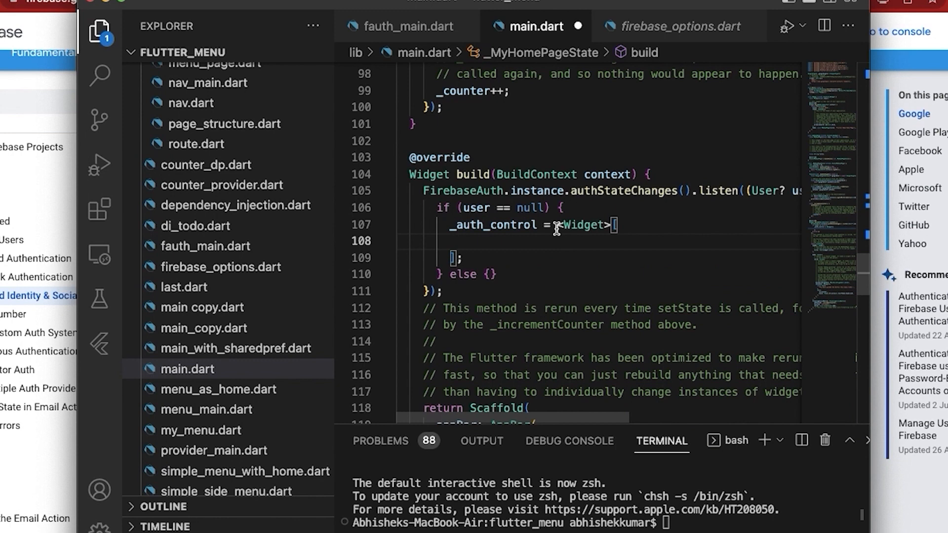
# Insert an InkWell into the widget list and start its onTap value as _hand
pyautogui.write('Inw')
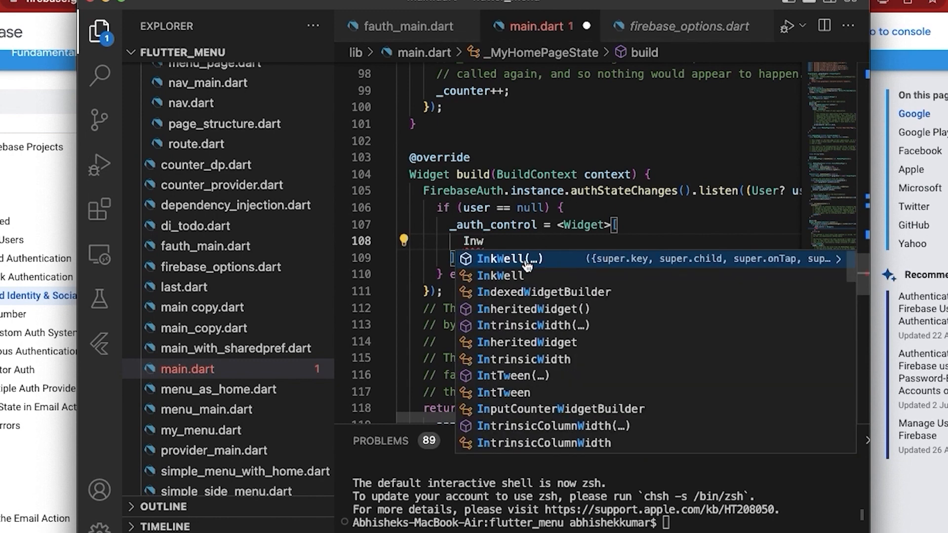
pyautogui.click(501, 259)
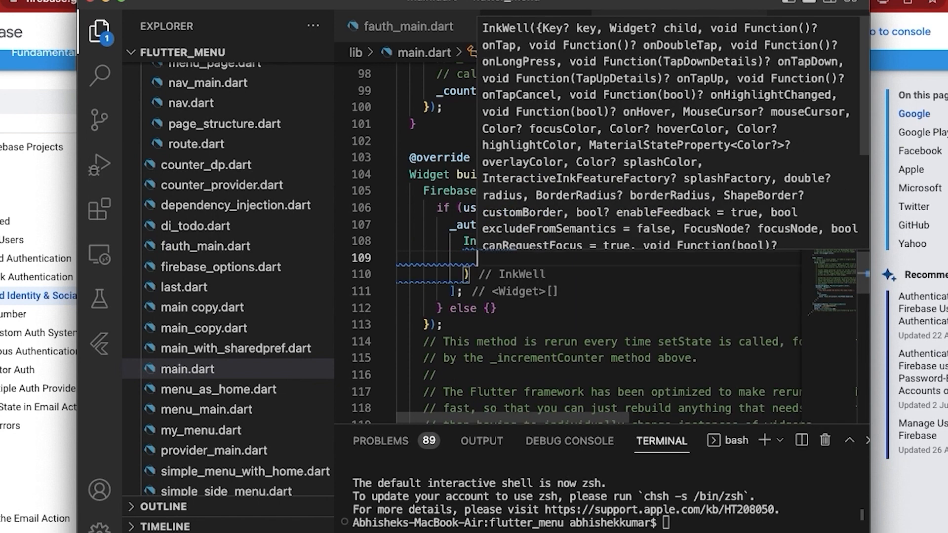
pyautogui.write('onTap: ,')
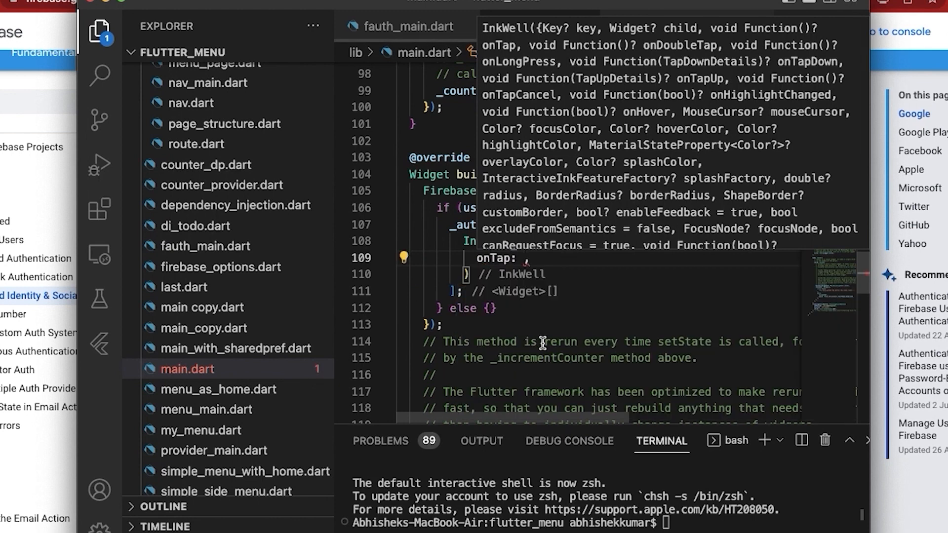
pyautogui.click(514, 258)
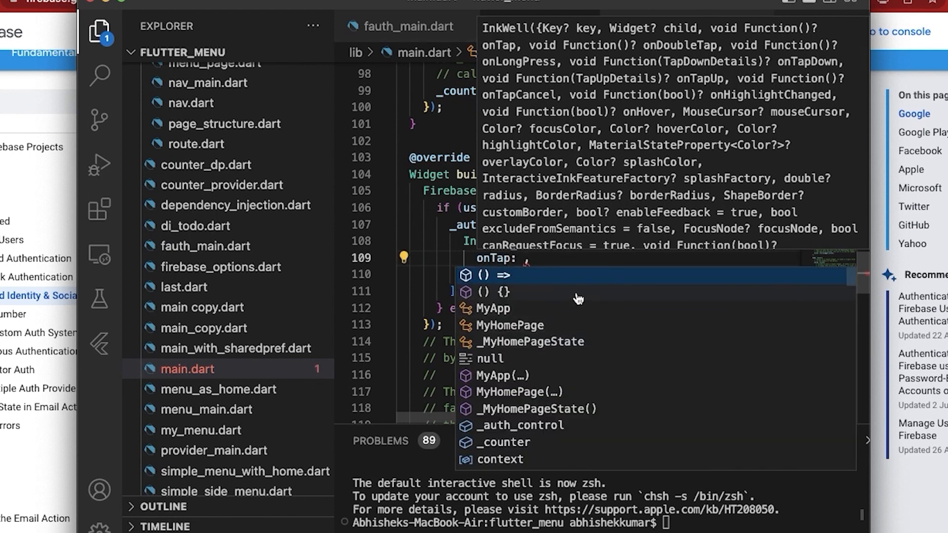
pyautogui.moveTo(593, 301)
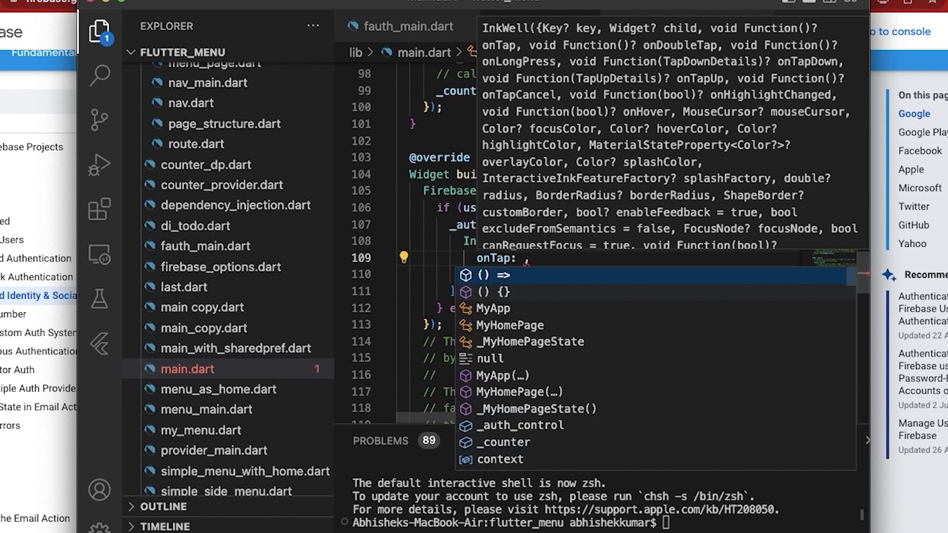
pyautogui.write('h')
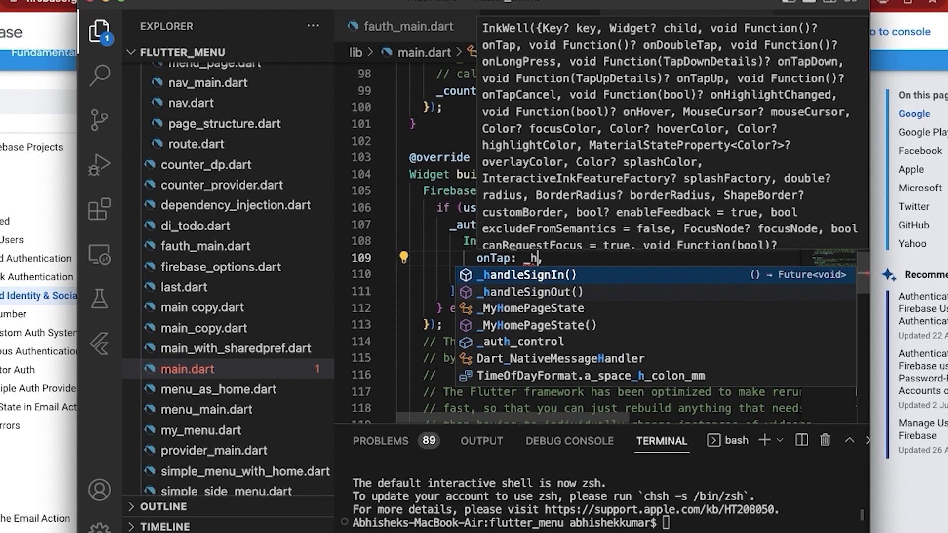
pyautogui.write('and,')
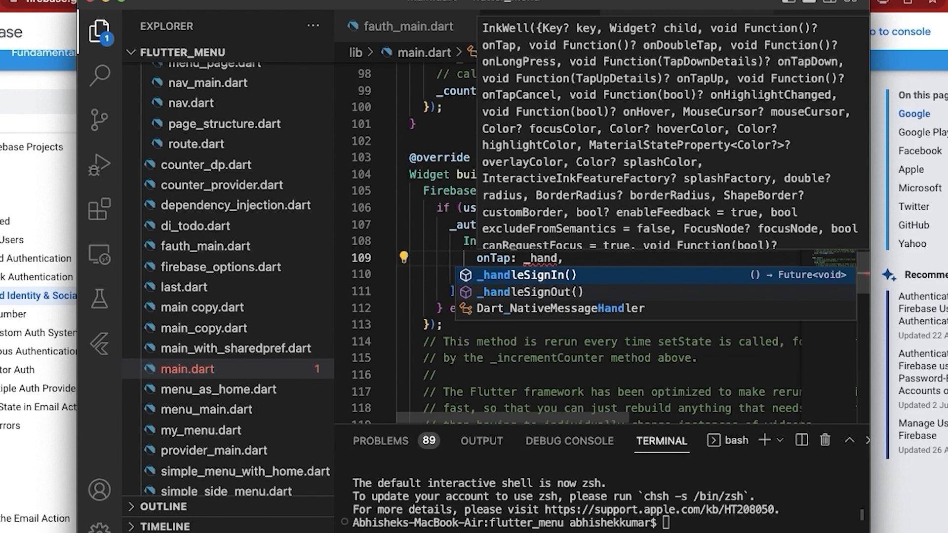
pyautogui.moveTo(537, 285)
pyautogui.write('leSignIn')
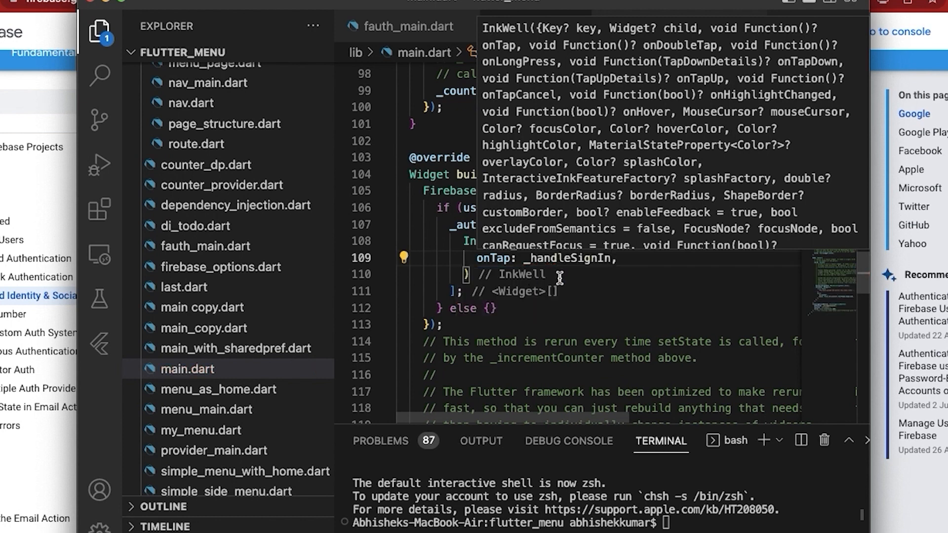
pyautogui.moveTo(632, 264)
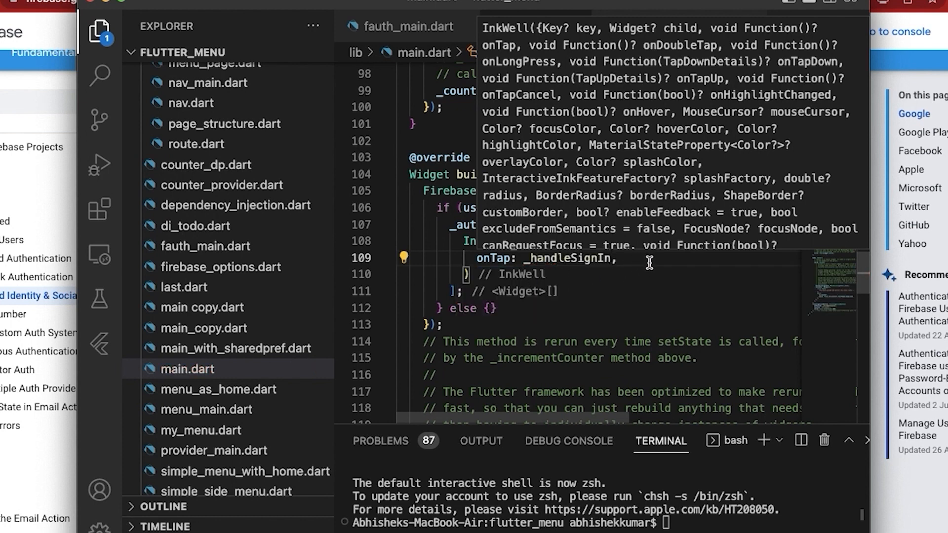
# Give the InkWell a child: Image.asset('') with an empty path string
pyautogui.write('c')
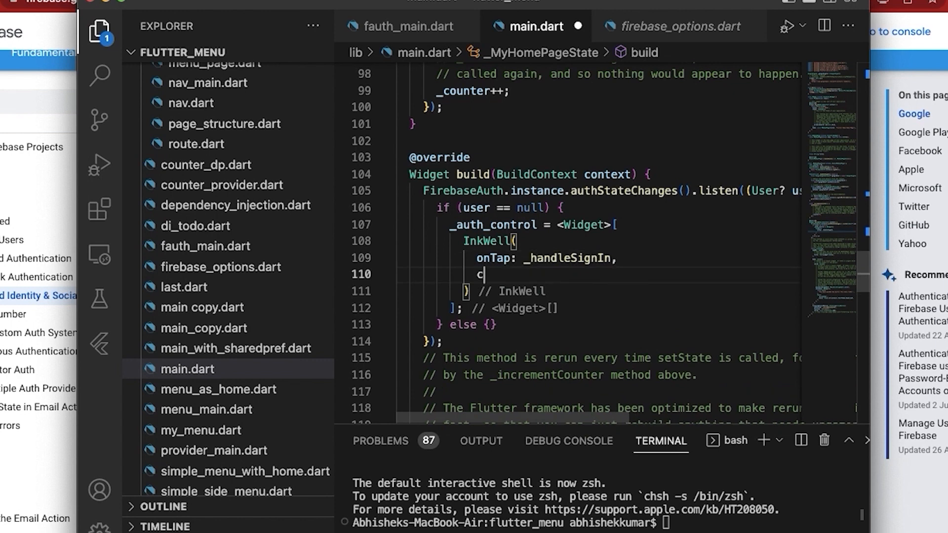
pyautogui.write('hild:')
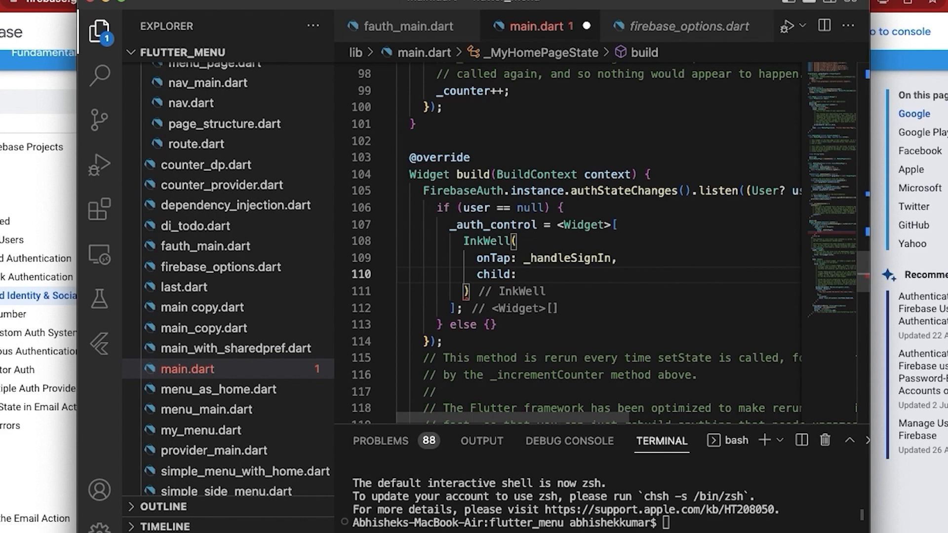
pyautogui.write('I')
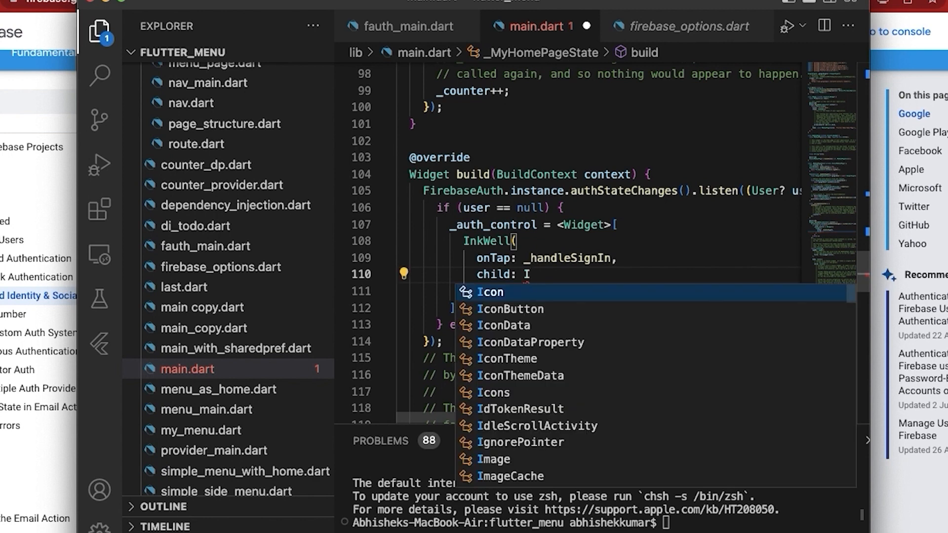
pyautogui.write('mage')
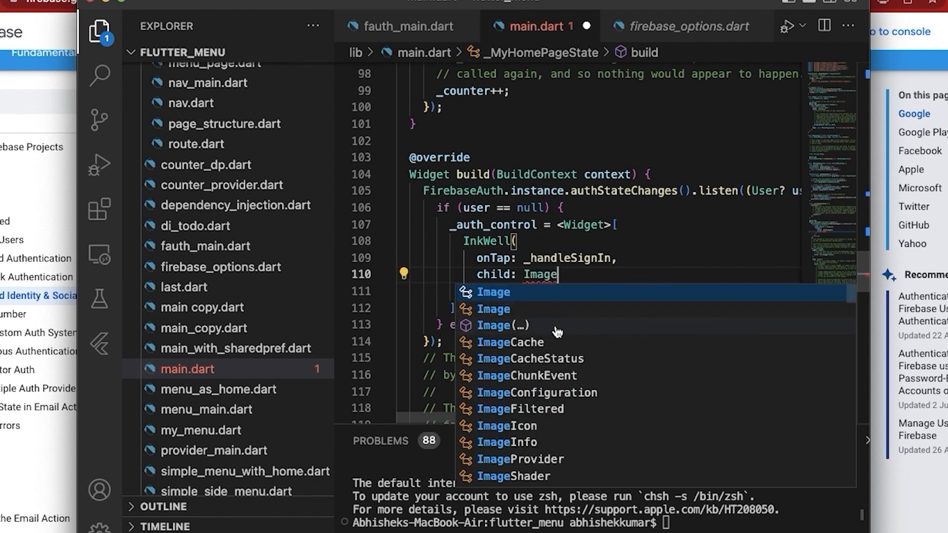
pyautogui.moveTo(568, 326)
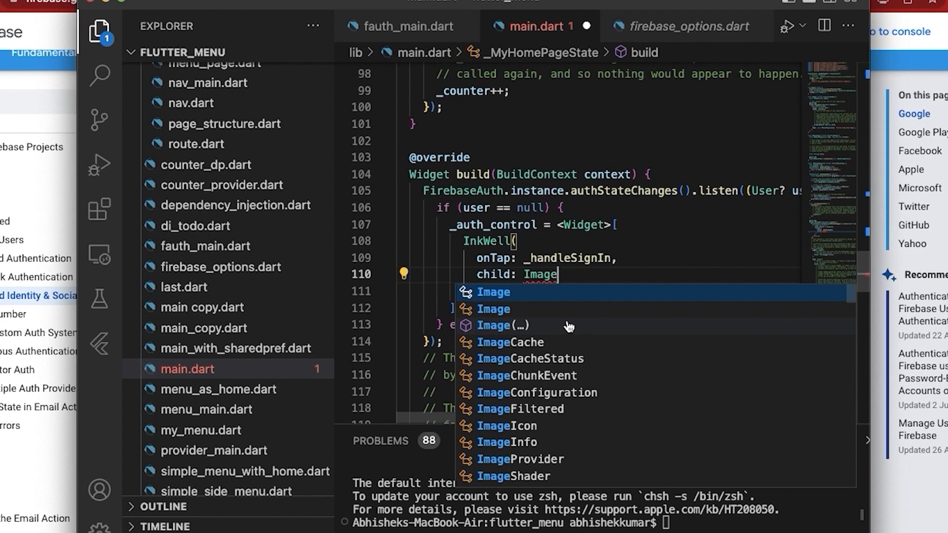
pyautogui.write('.asset(name')
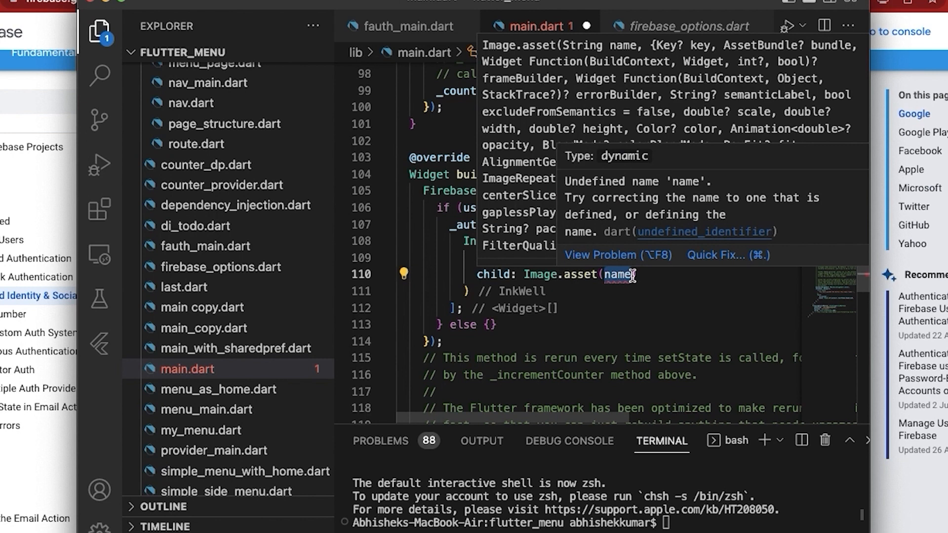
pyautogui.press('Backspace')
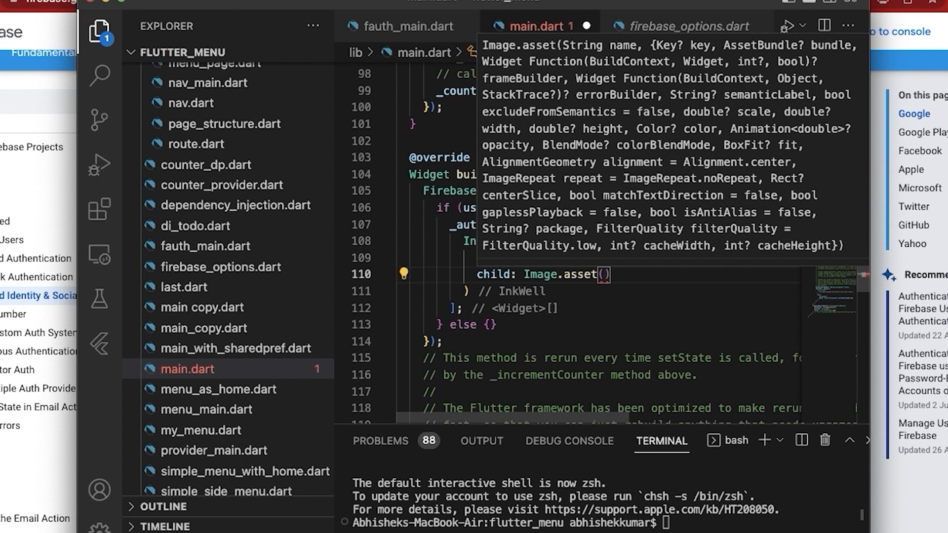
pyautogui.write("'")
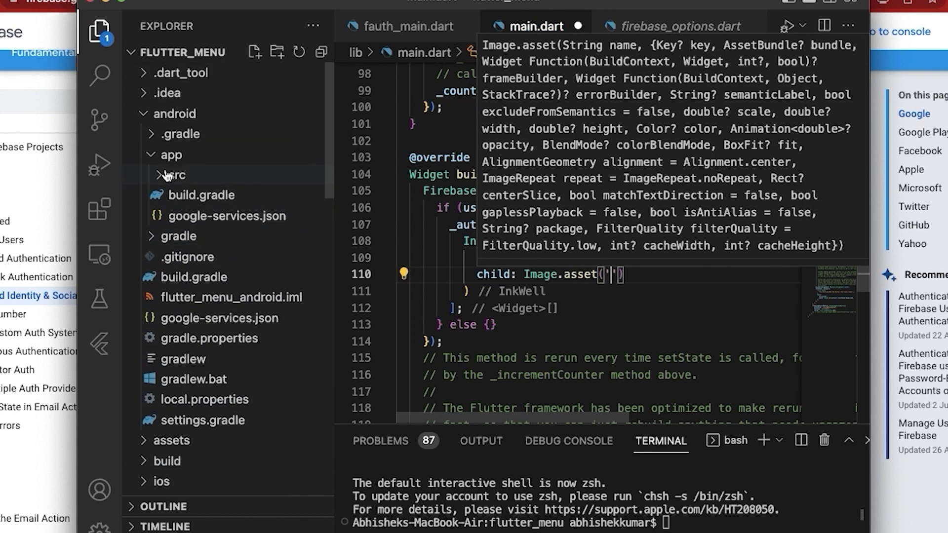
# Collapse android and expand assets/logins to reveal the apple, facebook, google, instagram and sms PNGs
pyautogui.click(175, 114)
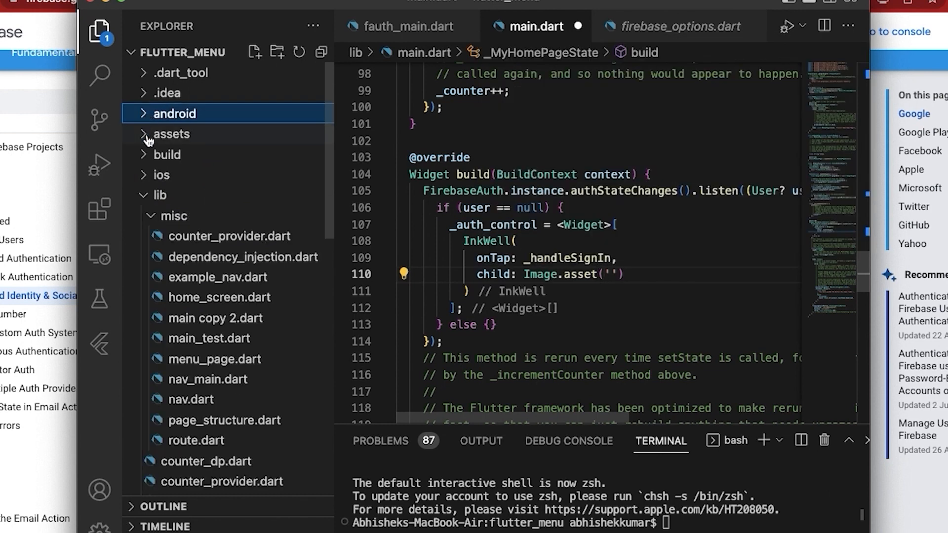
pyautogui.click(171, 134)
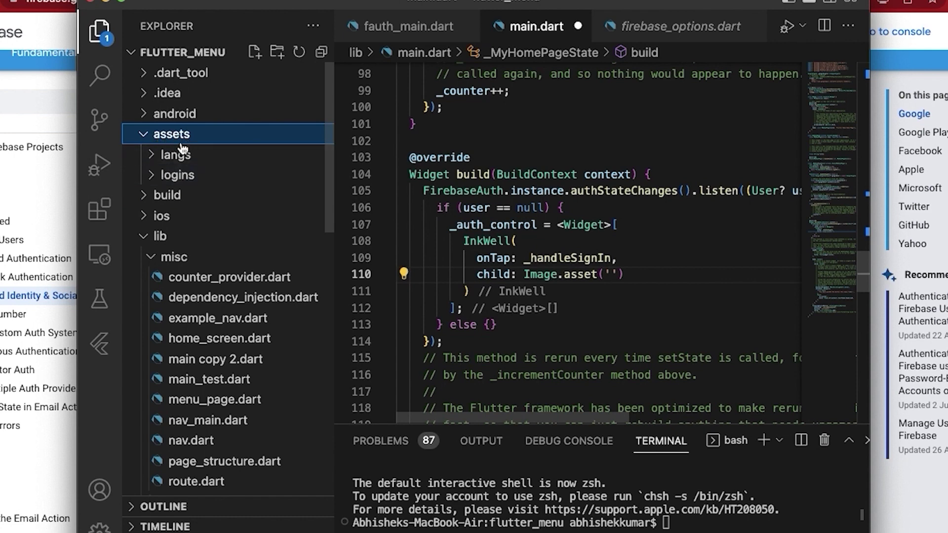
pyautogui.click(176, 175)
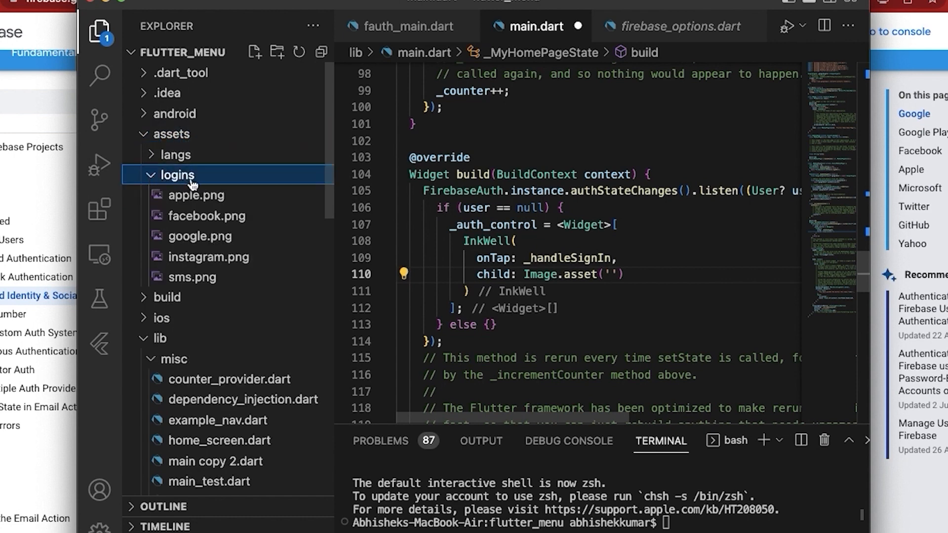
pyautogui.moveTo(188, 264)
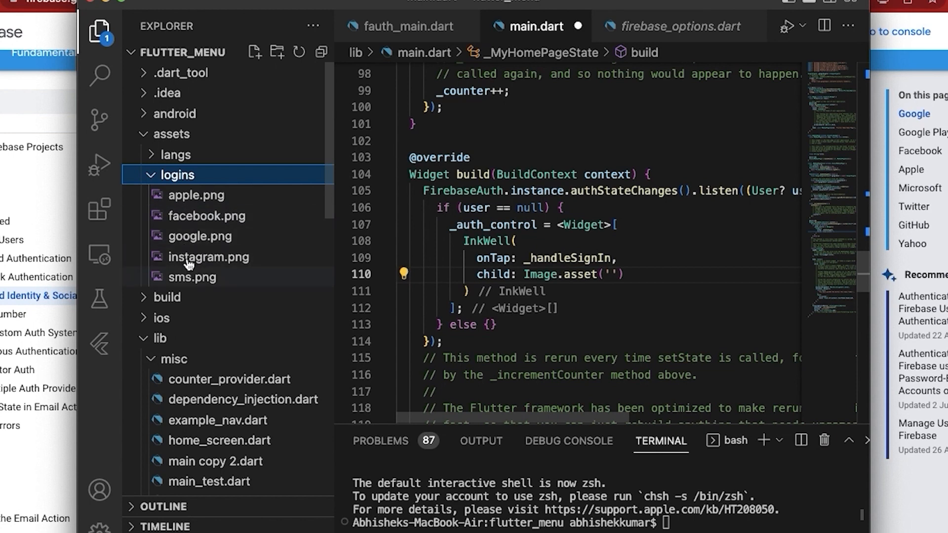
pyautogui.moveTo(210, 269)
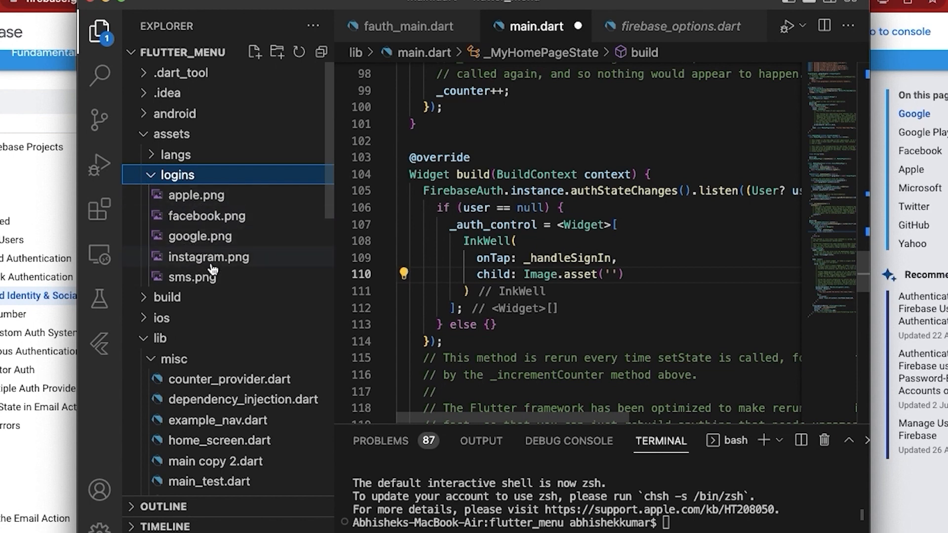
pyautogui.moveTo(210, 257)
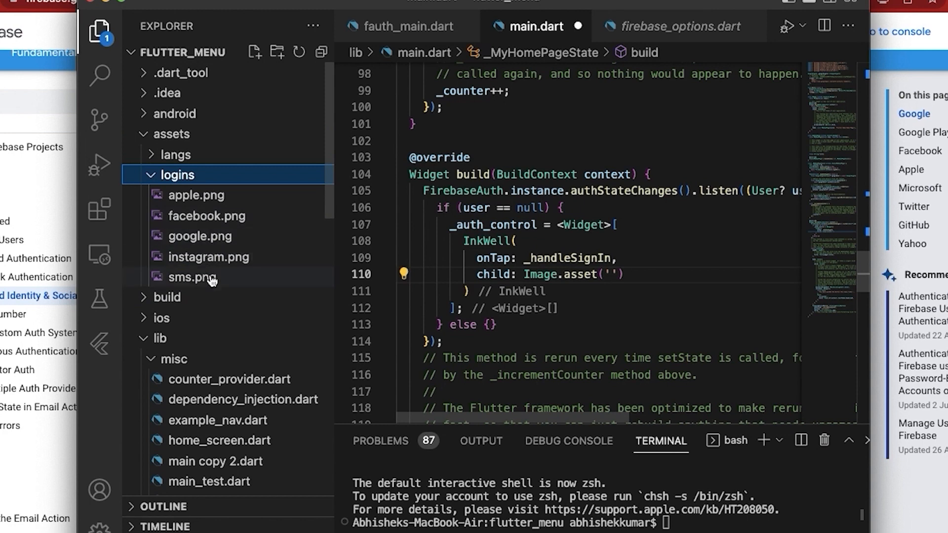
pyautogui.scroll(-3)
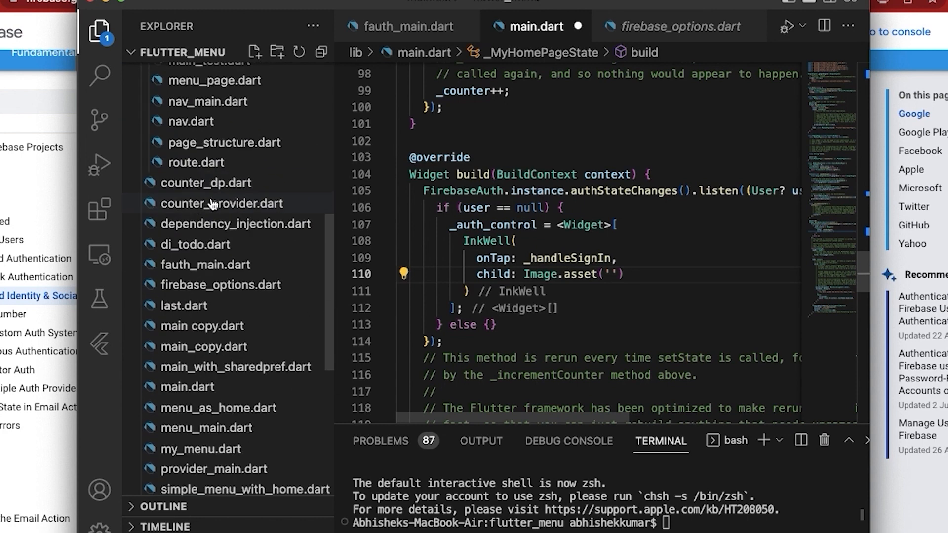
pyautogui.scroll(-3)
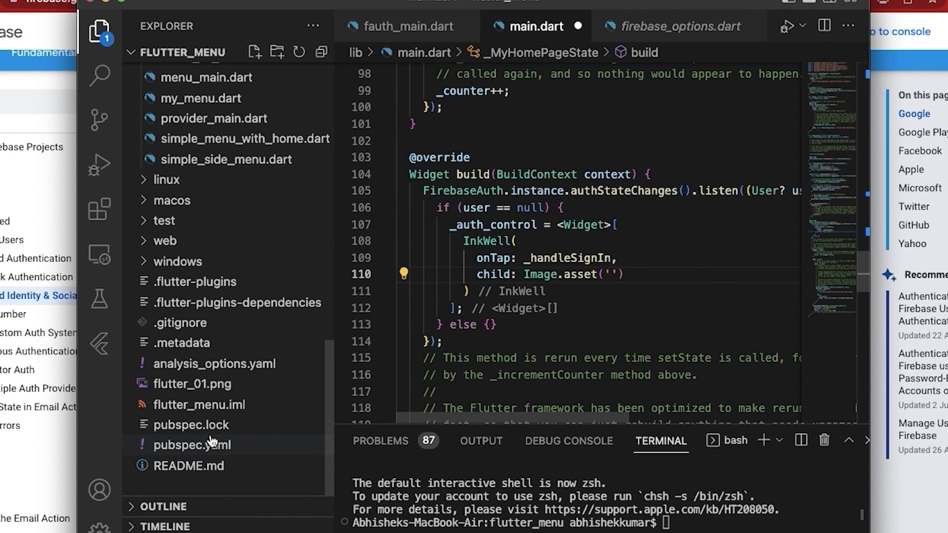
pyautogui.moveTo(192, 445)
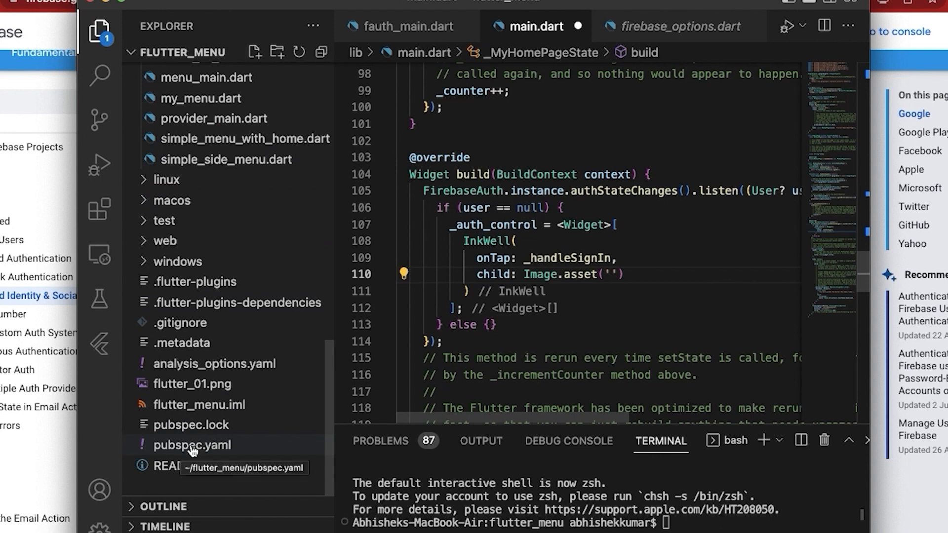
# Confirm in pubspec.yaml that assets/logins/google.png is declared, then return to main.dart
pyautogui.click(192, 445)
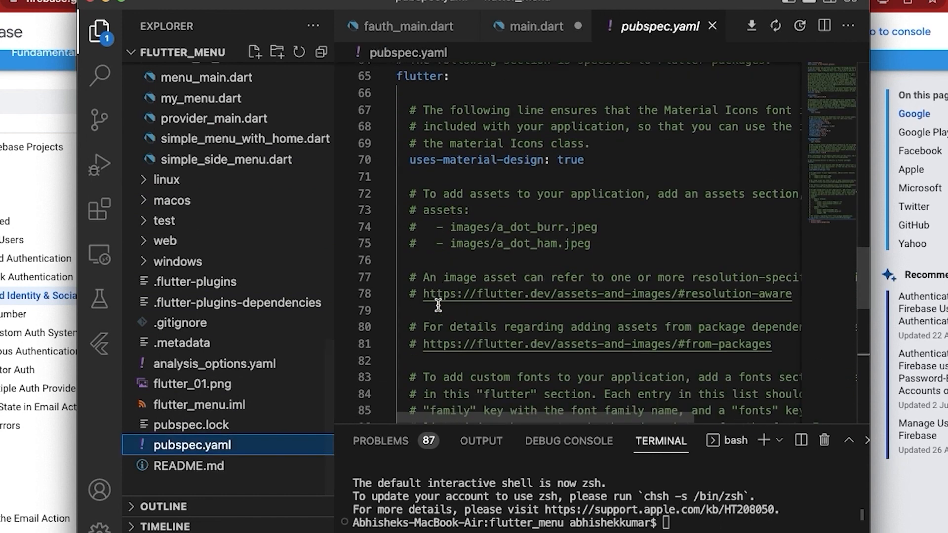
pyautogui.scroll(-3)
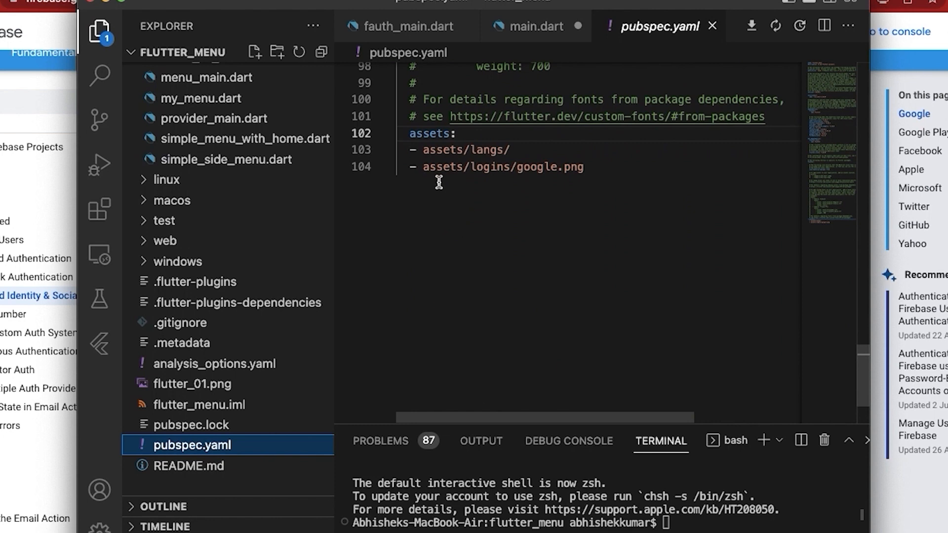
pyautogui.moveTo(598, 167)
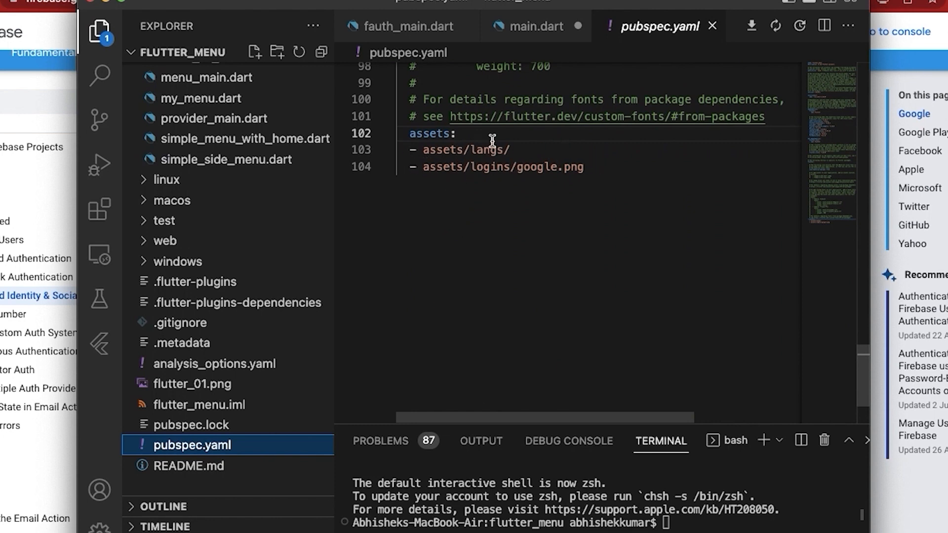
pyautogui.click(534, 26)
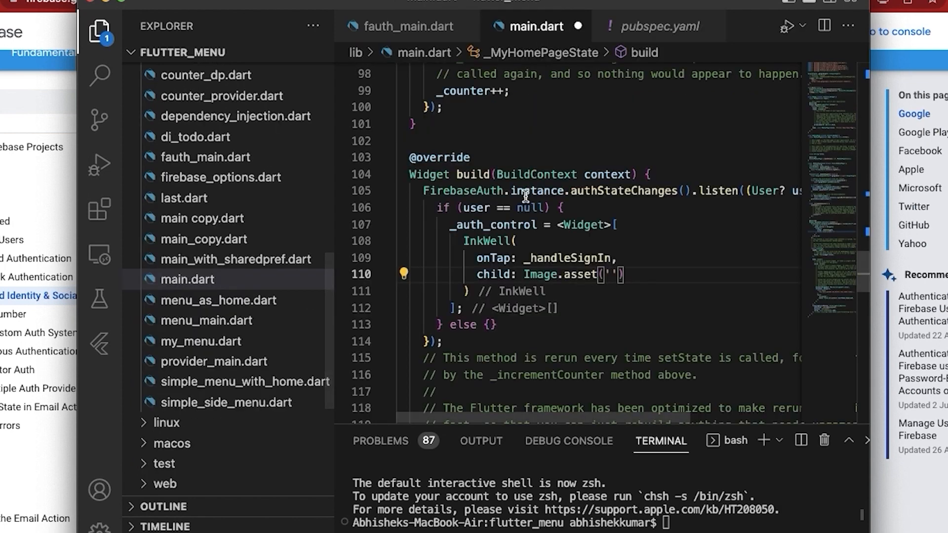
pyautogui.moveTo(622, 275)
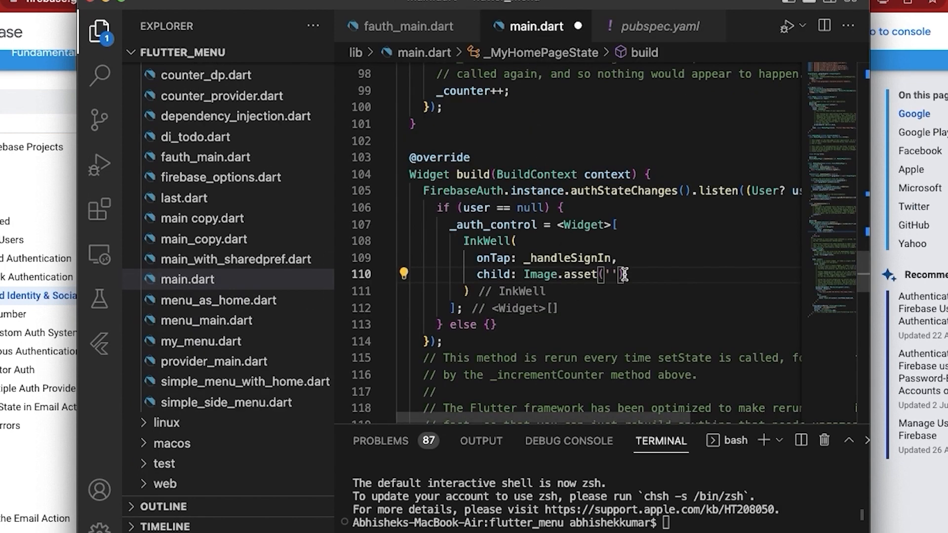
pyautogui.moveTo(663, 27)
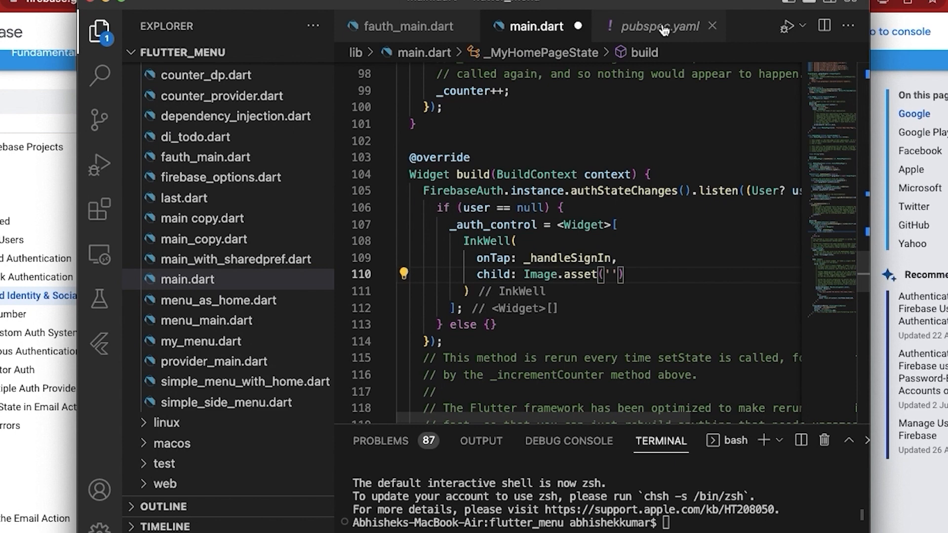
pyautogui.click(713, 26)
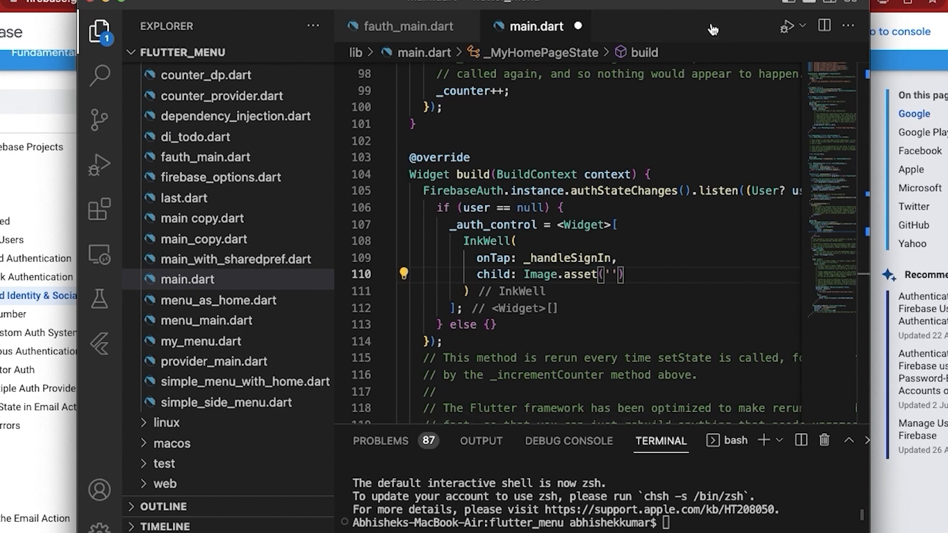
pyautogui.moveTo(615, 273)
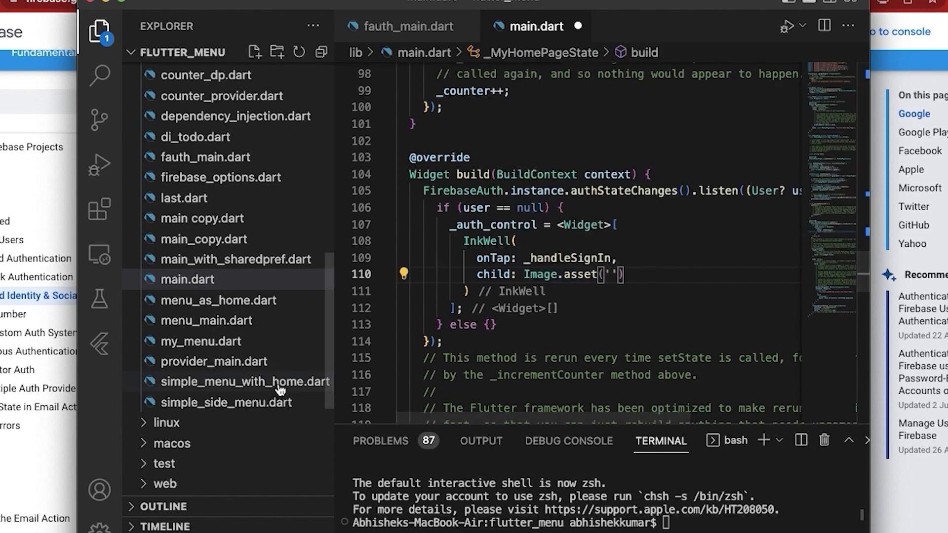
pyautogui.scroll(-3)
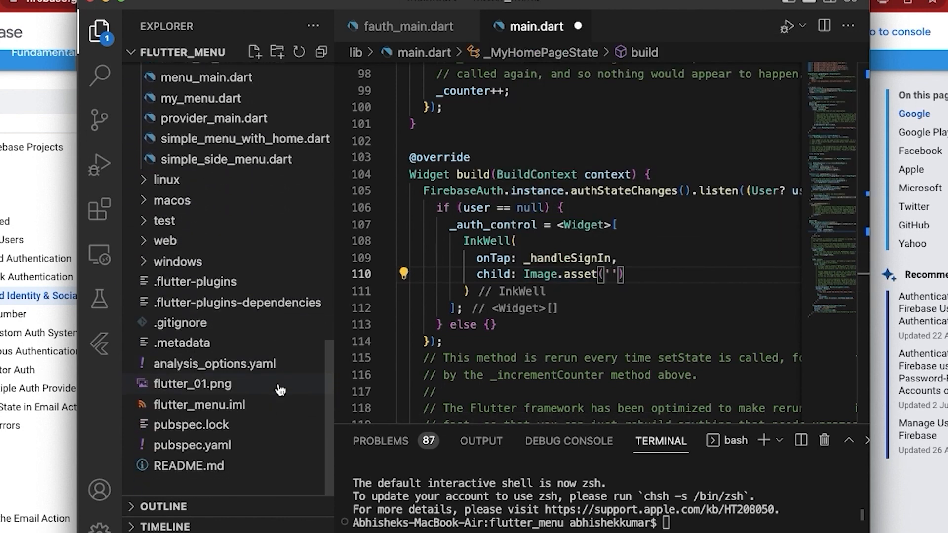
pyautogui.moveTo(192, 445)
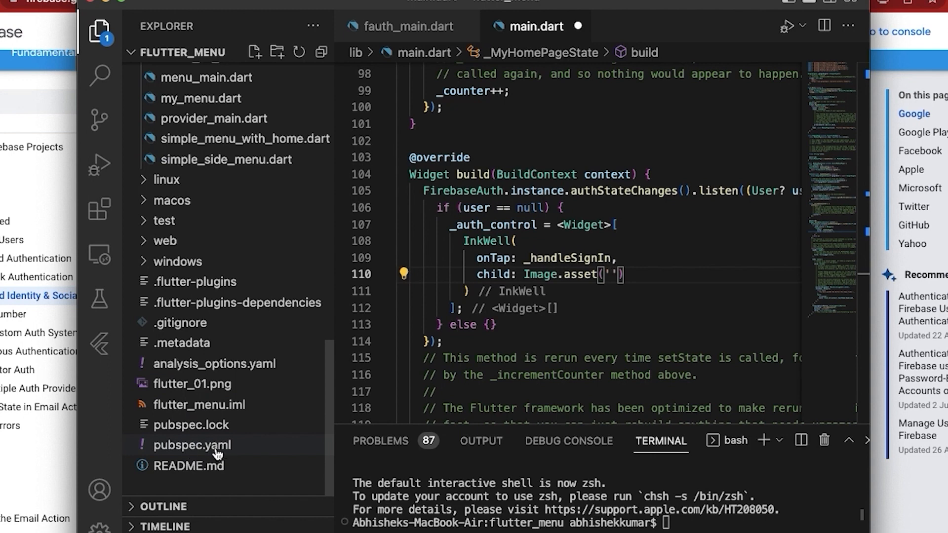
pyautogui.moveTo(534, 319)
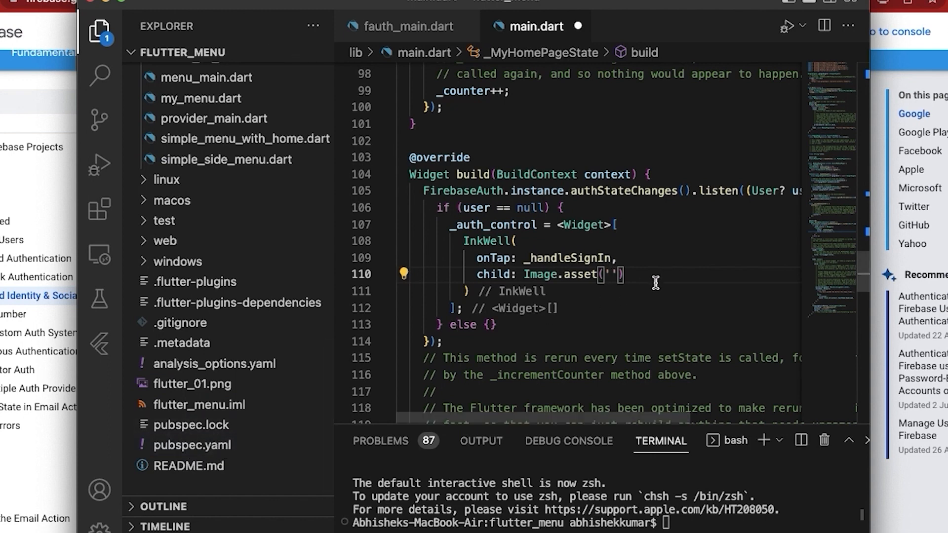
# Set the Image.asset path to 'assets/logins/google.png' and save main.dart
pyautogui.write('as')
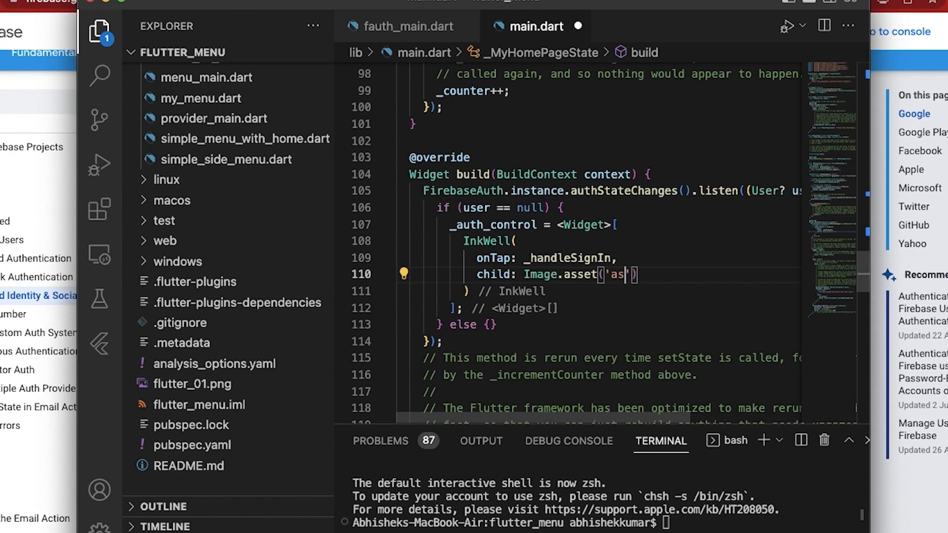
pyautogui.write('sets/')
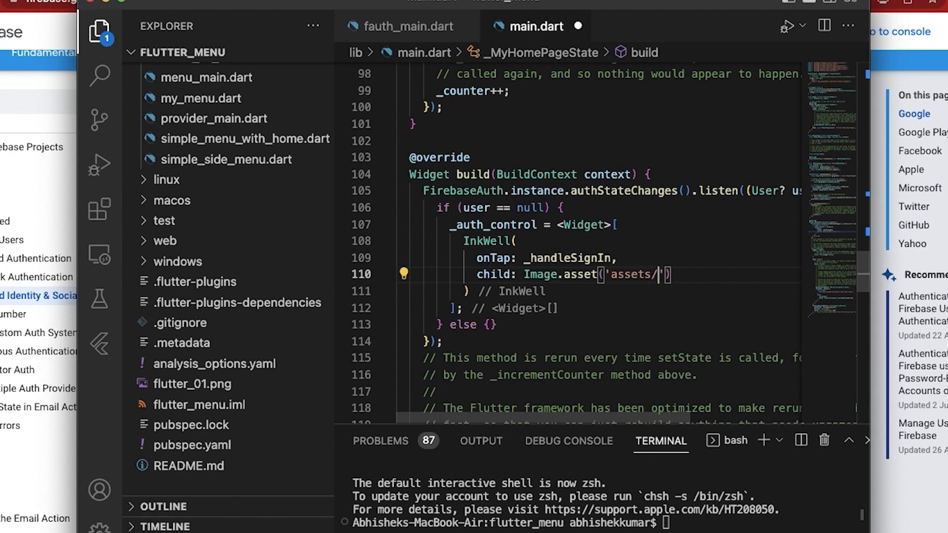
pyautogui.write('logi')
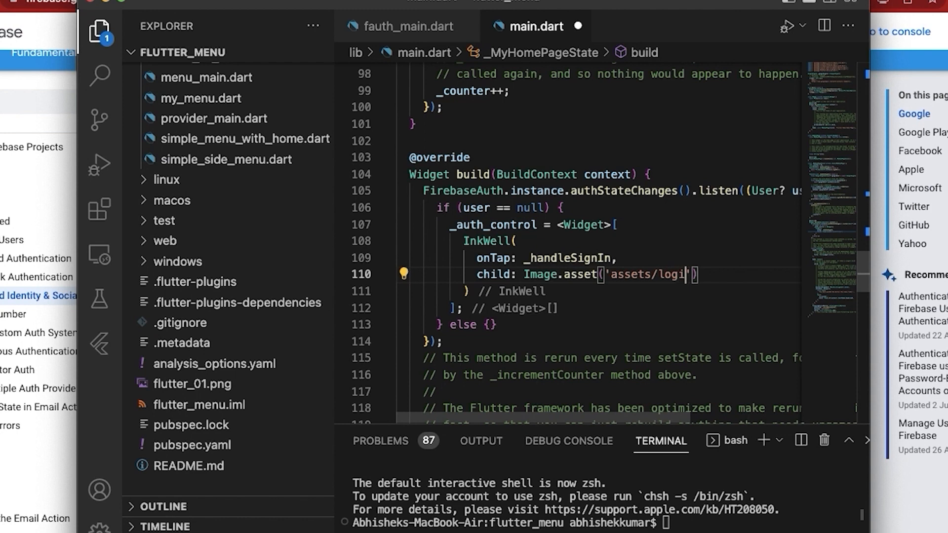
pyautogui.write('ns')
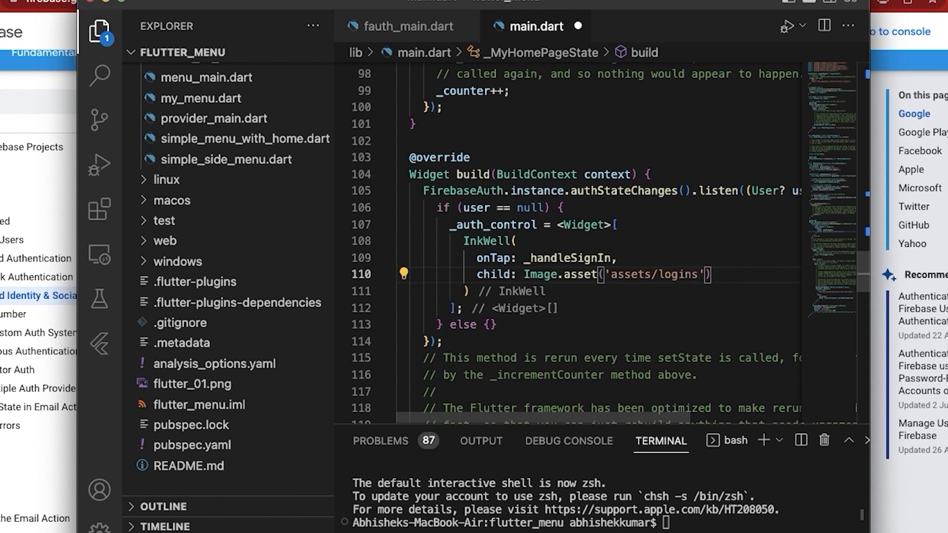
pyautogui.write('/g')
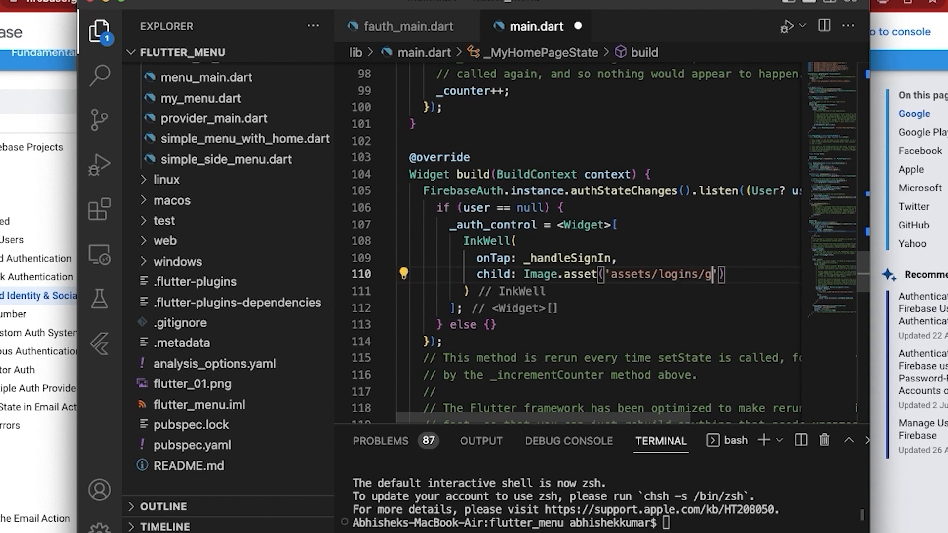
pyautogui.write('oogle.p')
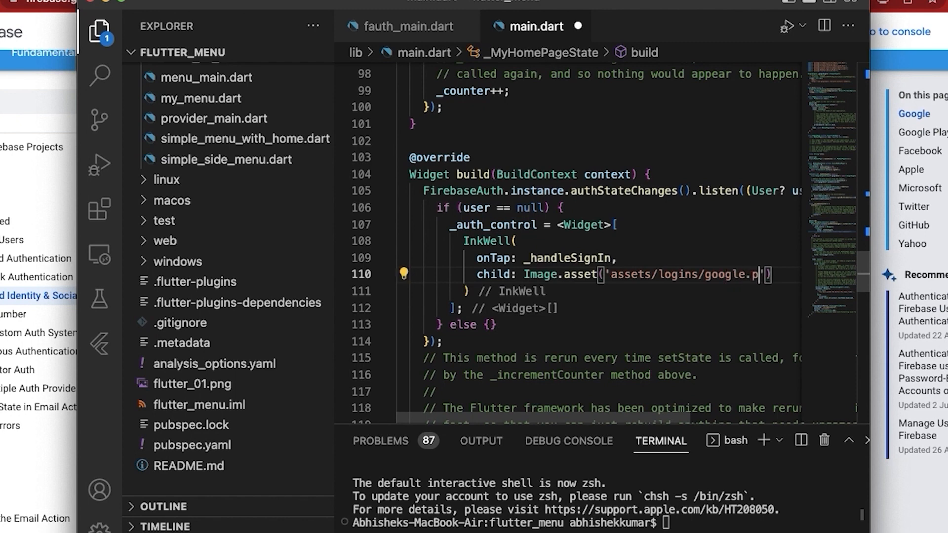
pyautogui.write('ng')
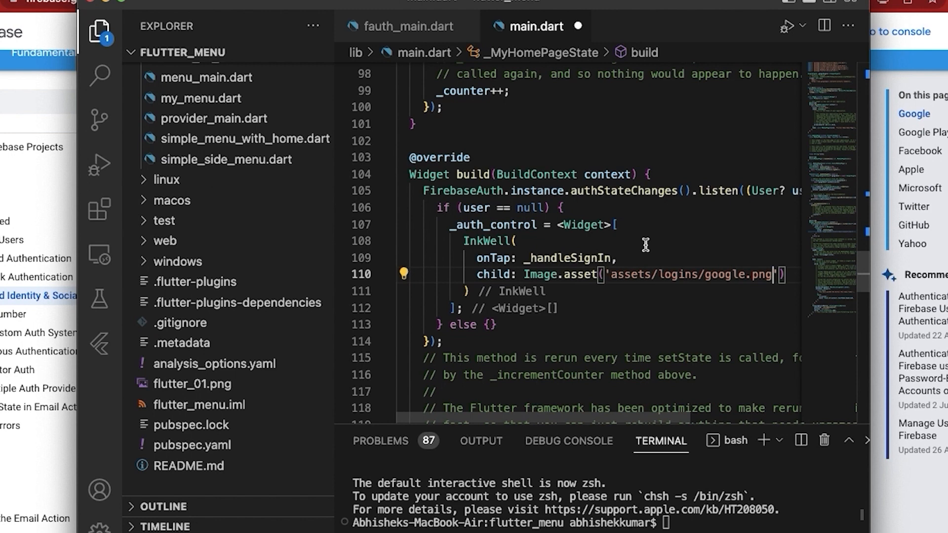
pyautogui.press('Backspace')
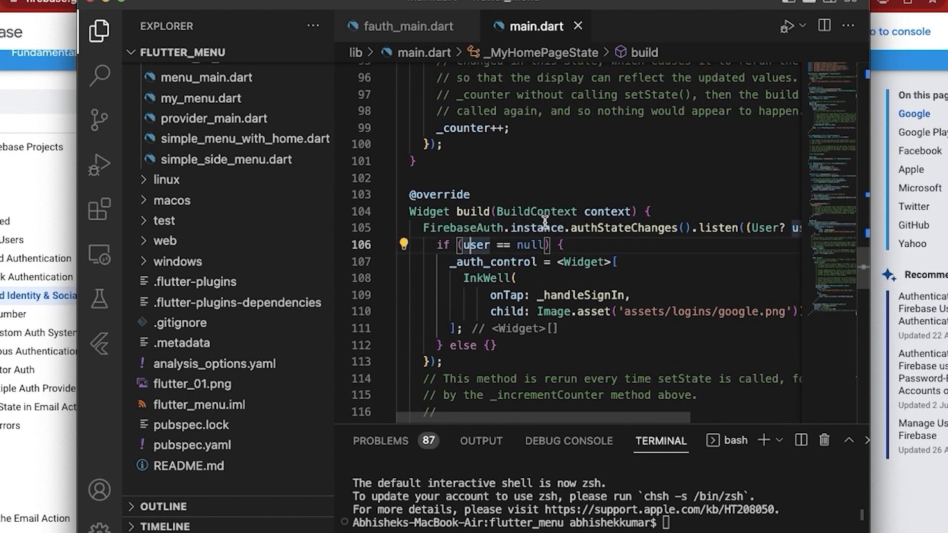
# Paste the copied _auth_control google.png InkWell block into the empty else branch
pyautogui.scroll(-3)
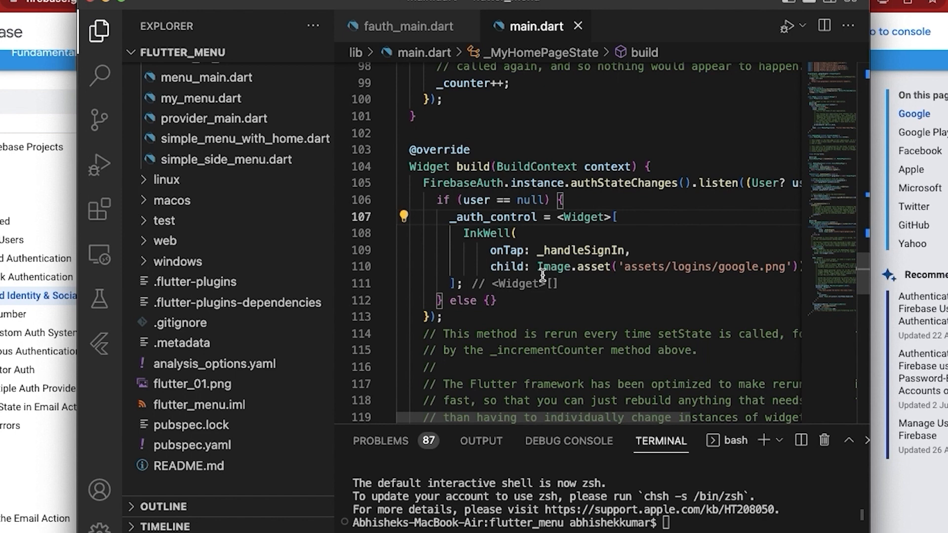
pyautogui.scroll(-3)
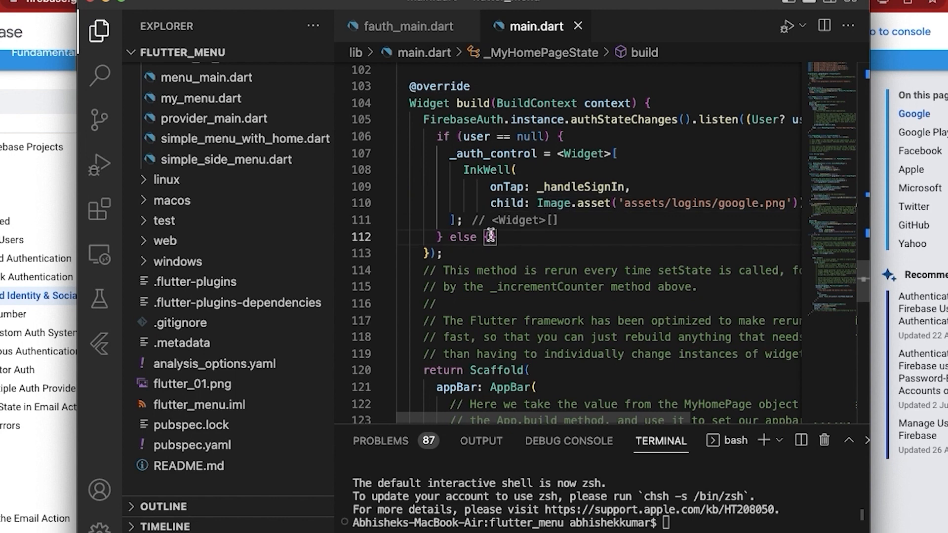
pyautogui.press('Enter')
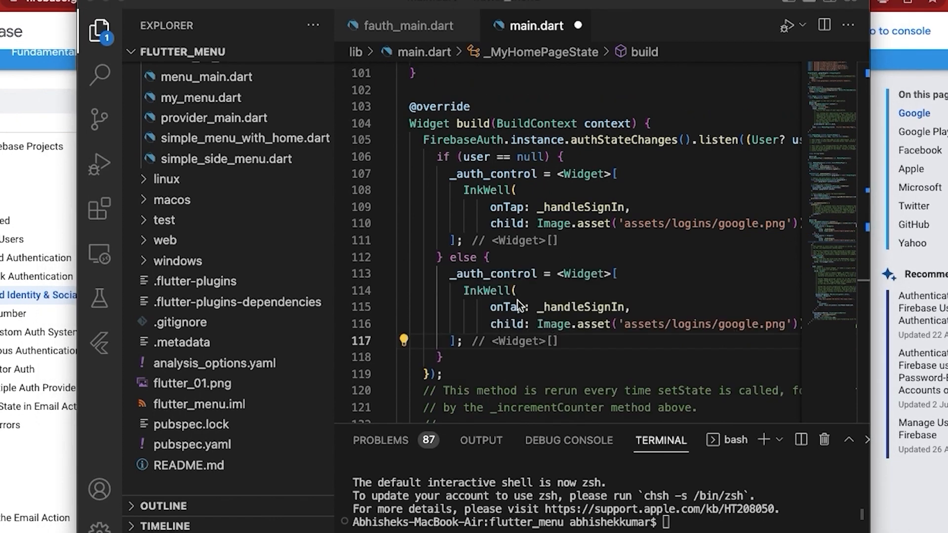
# Change the else branch's InkWell to TextButton, removing its onTap and image child
pyautogui.doubleClick(487, 291)
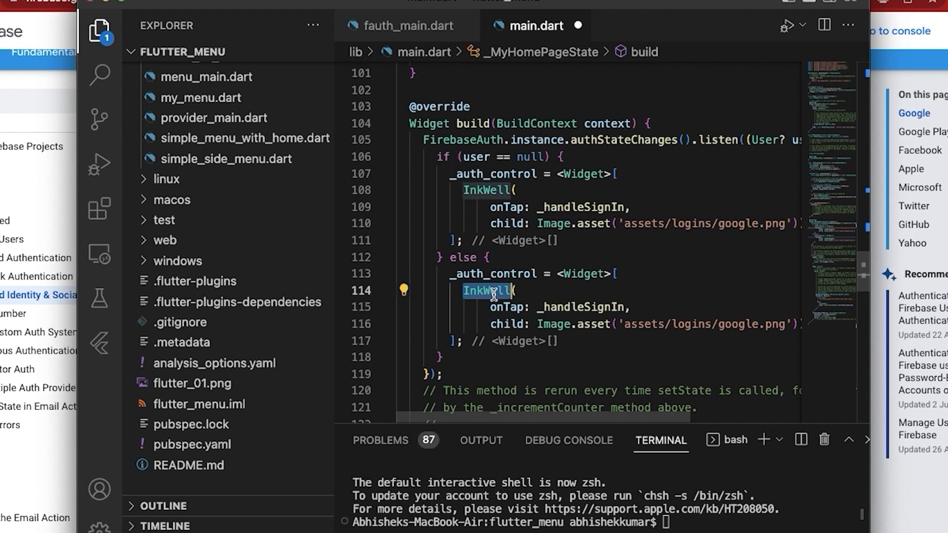
pyautogui.write('TextButton(')
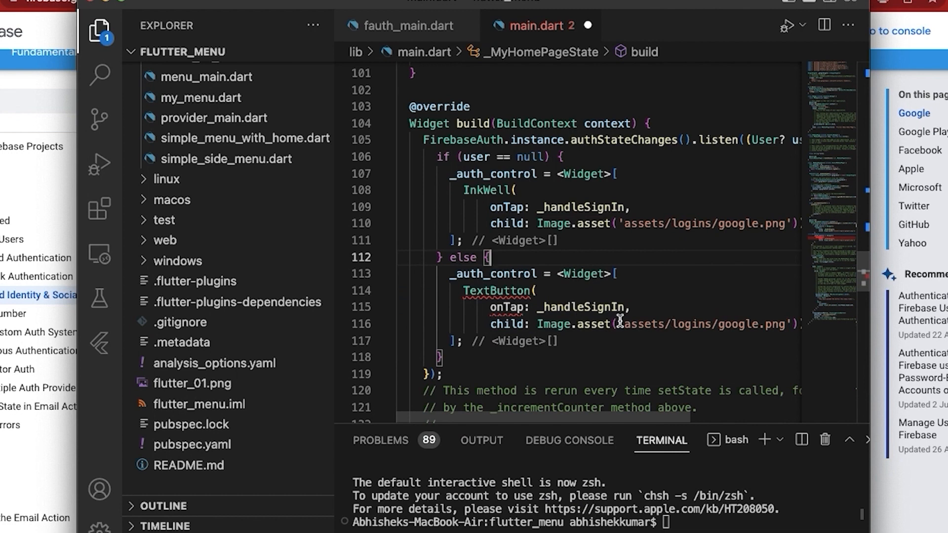
pyautogui.moveTo(501, 324)
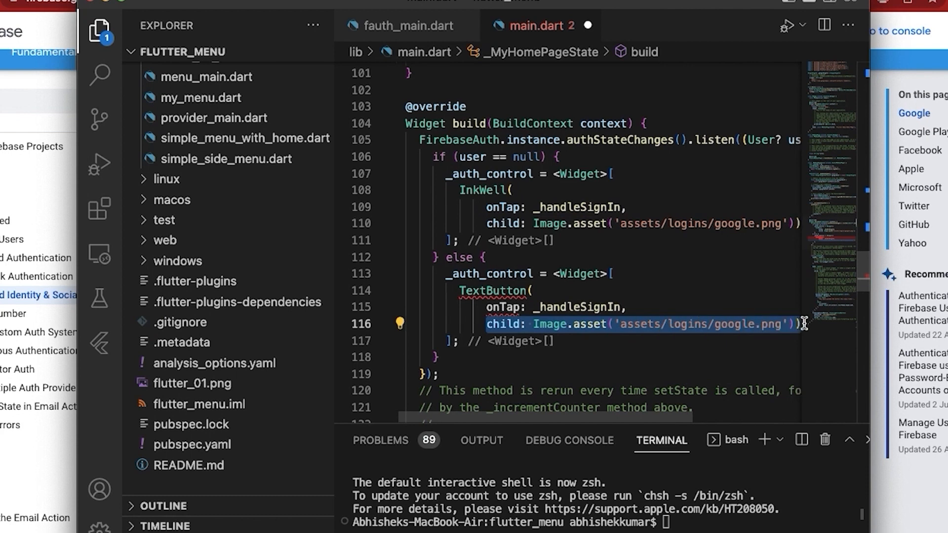
pyautogui.write('// TextButton')
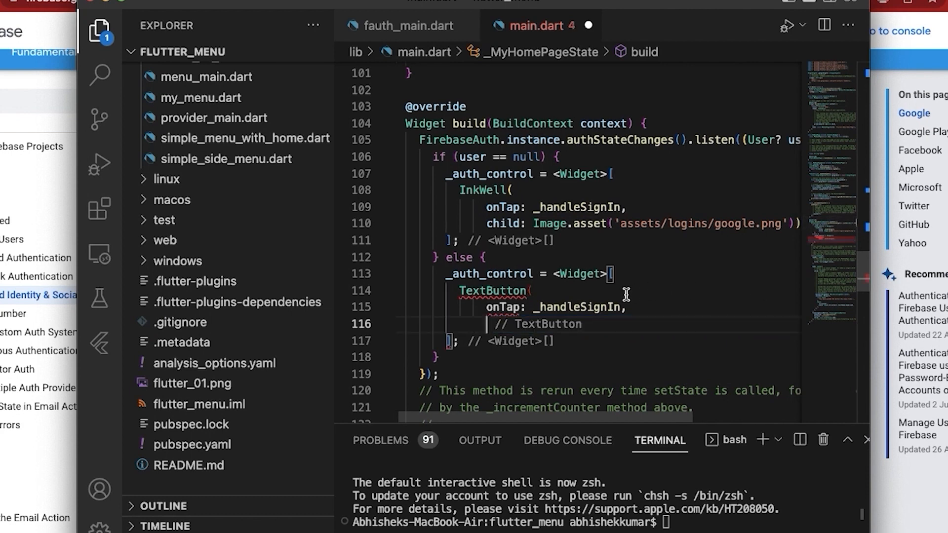
pyautogui.press('enter')
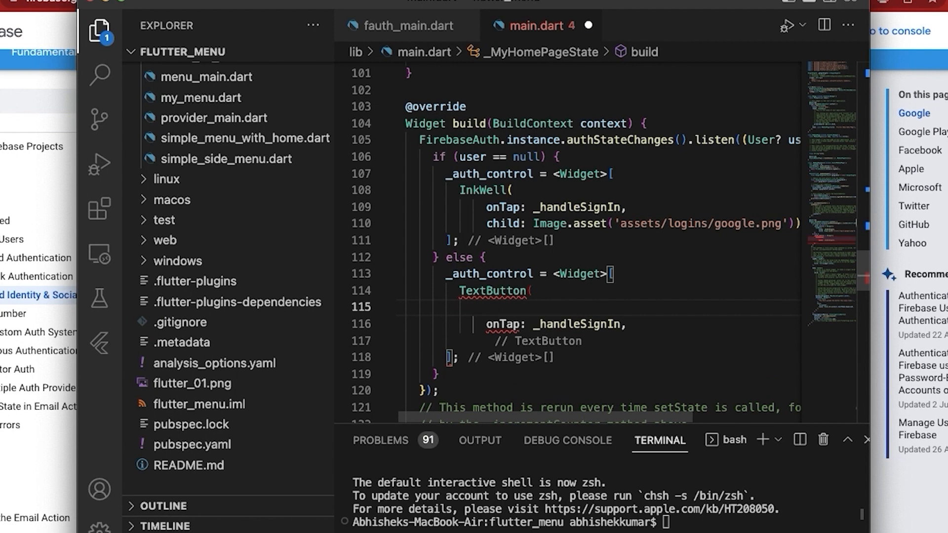
pyautogui.moveTo(585, 342)
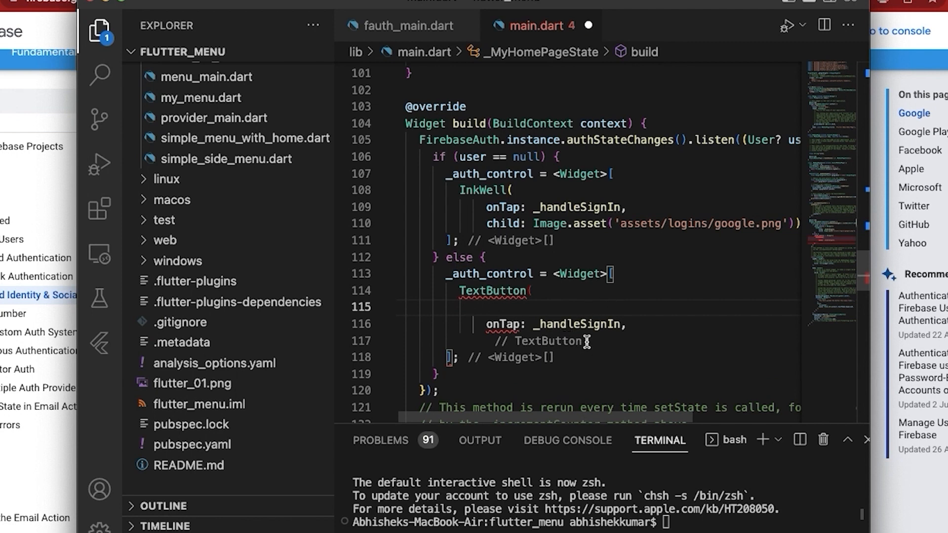
pyautogui.click(481, 324)
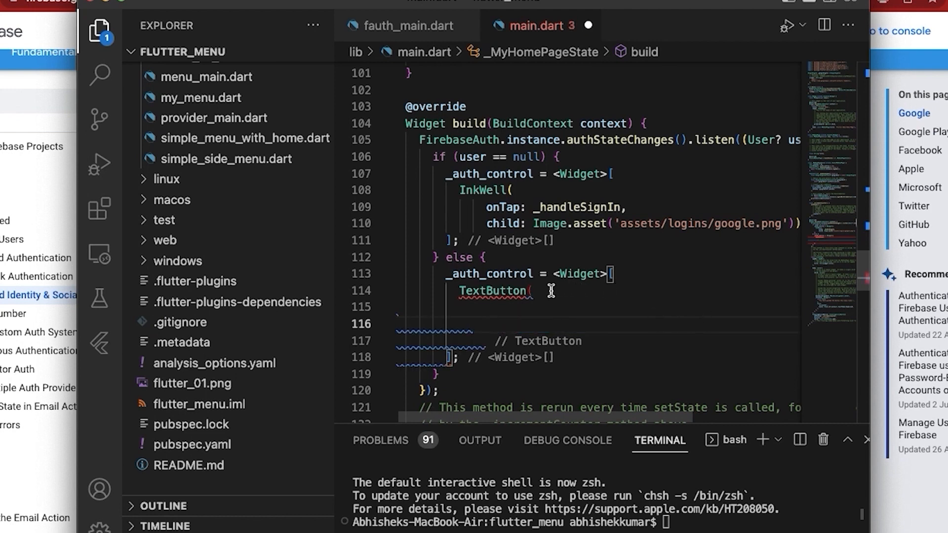
# Add style: ButtonStyle with foregroundColor MaterialStateProperty.all<Color> to the TextButton
pyautogui.write('(')
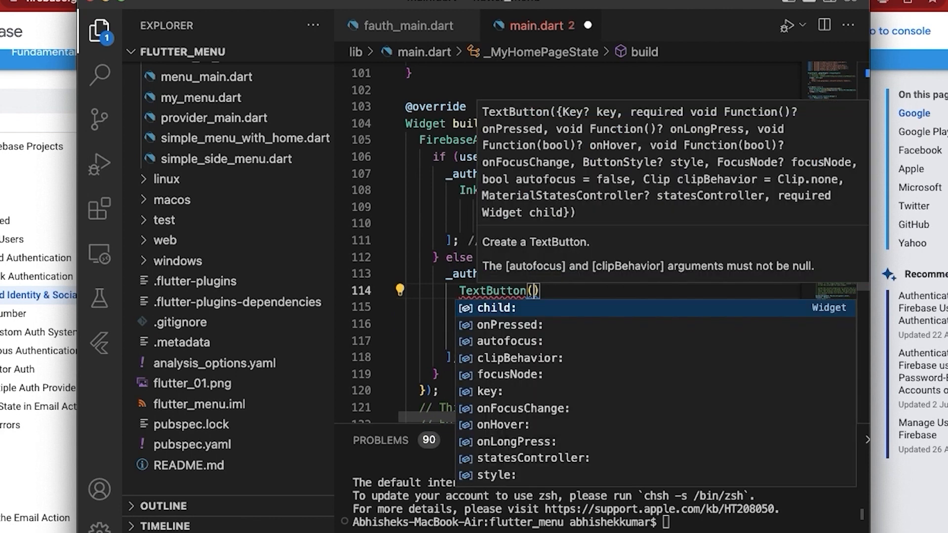
pyautogui.moveTo(551, 288)
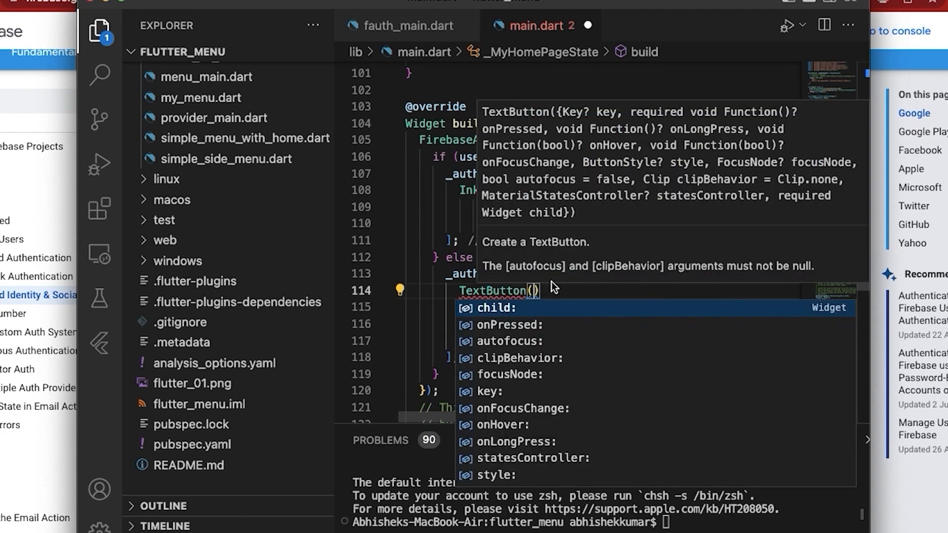
pyautogui.write('style: ,')
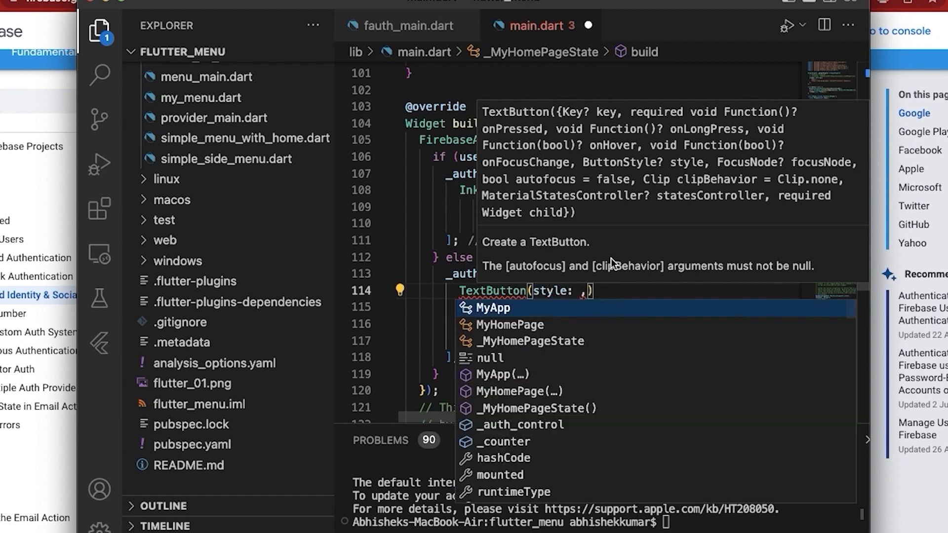
pyautogui.write('B')
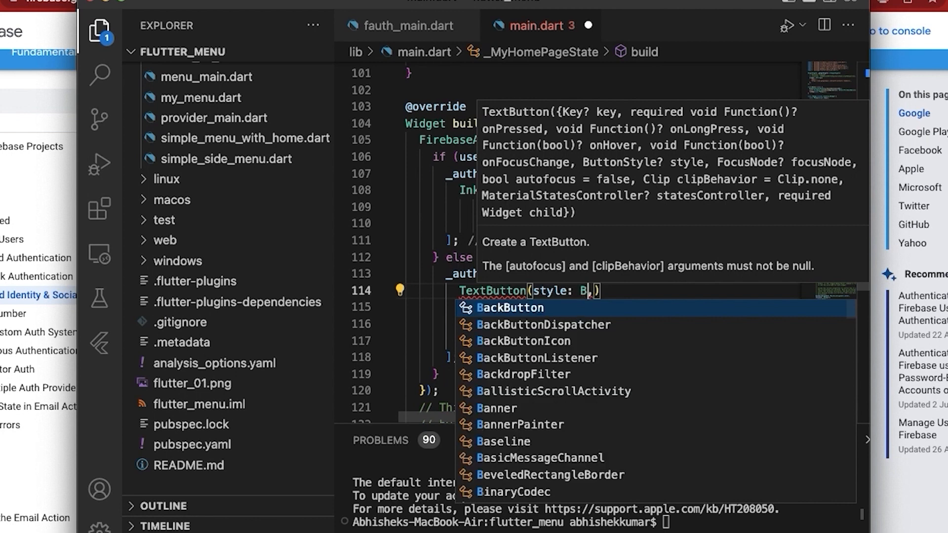
pyautogui.write('utt')
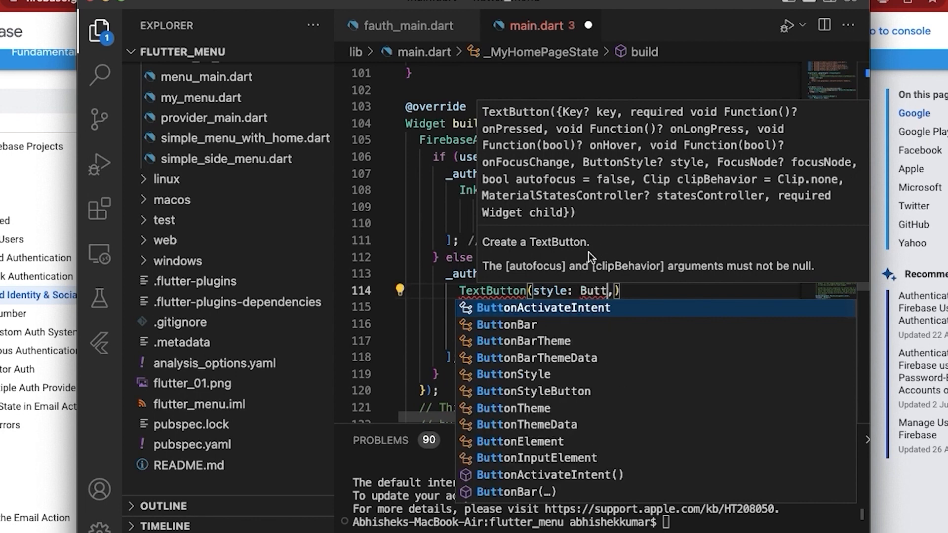
pyautogui.moveTo(534, 396)
pyautogui.write('onStyle(fo')
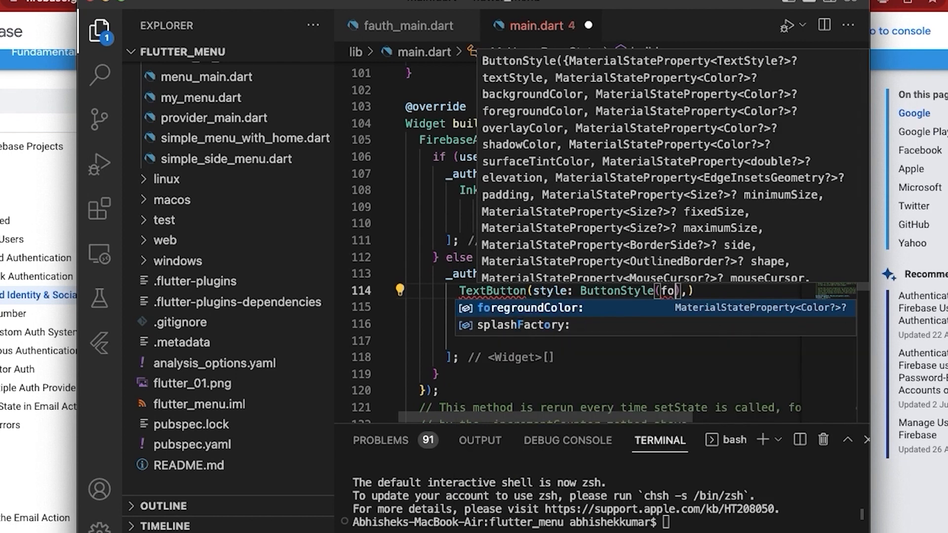
pyautogui.moveTo(571, 358)
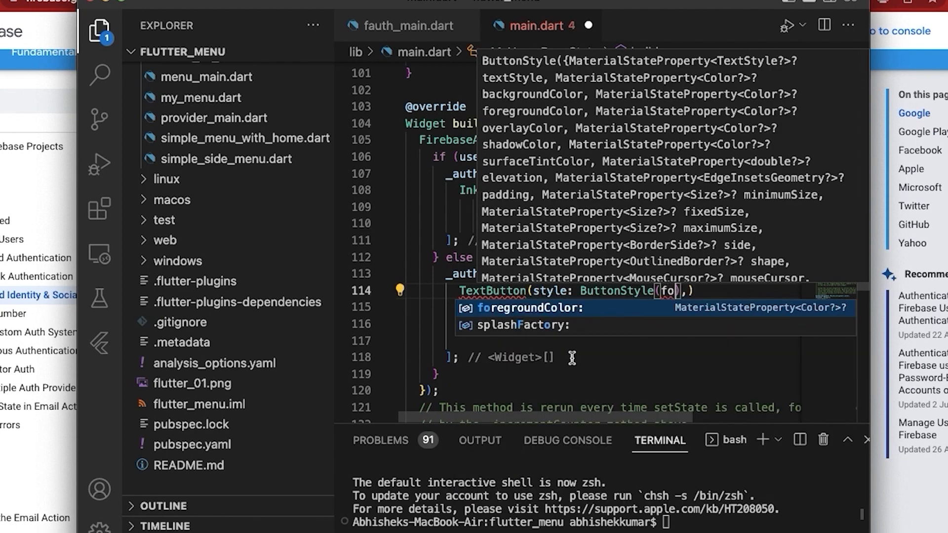
pyautogui.moveTo(558, 116)
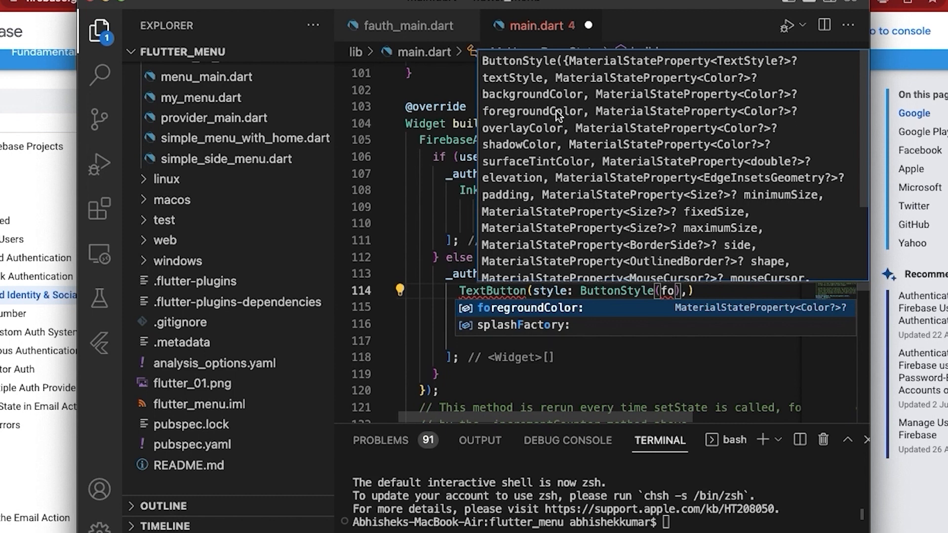
pyautogui.moveTo(676, 270)
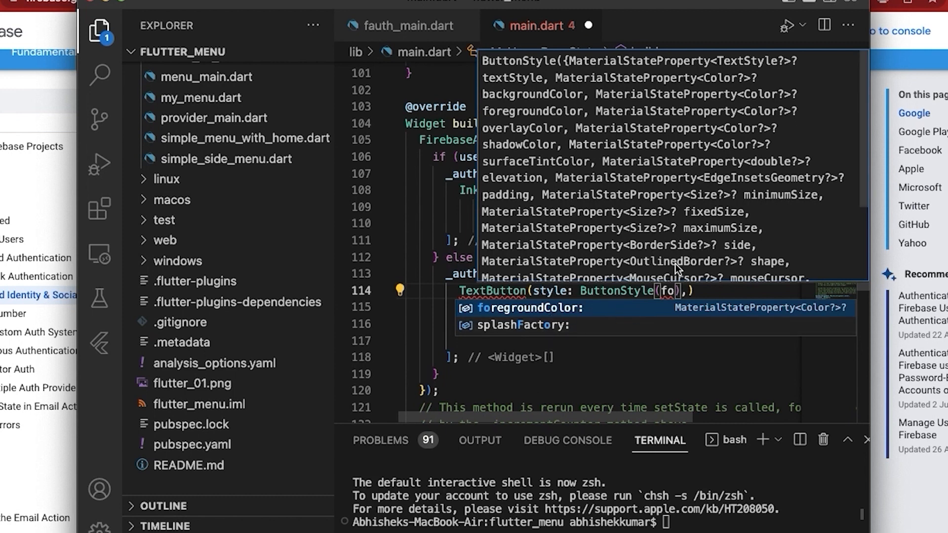
pyautogui.write('regroundColor:')
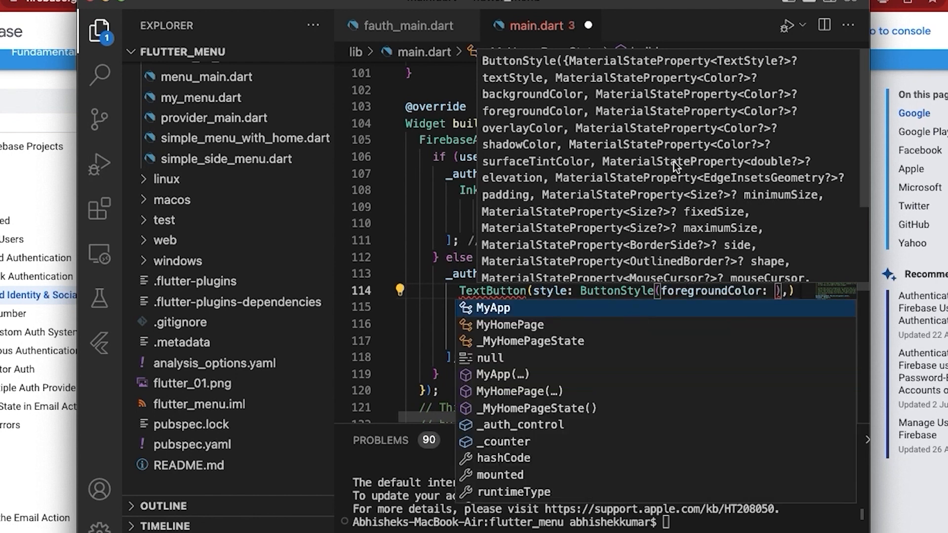
pyautogui.write('Materi')
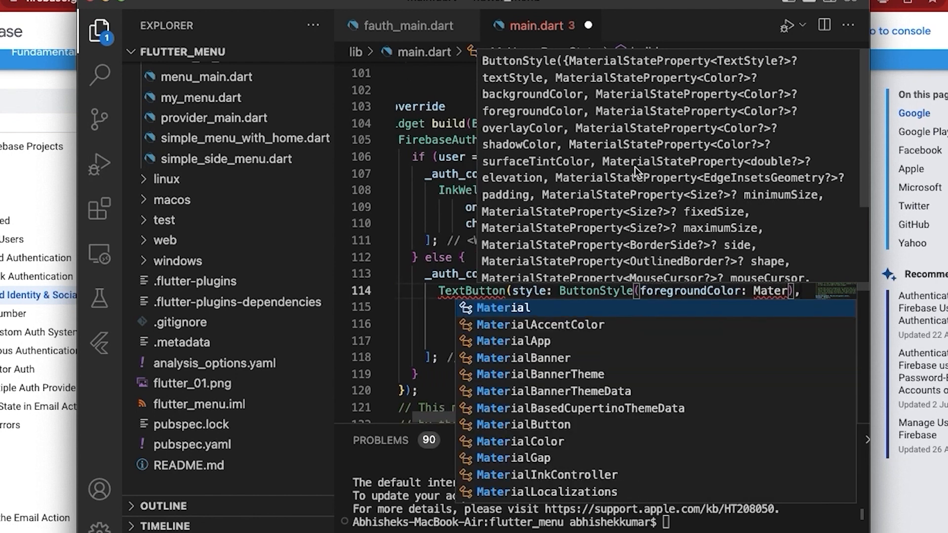
pyautogui.scroll(-3)
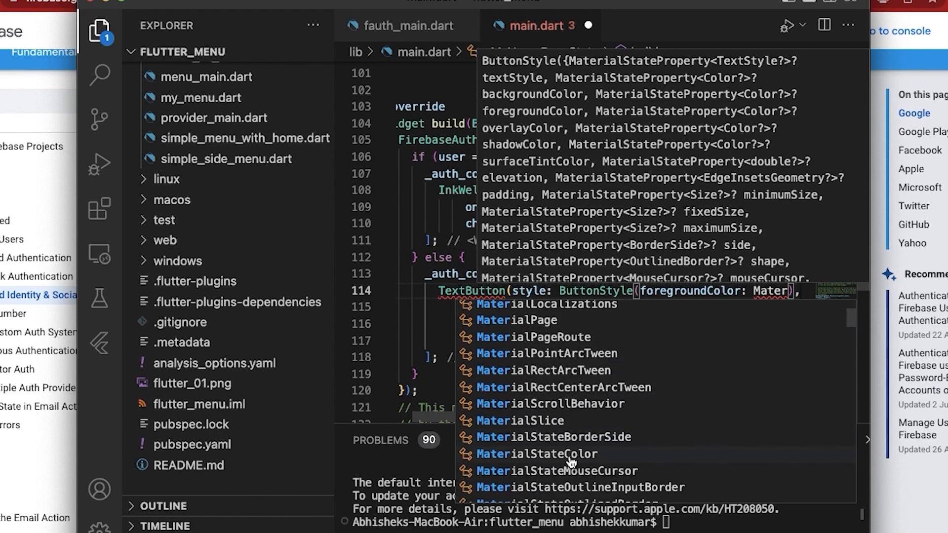
pyautogui.scroll(-3)
pyautogui.write('ialStateProperty.a')
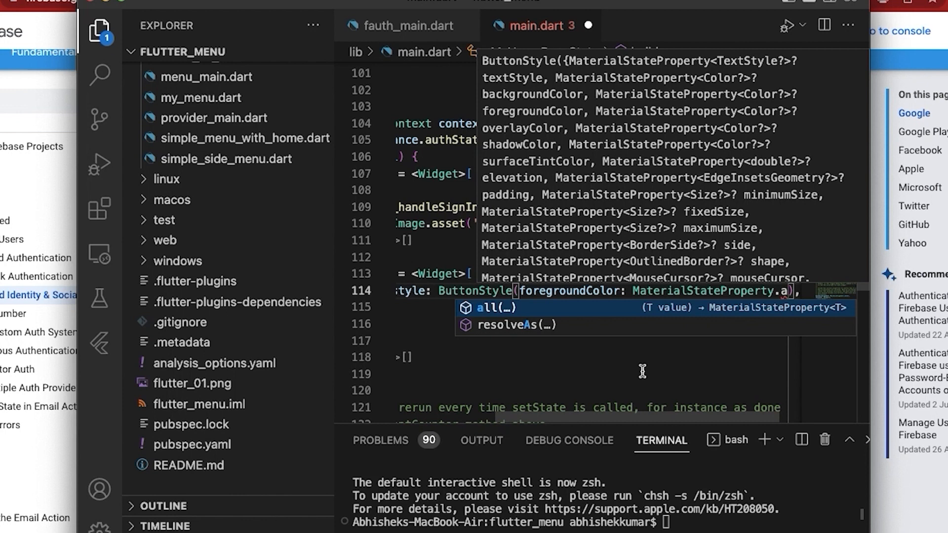
pyautogui.click(503, 308)
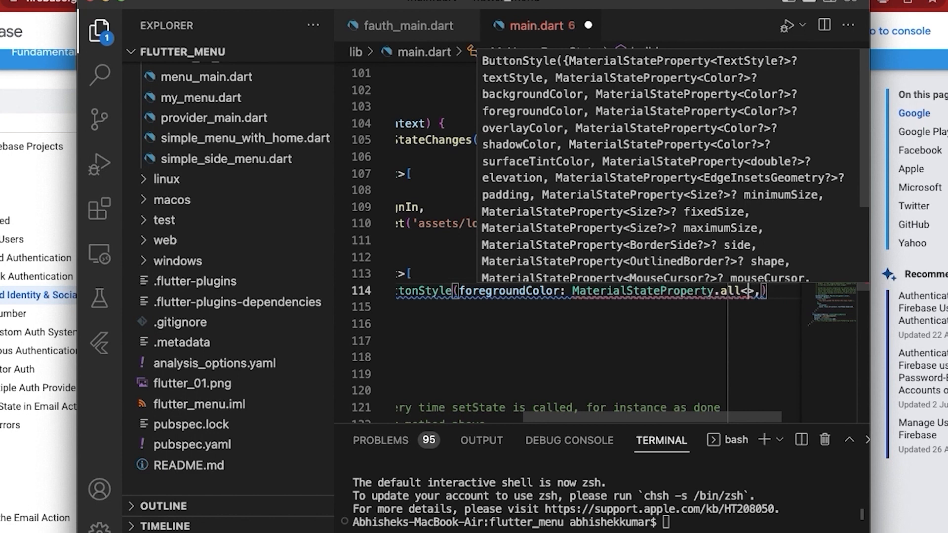
# Pass Colors.blue as the foreground colour and end the style argument with a comma
pyautogui.write('Color')
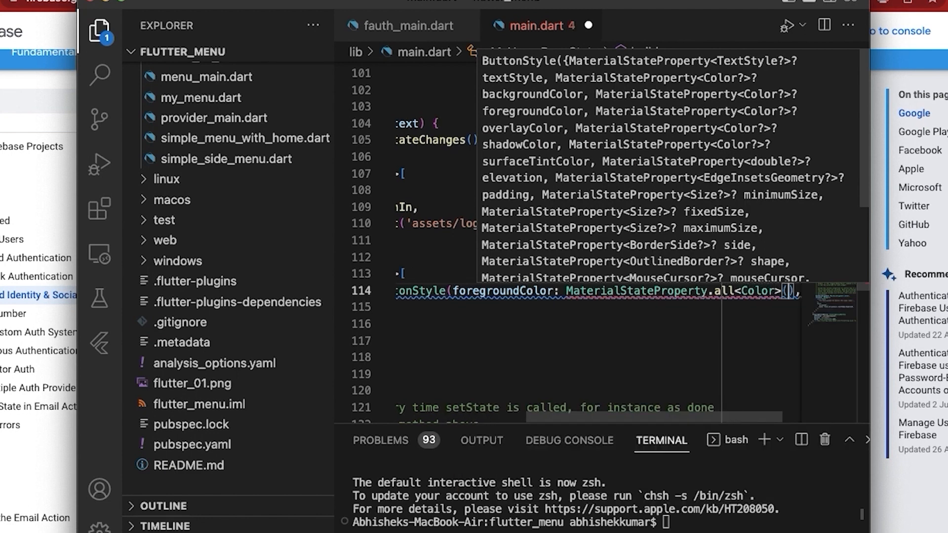
pyautogui.write('Colo')
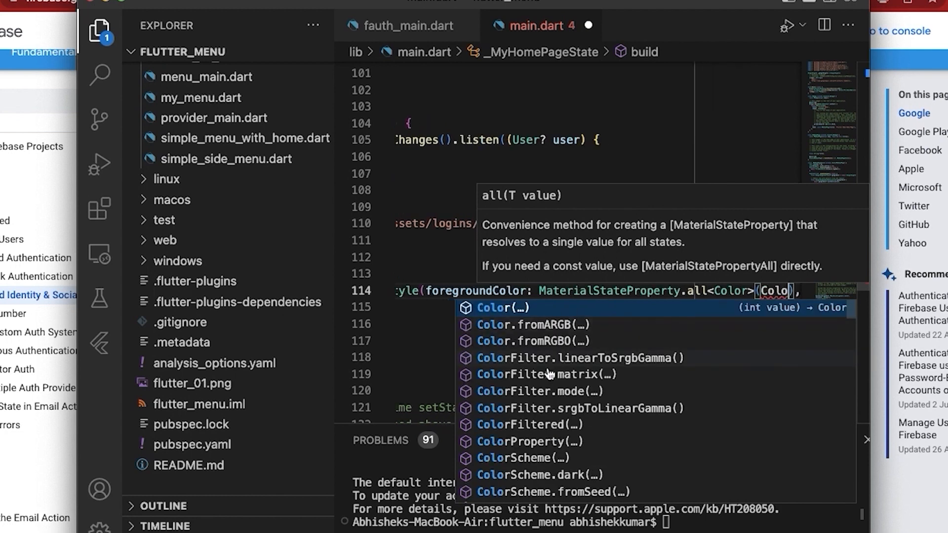
pyautogui.write('rs')
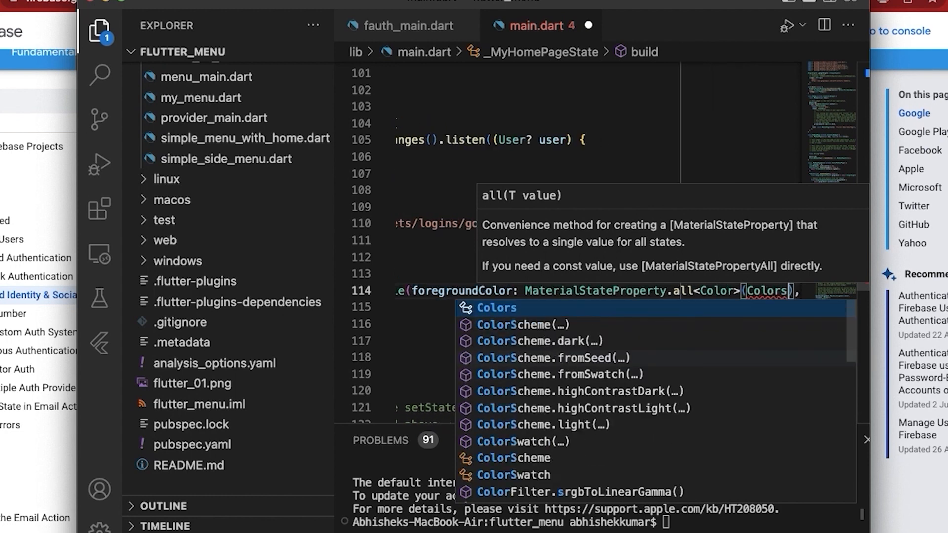
pyautogui.write('.')
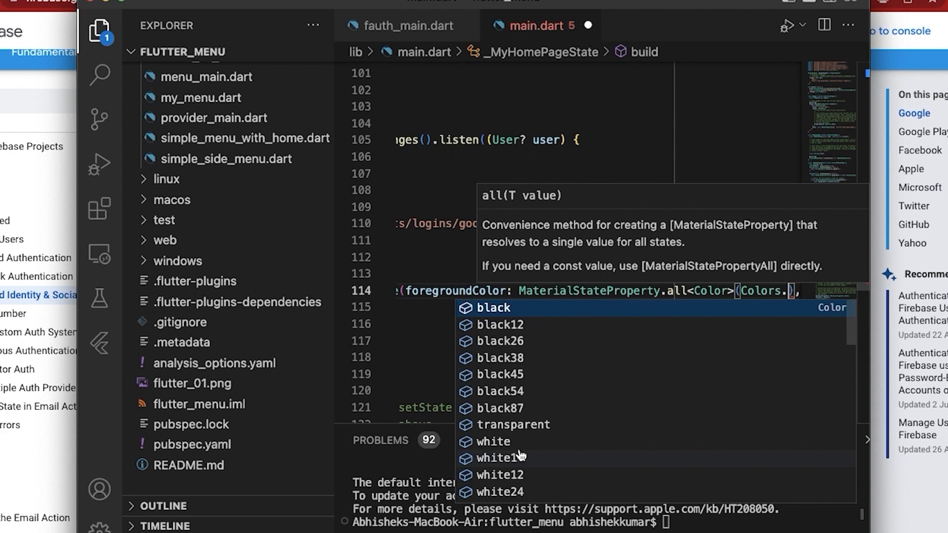
pyautogui.scroll(-3)
pyautogui.write('blue')
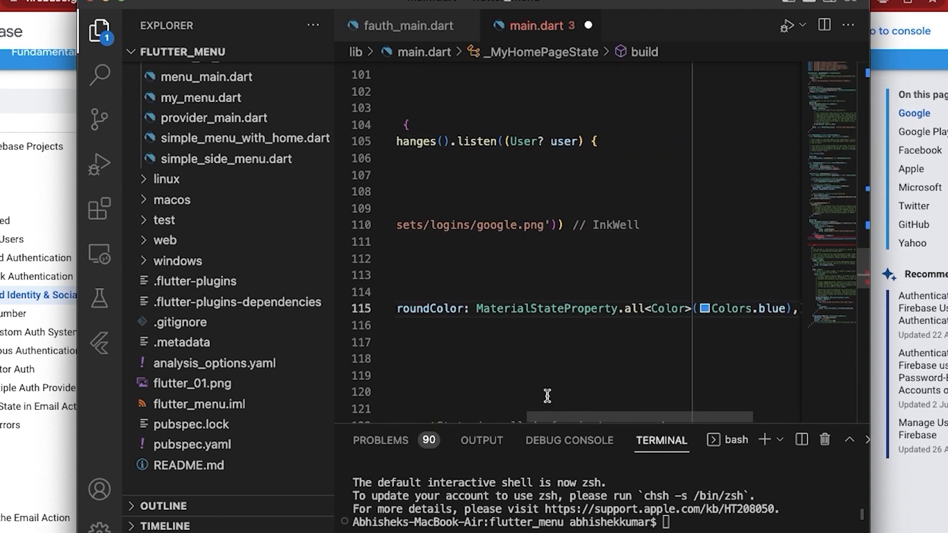
pyautogui.hscroll(3)
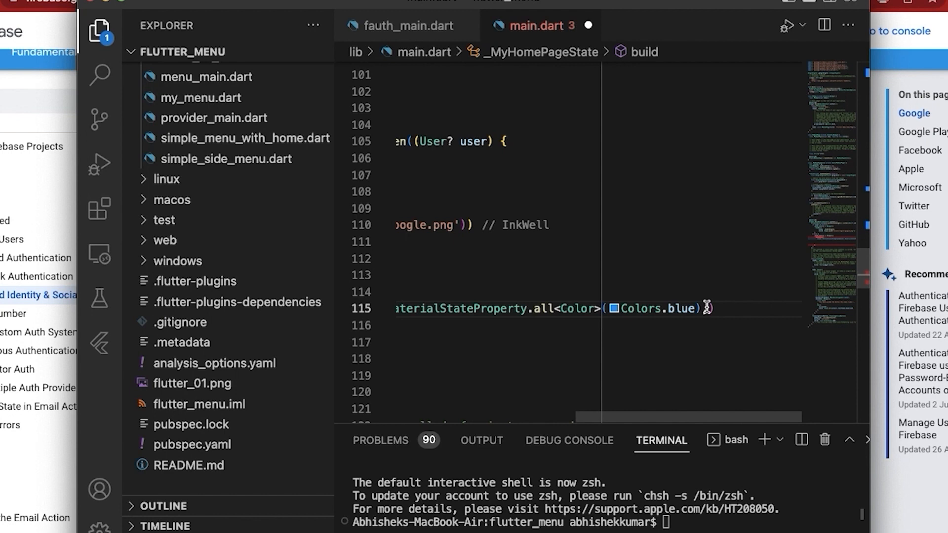
pyautogui.write(',')
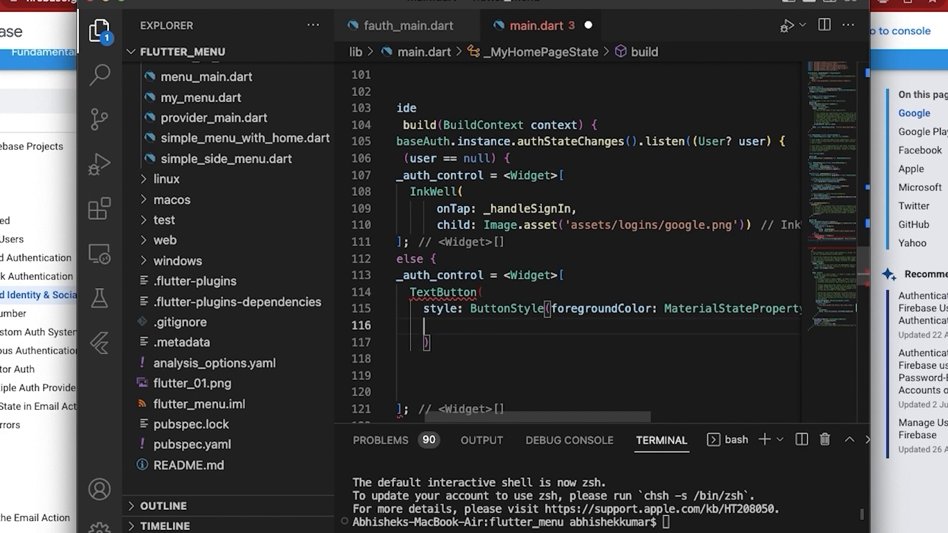
pyautogui.moveTo(743, 368)
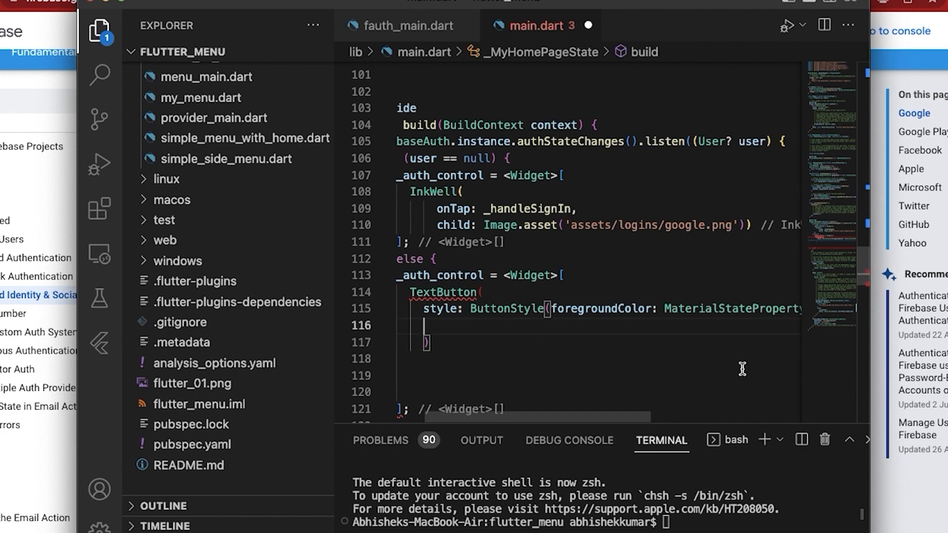
# Set the TextButton's onPressed to _handleSignOut and its child to const Text('Sign Out')
pyautogui.write('op')
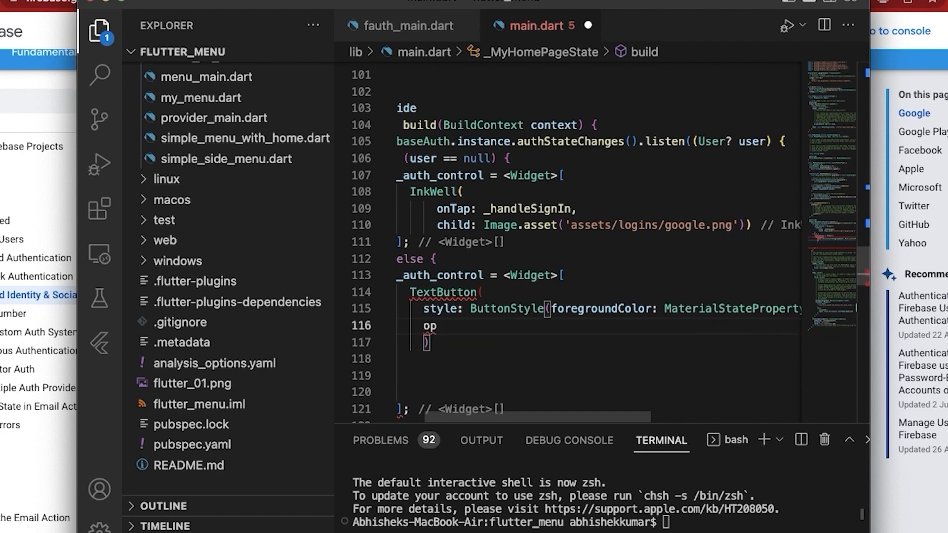
pyautogui.write('n')
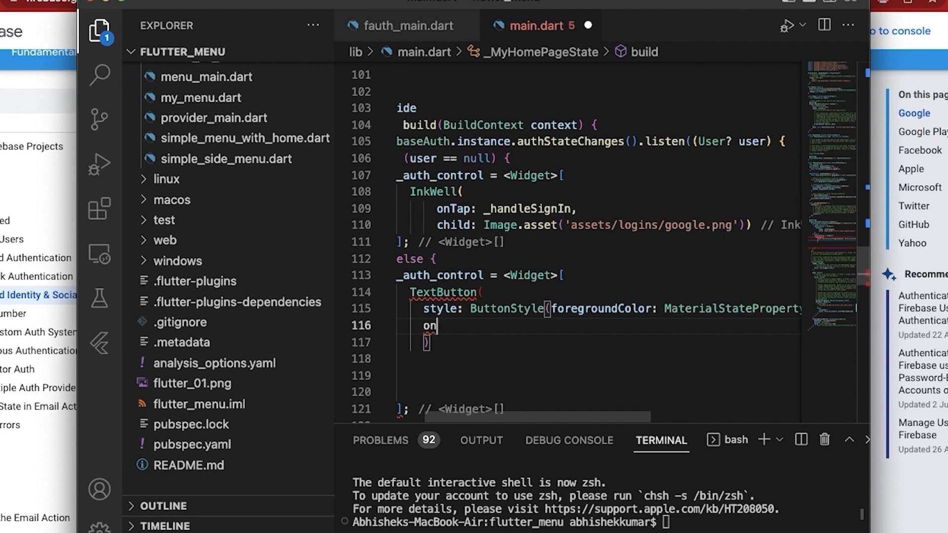
pyautogui.press('Backspace')
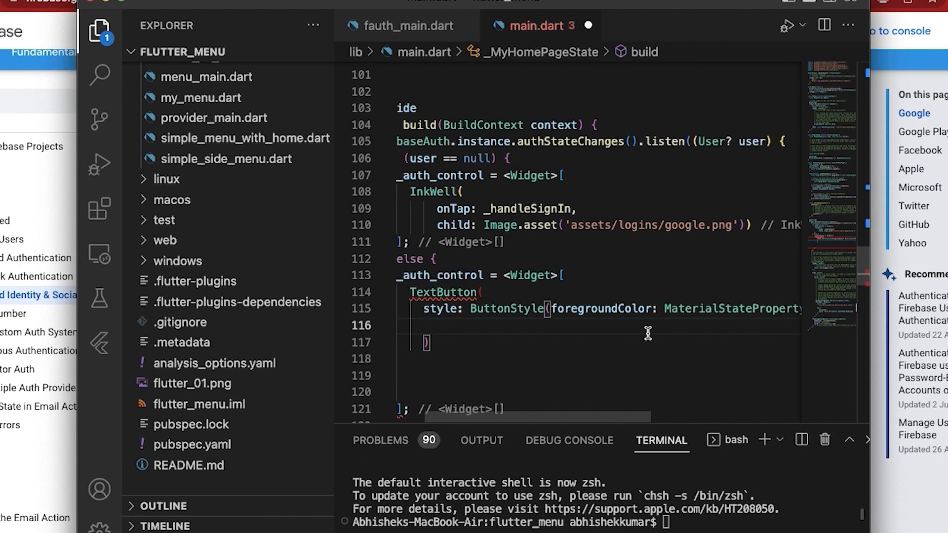
pyautogui.hscroll(3)
pyautogui.write('onPressed: ,')
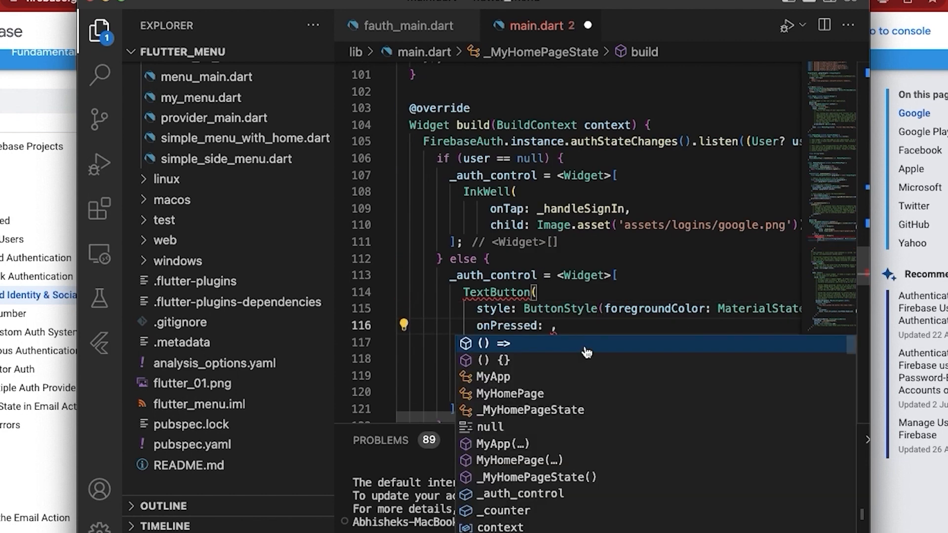
pyautogui.moveTo(587, 349)
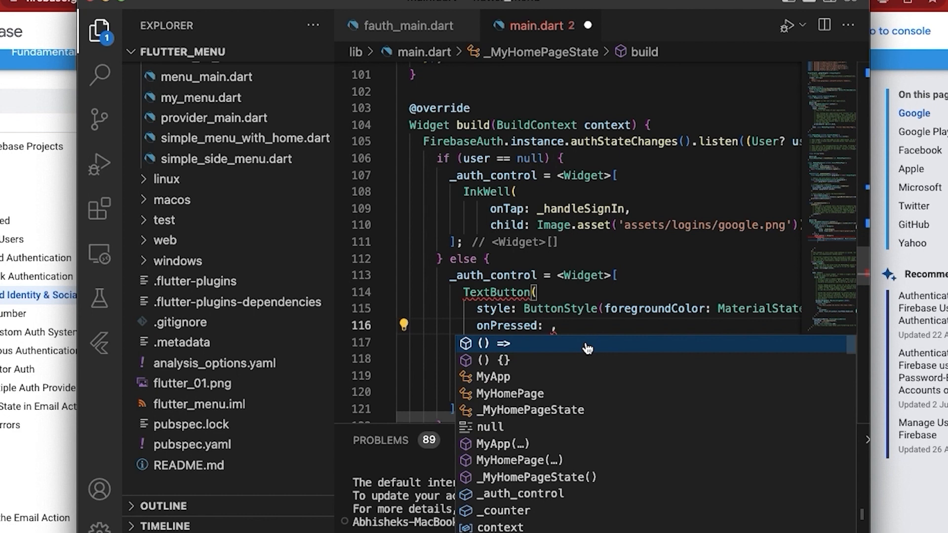
pyautogui.write('_')
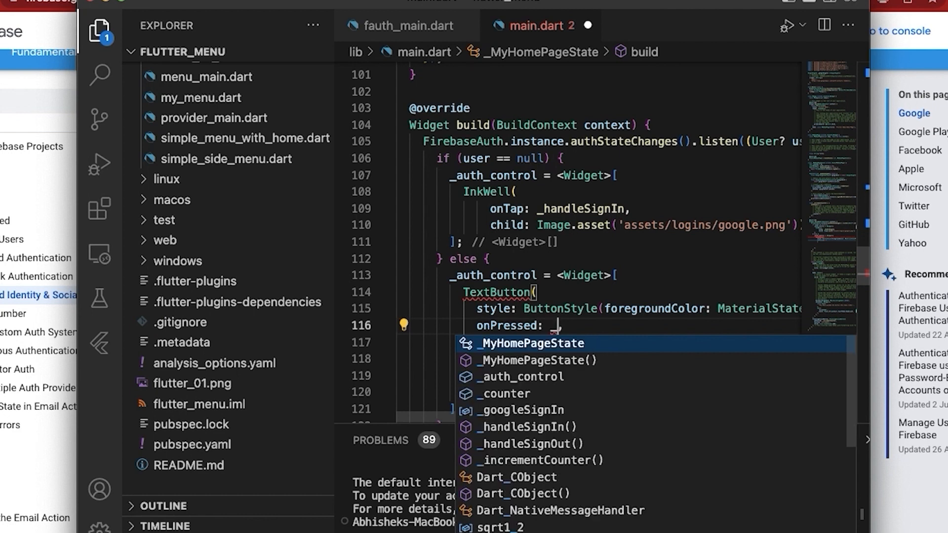
pyautogui.write('_handleSignOut,')
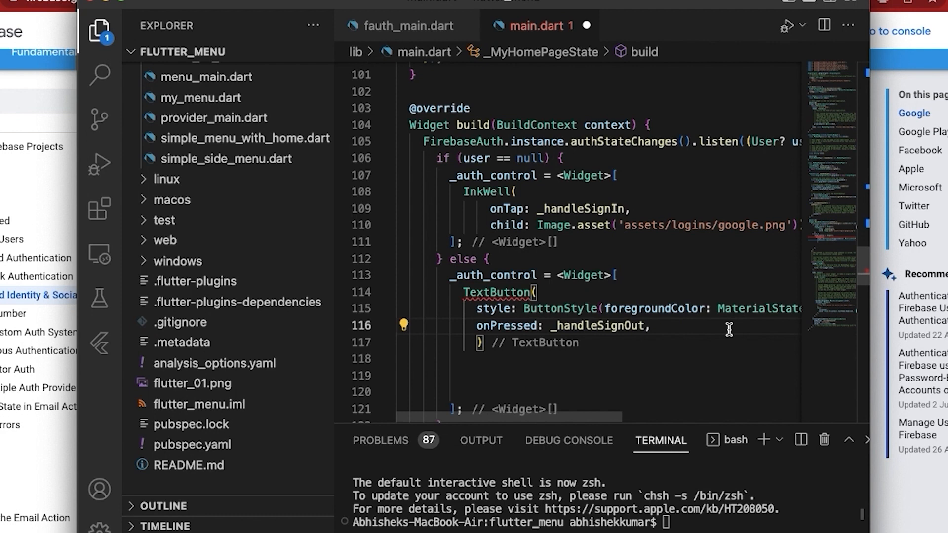
pyautogui.moveTo(659, 325)
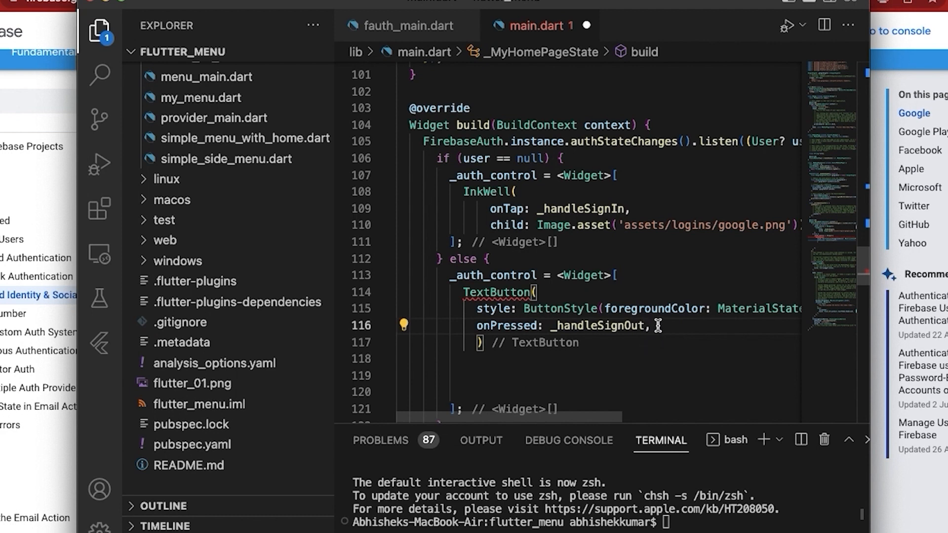
pyautogui.write('child: ,')
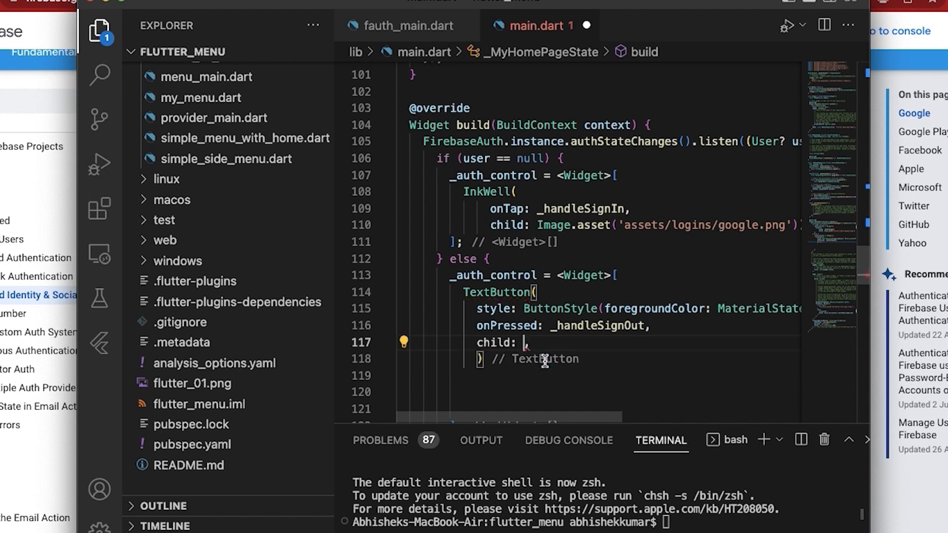
pyautogui.write('Te')
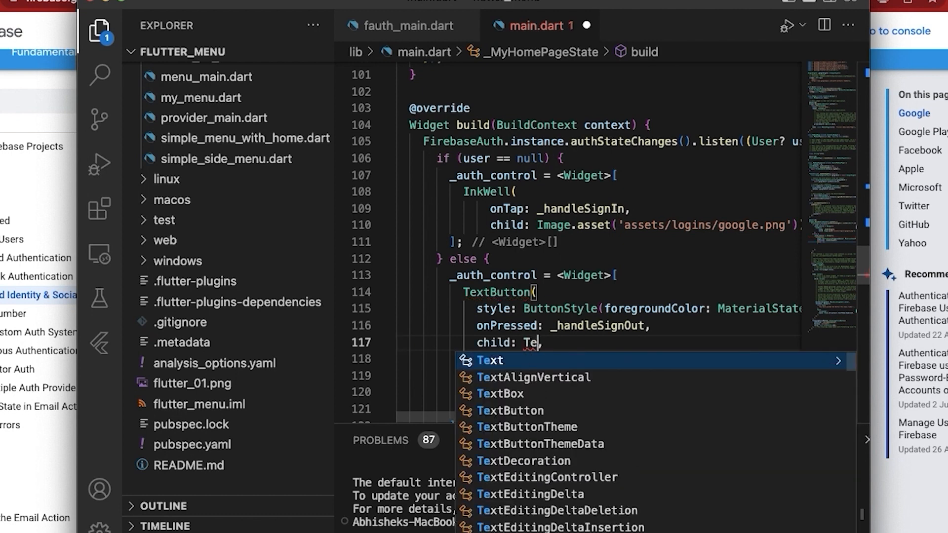
pyautogui.moveTo(505, 366)
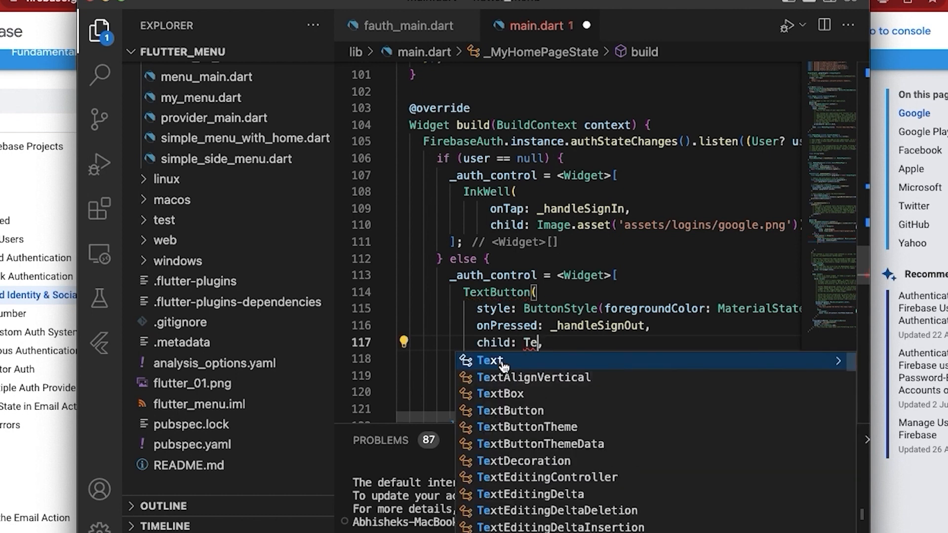
pyautogui.click(487, 361)
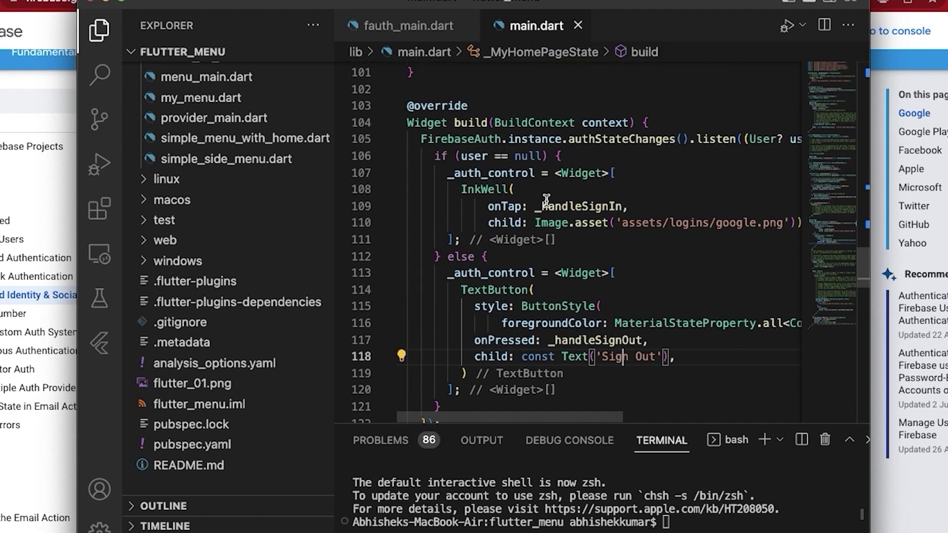
# Wrap both branches' _auth_control assignments inside setState callbacks and save main.dart
pyautogui.press('Enter')
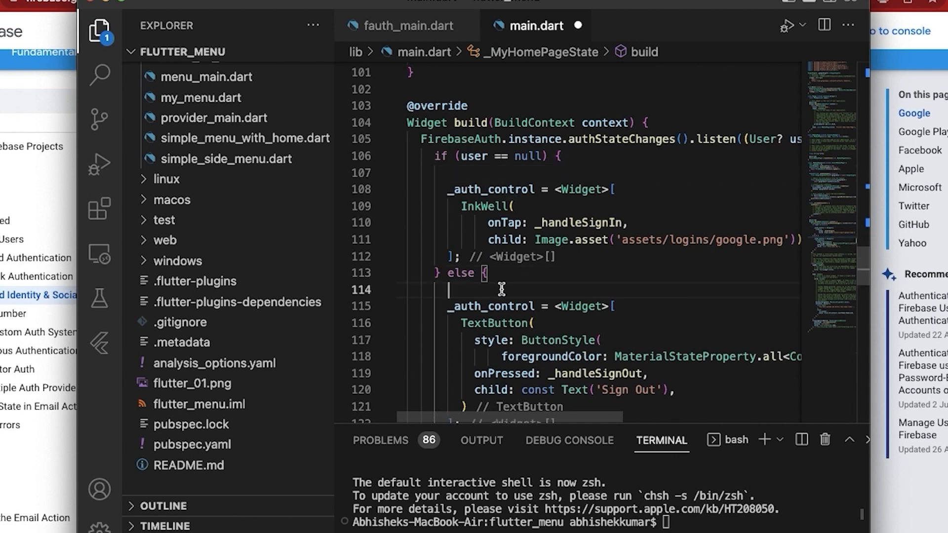
pyautogui.moveTo(480, 222)
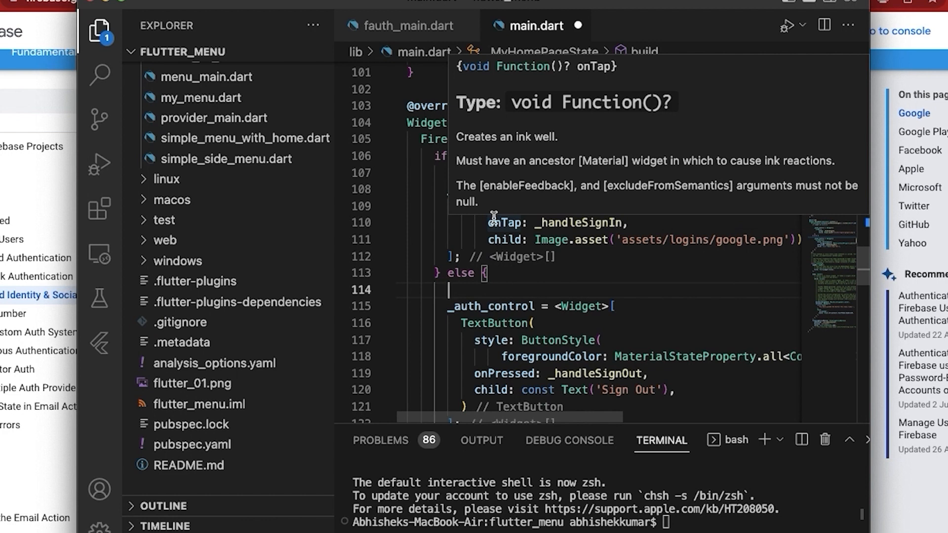
pyautogui.write('s')
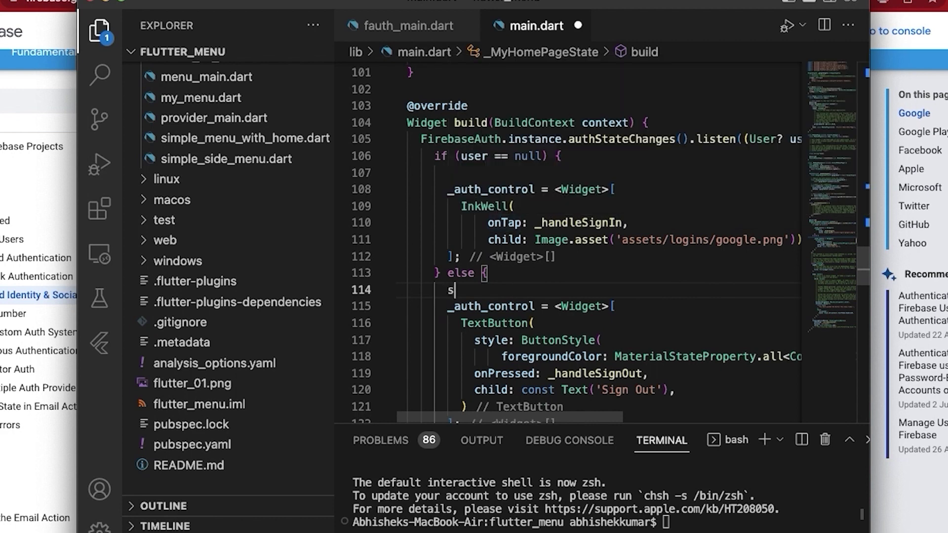
pyautogui.write('etState(() {')
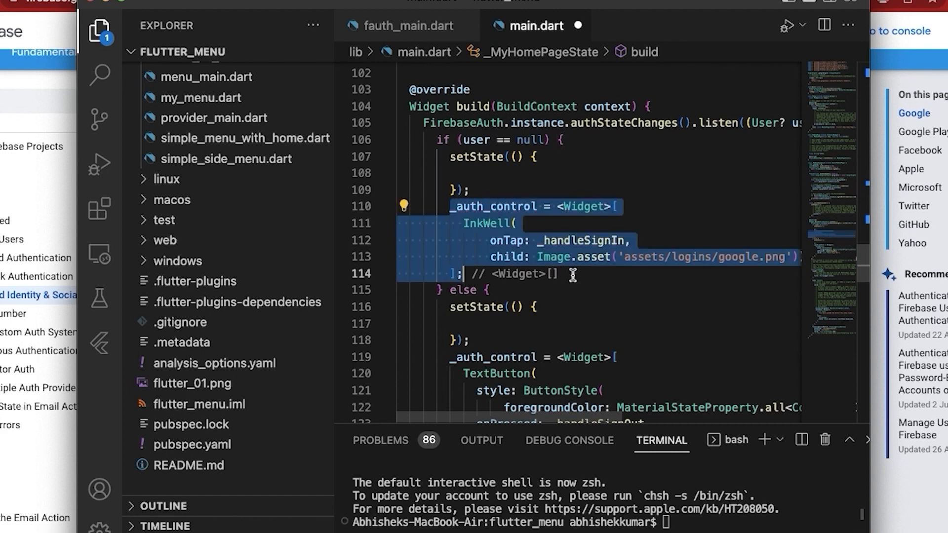
pyautogui.press('Backspace')
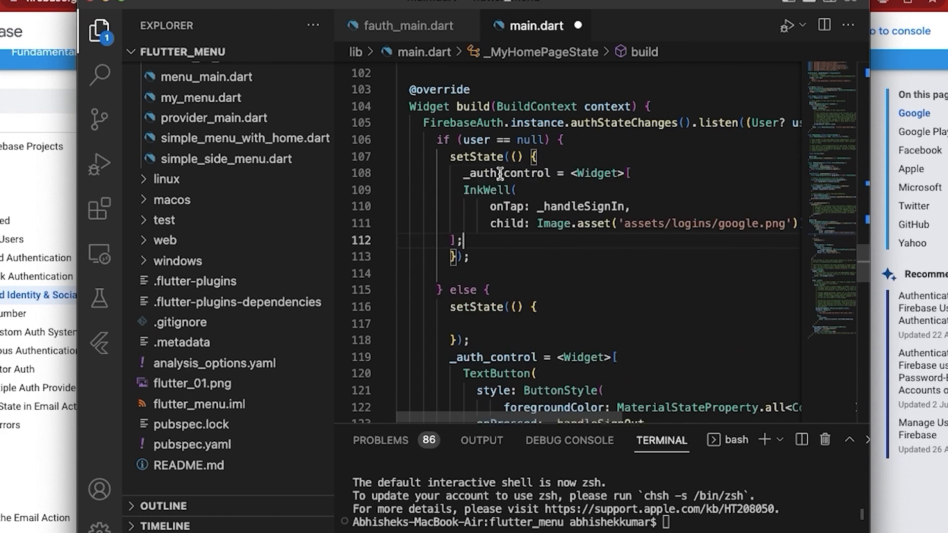
pyautogui.scroll(-3)
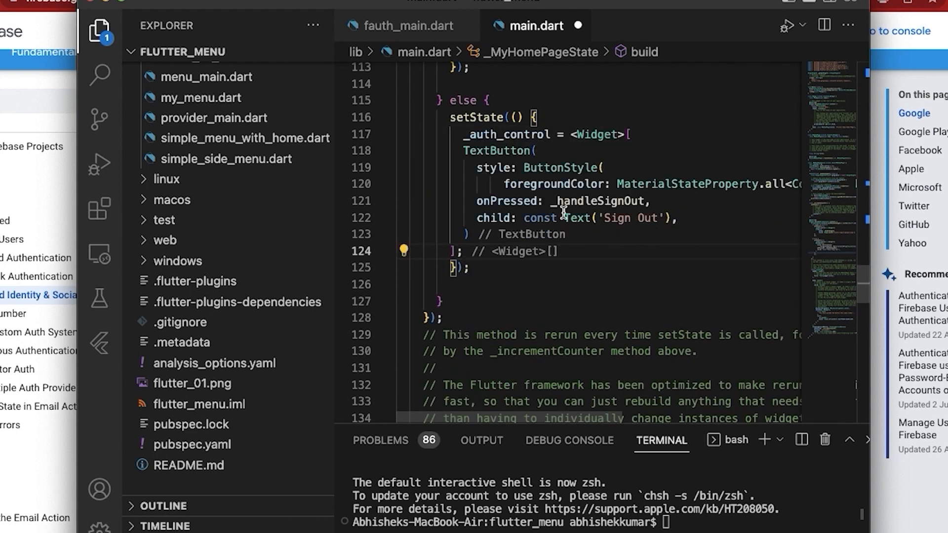
pyautogui.scroll(3)
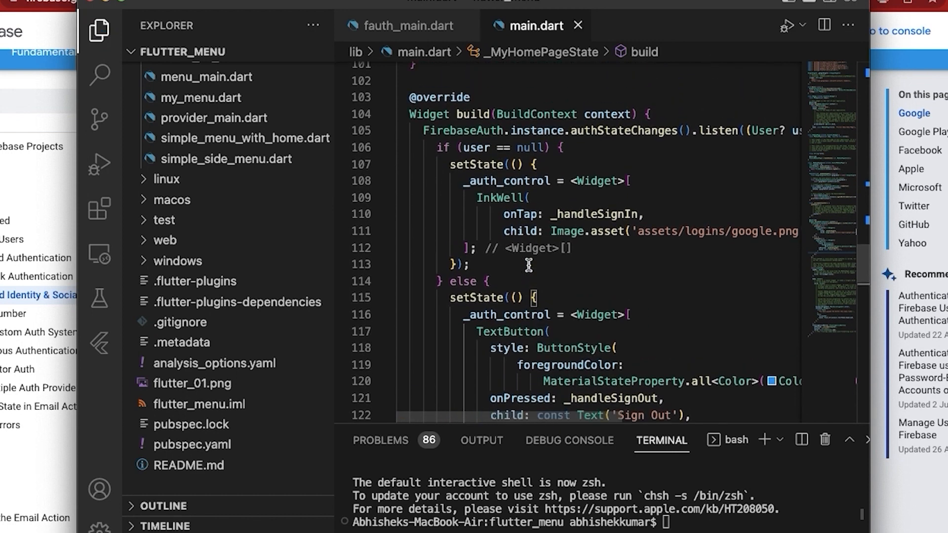
# Replace the Column's counter-text children with _auth_control and save main.dart
pyautogui.scroll(-3)
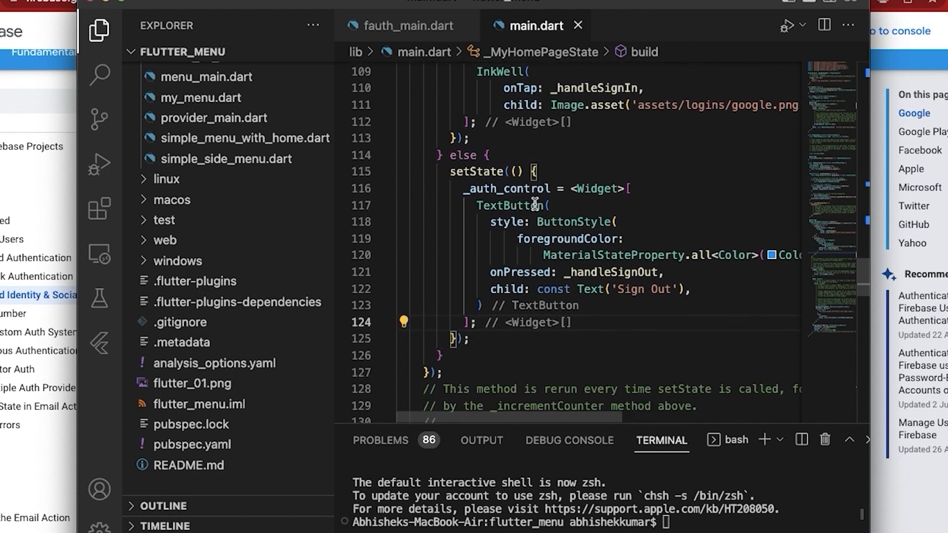
pyautogui.scroll(-3)
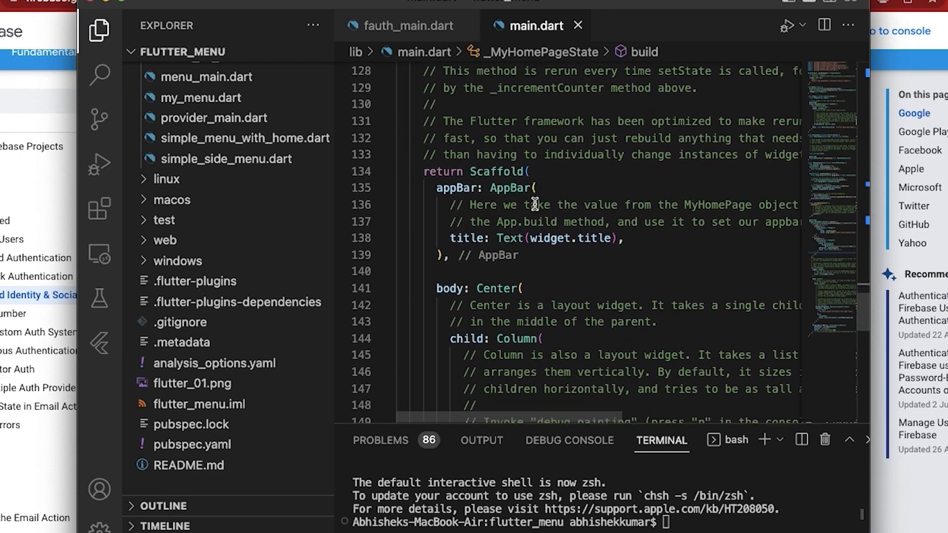
pyautogui.scroll(-3)
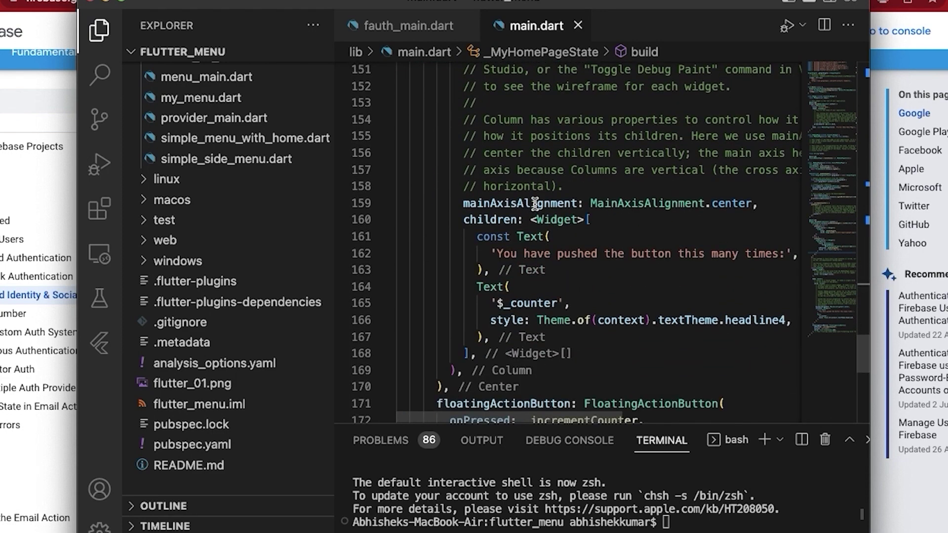
pyautogui.scroll(-3)
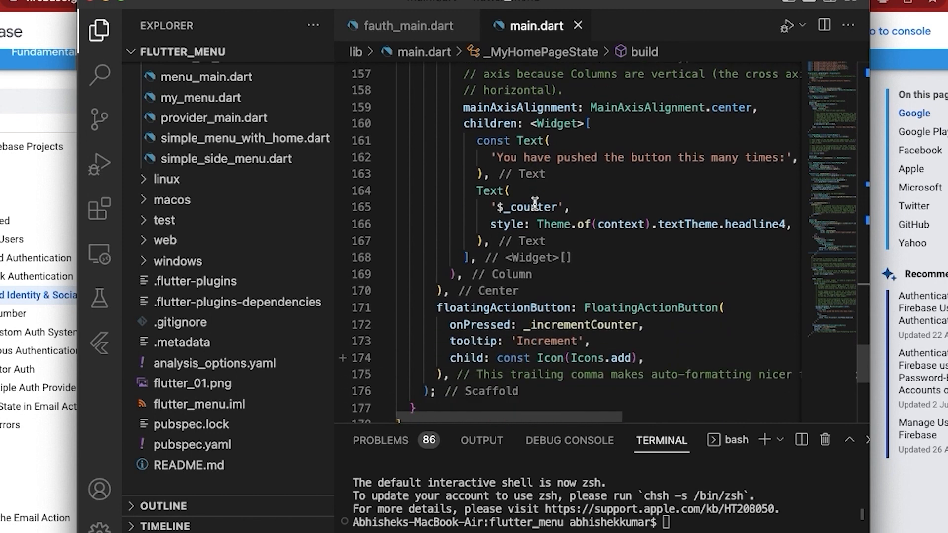
pyautogui.scroll(3)
pyautogui.write('_')
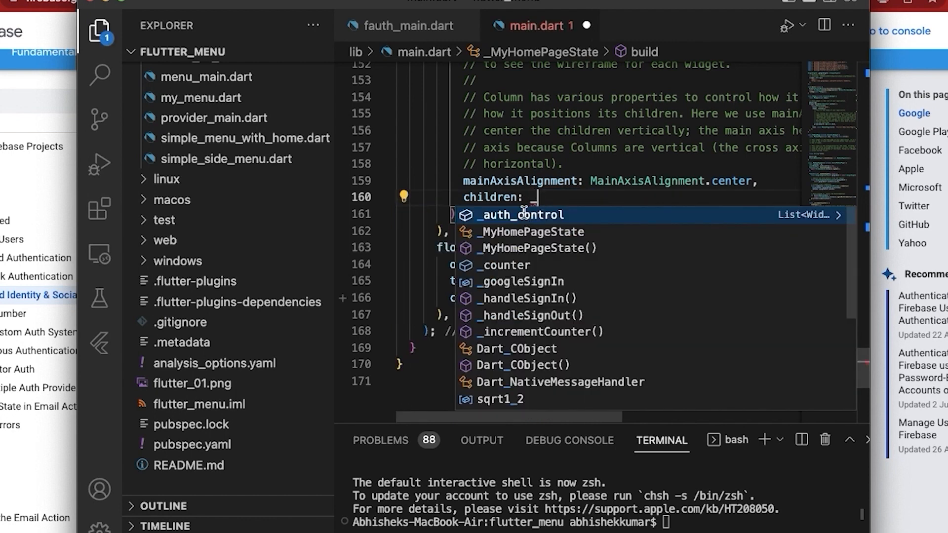
pyautogui.click(523, 215)
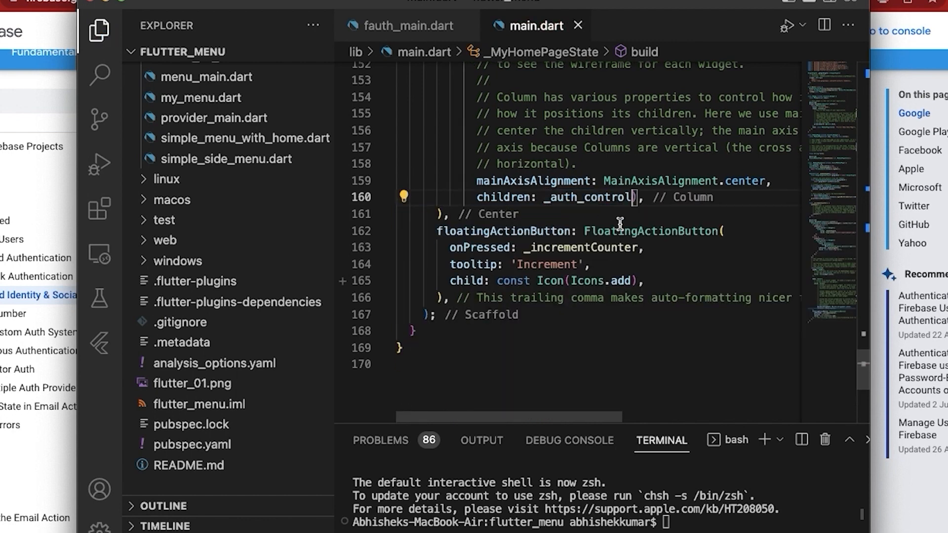
pyautogui.scroll(3)
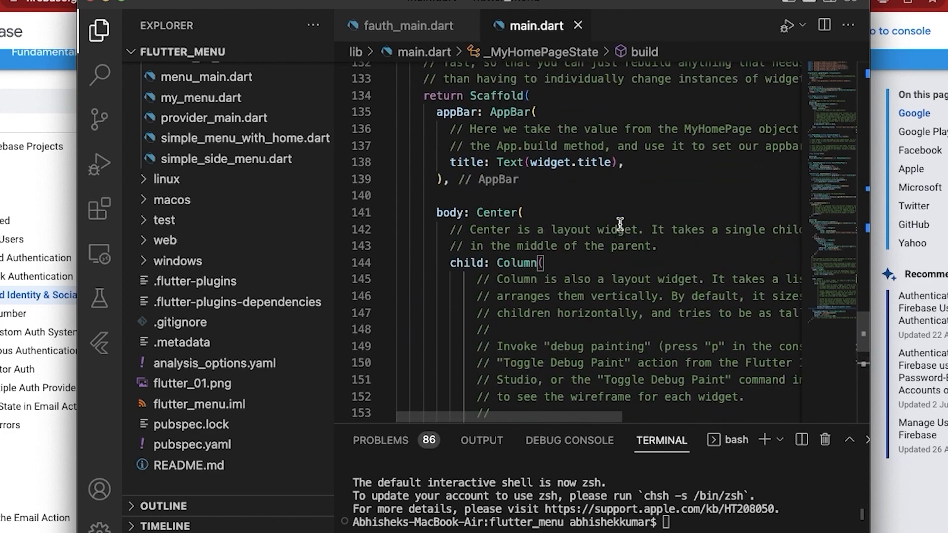
pyautogui.scroll(3)
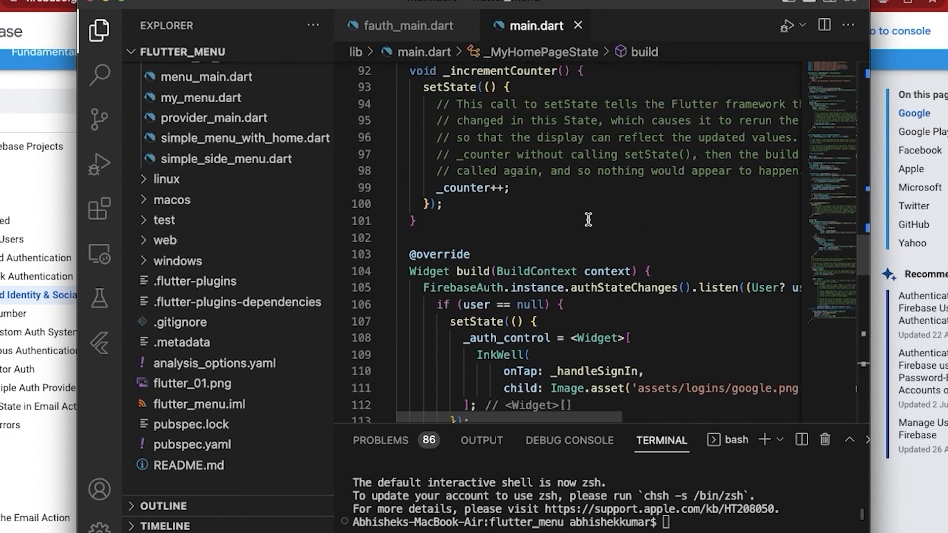
pyautogui.scroll(-3)
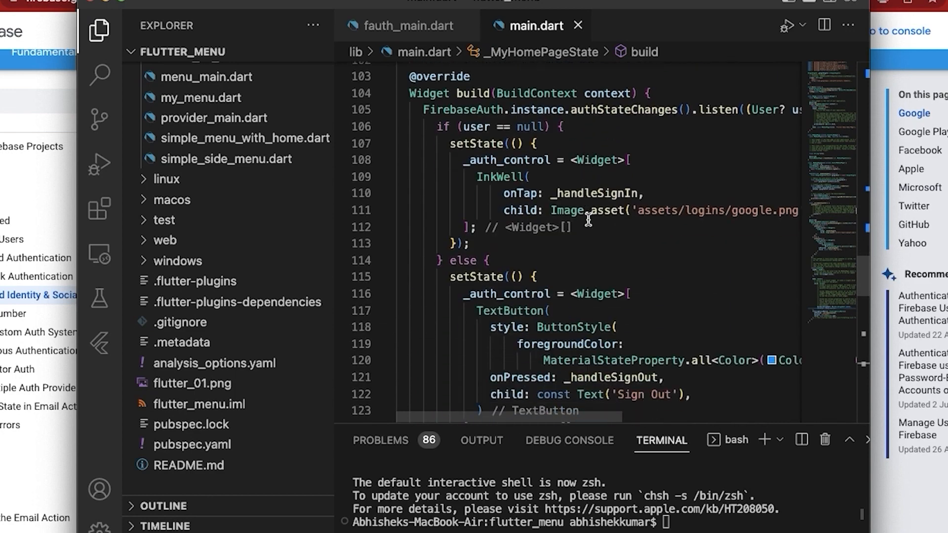
pyautogui.scroll(-3)
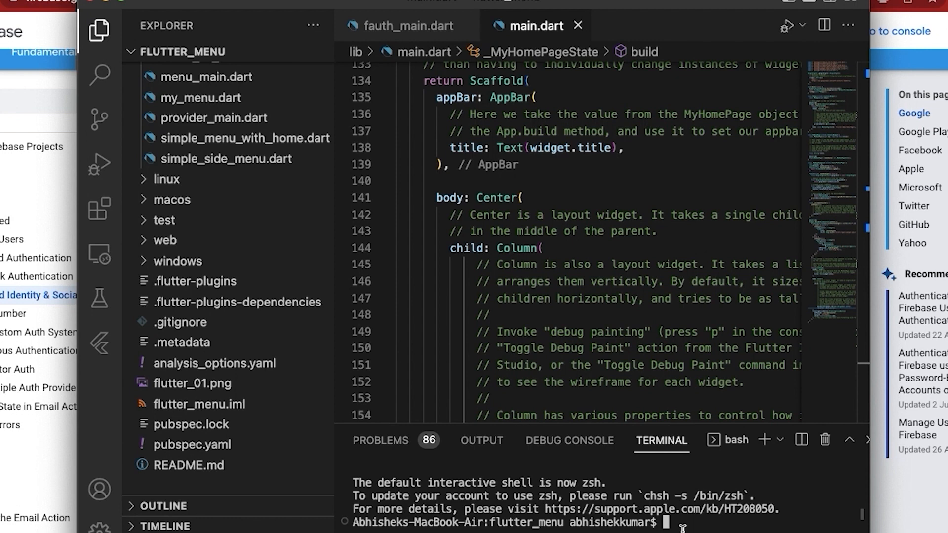
# Switch to Chrome and open Firebase's Get Started with Authentication on Flutter docs
pyautogui.write('f')
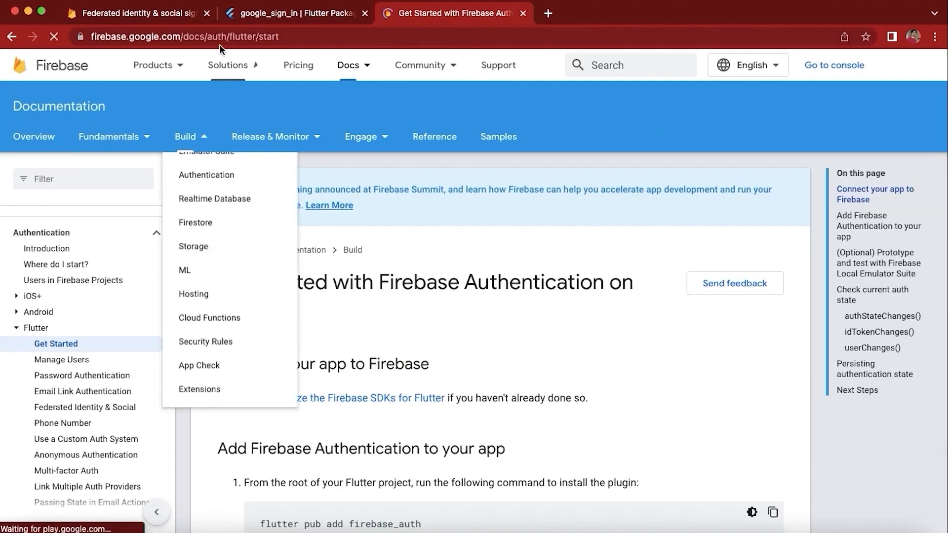
# Open the CalsoB-Shop project's General project settings in the Firebase console
pyautogui.click(833, 65)
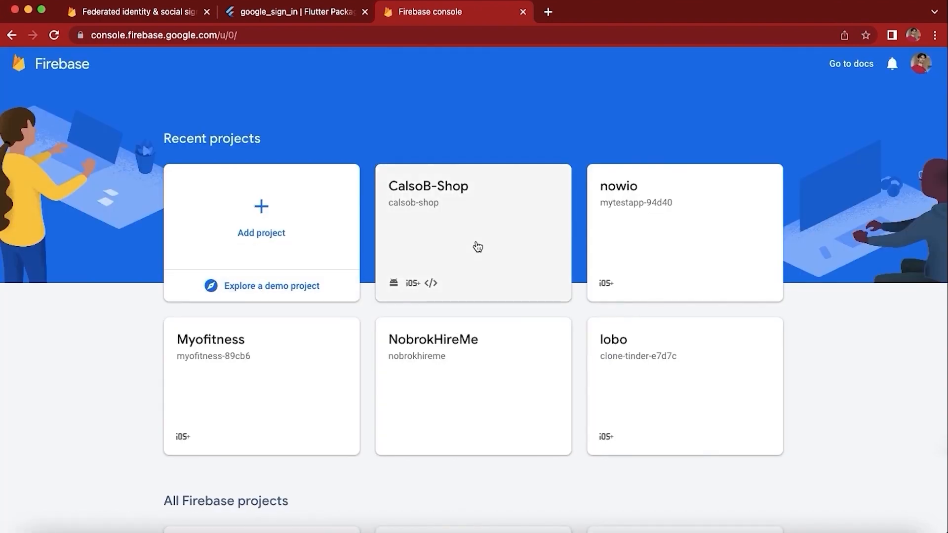
pyautogui.click(473, 233)
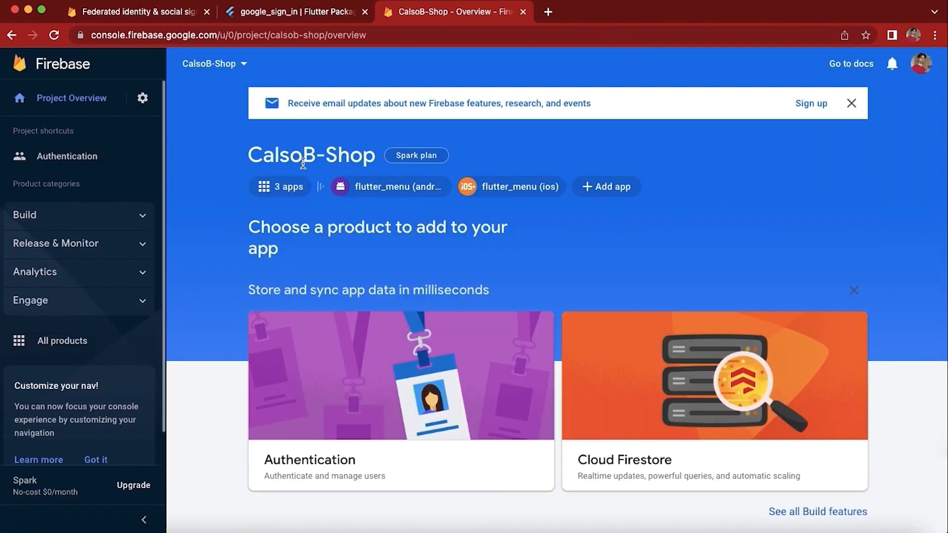
pyautogui.click(143, 98)
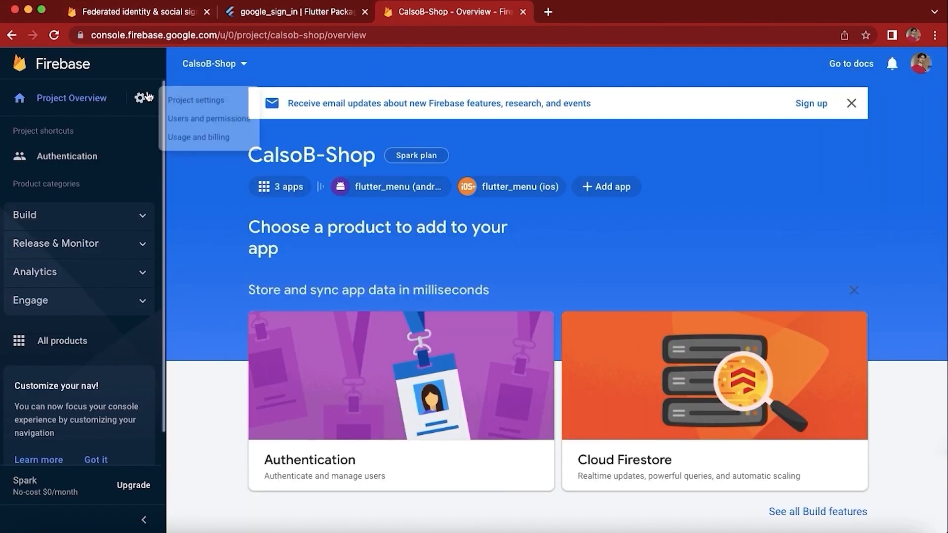
pyautogui.click(195, 100)
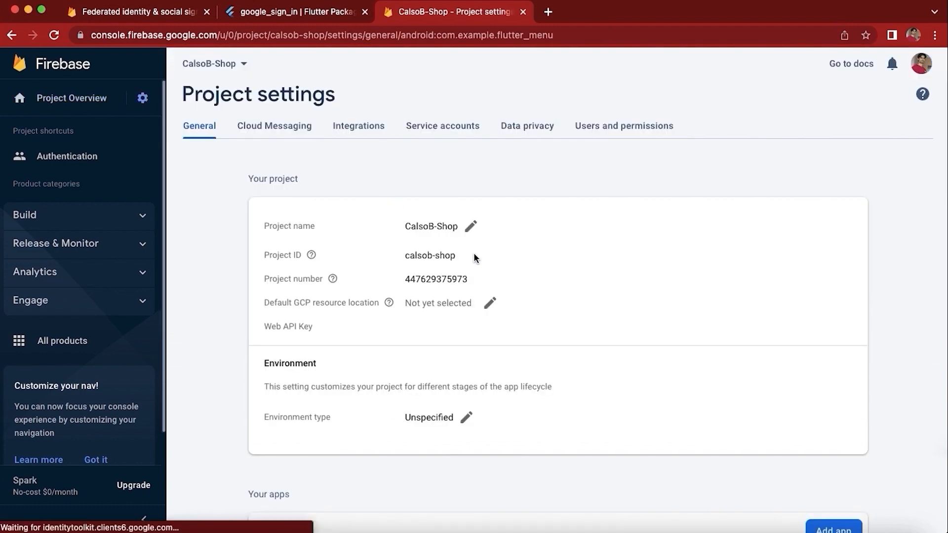
# Review the flutter_menu Android app's SHA-1 and SHA-256 fingerprints and the support email
pyautogui.scroll(-3)
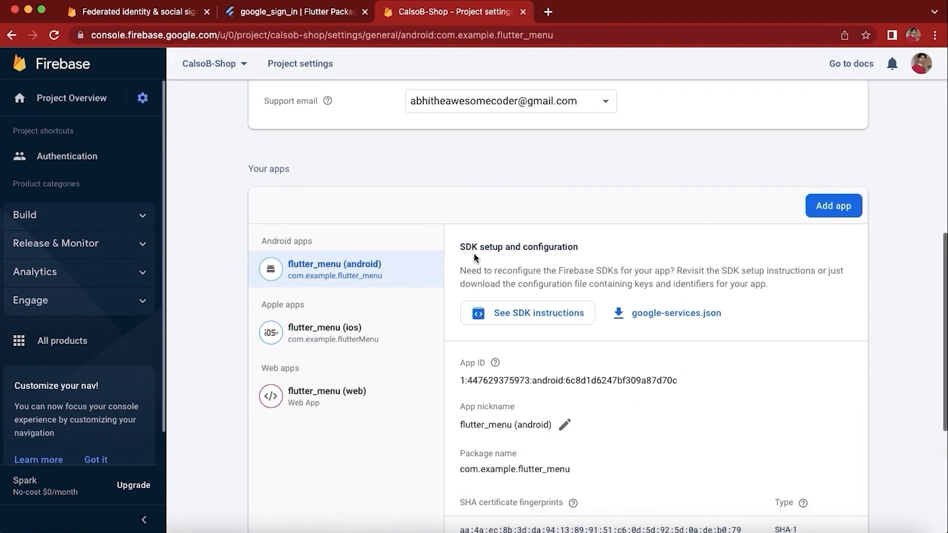
pyautogui.scroll(3)
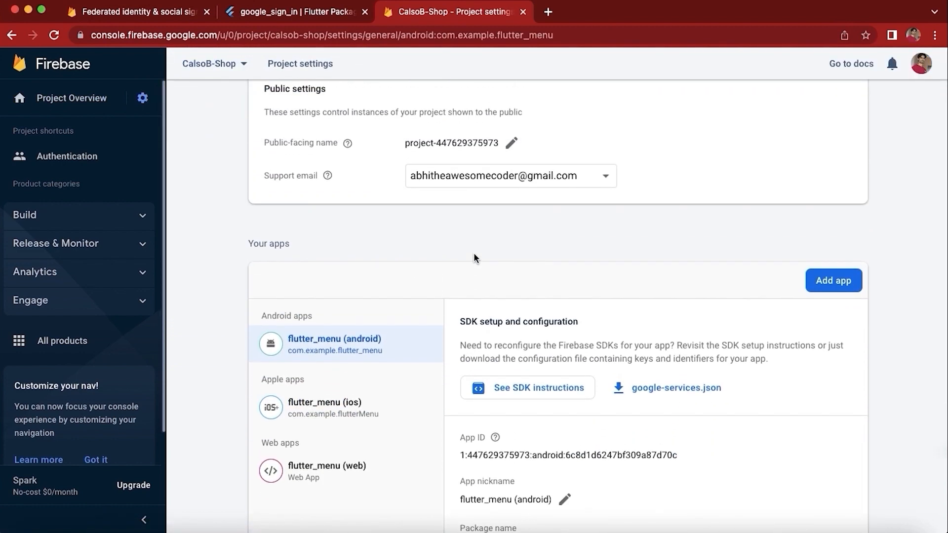
pyautogui.moveTo(329, 175)
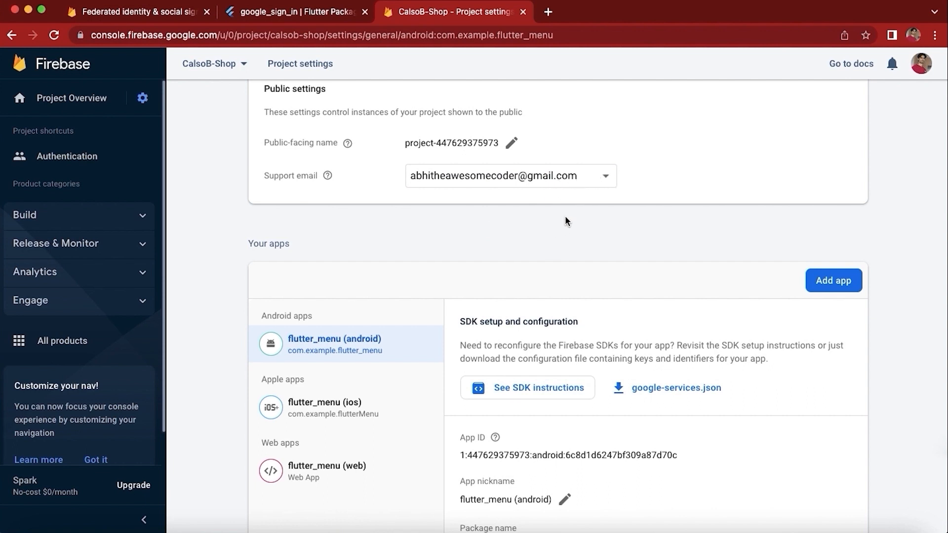
pyautogui.moveTo(597, 149)
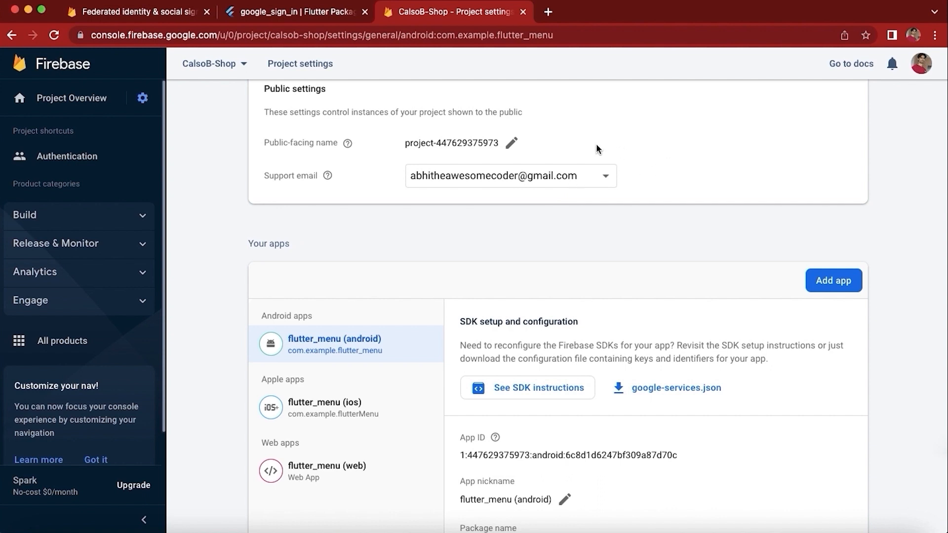
pyautogui.moveTo(490, 147)
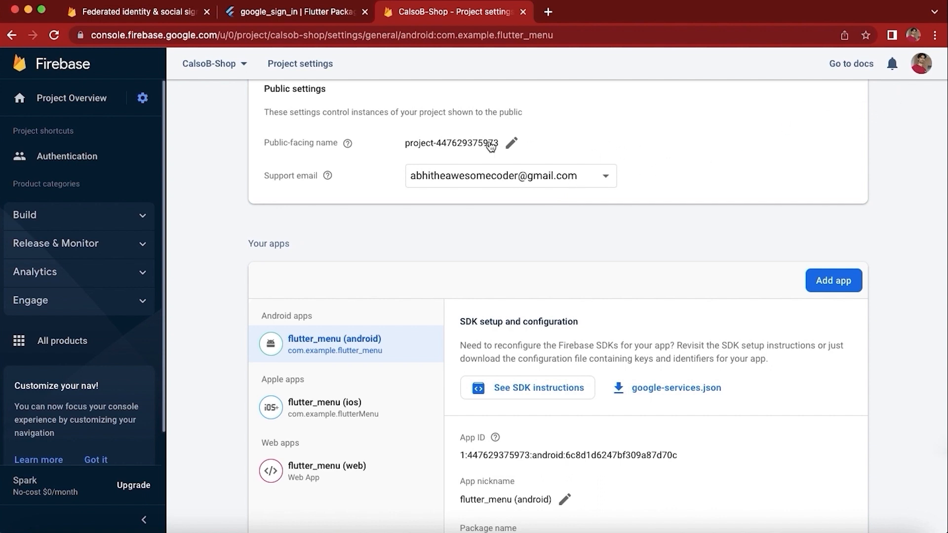
pyautogui.moveTo(477, 227)
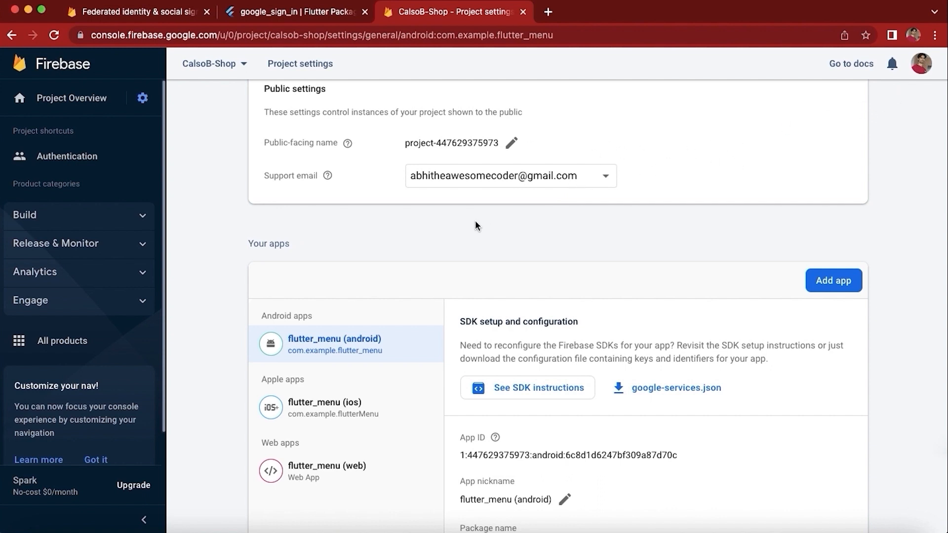
pyautogui.scroll(-3)
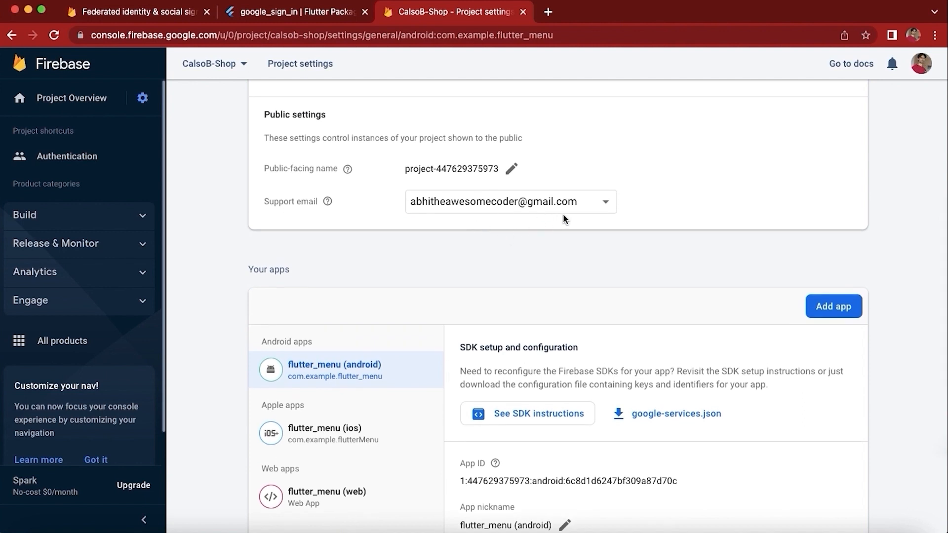
pyautogui.scroll(-3)
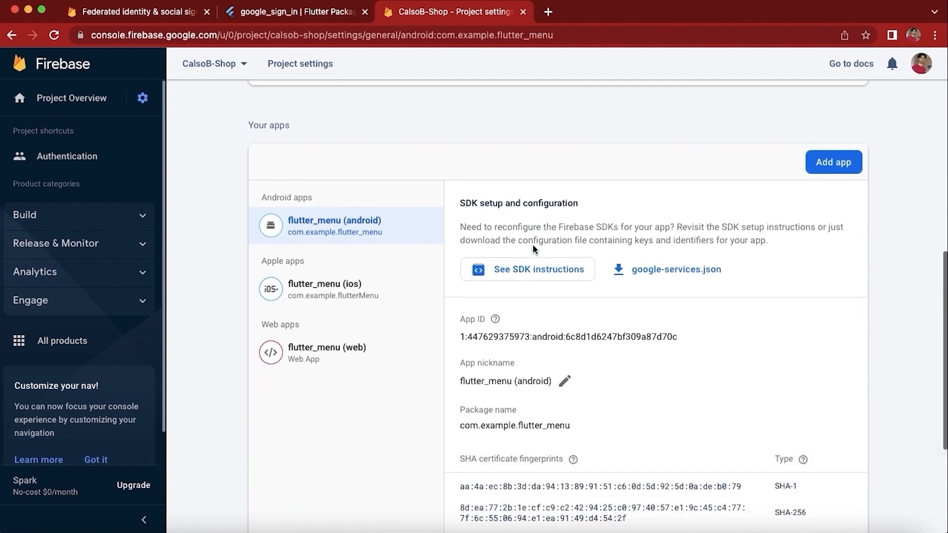
pyautogui.scroll(-3)
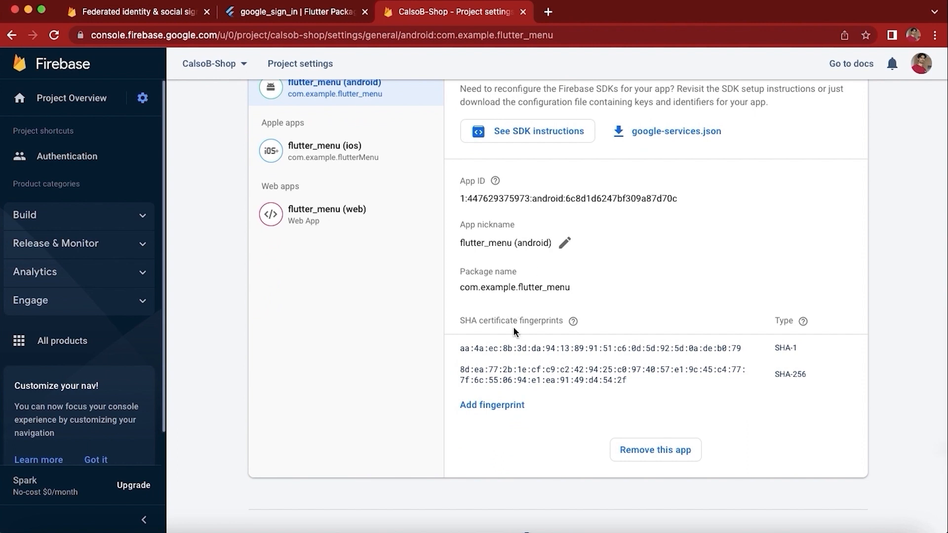
pyautogui.scroll(3)
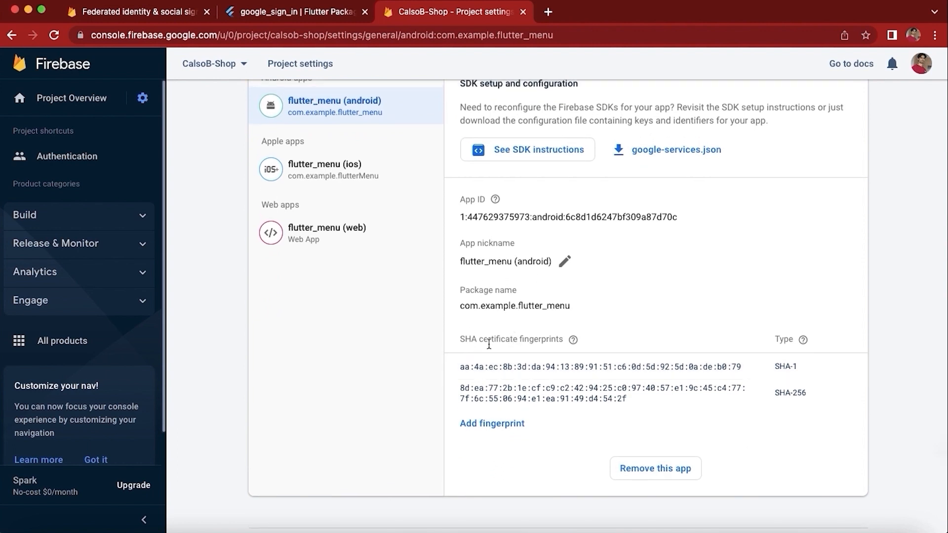
pyautogui.scroll(3)
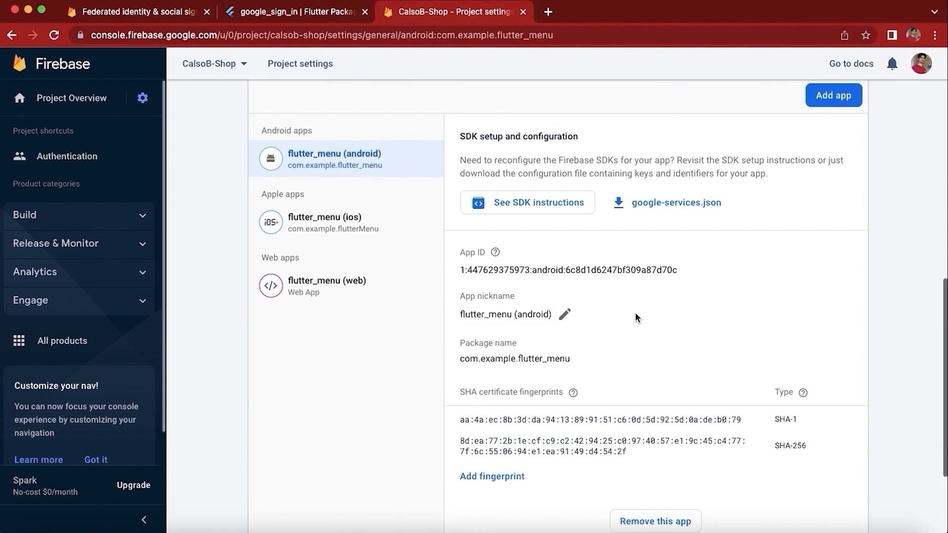
pyautogui.scroll(3)
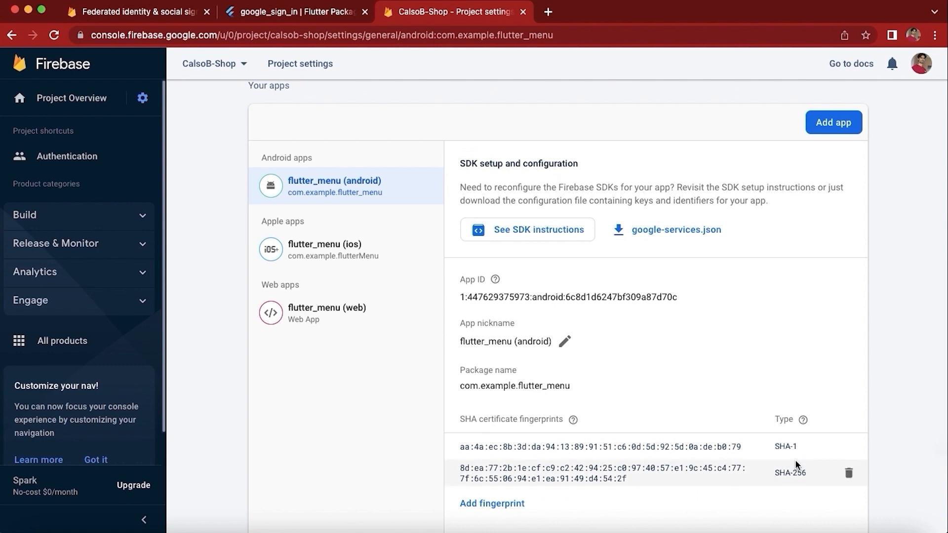
pyautogui.moveTo(781, 463)
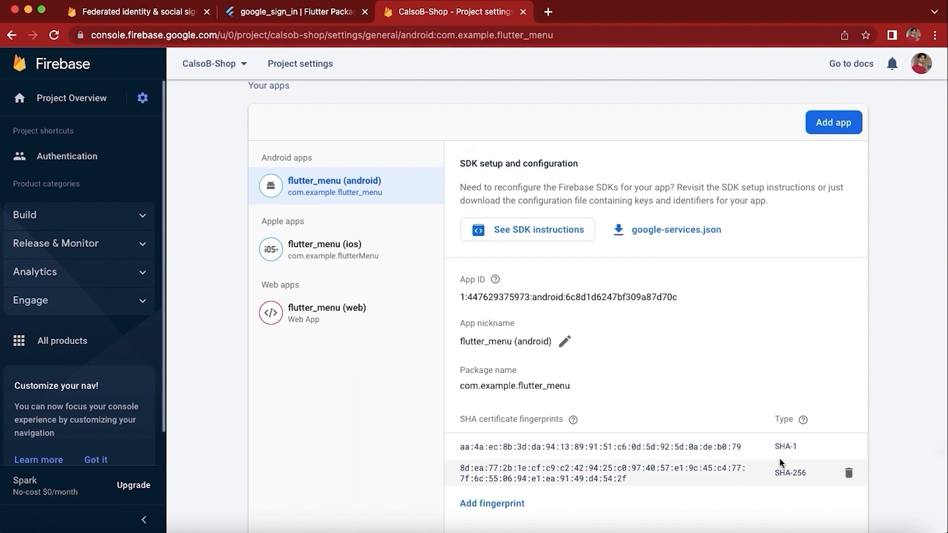
pyautogui.scroll(3)
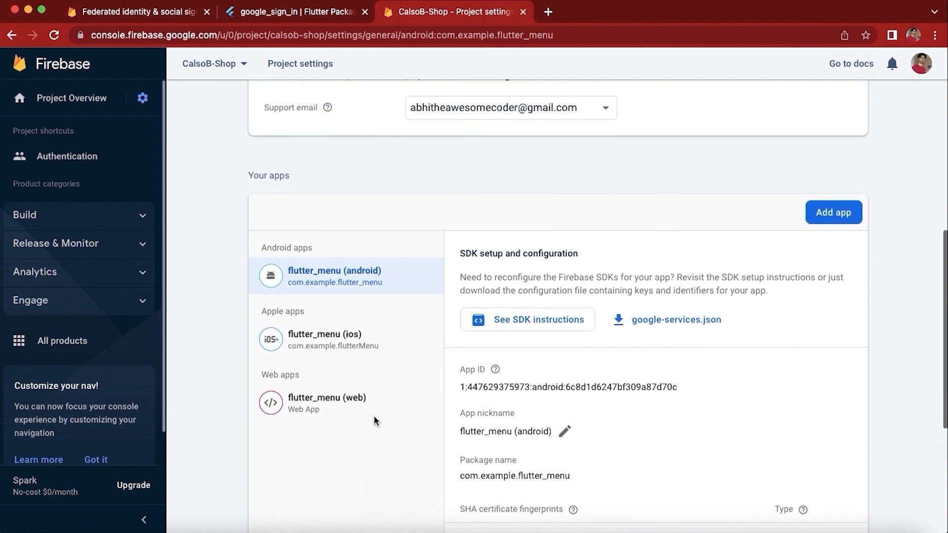
pyautogui.scroll(3)
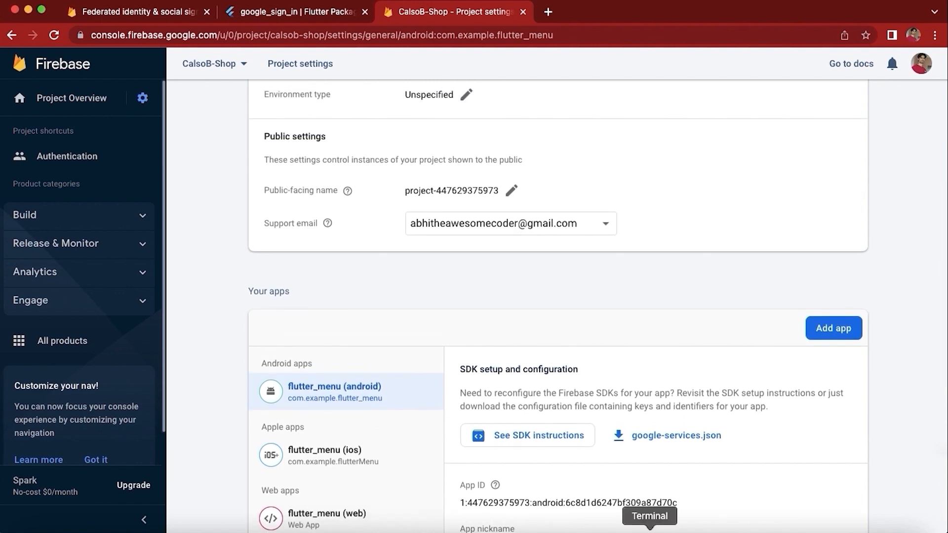
# Open Terminal and enter the keytool -list command for the debug keystore
pyautogui.click(649, 525)
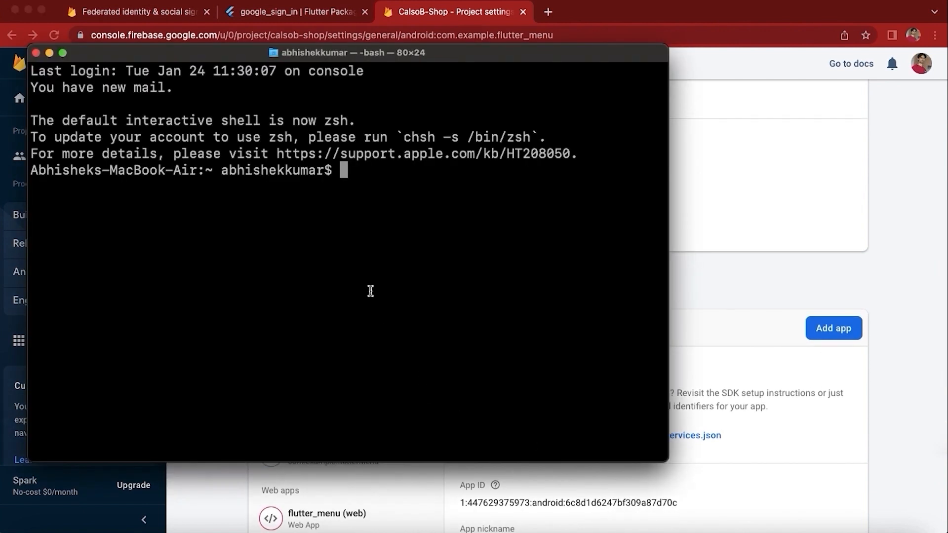
pyautogui.rightClick(370, 291)
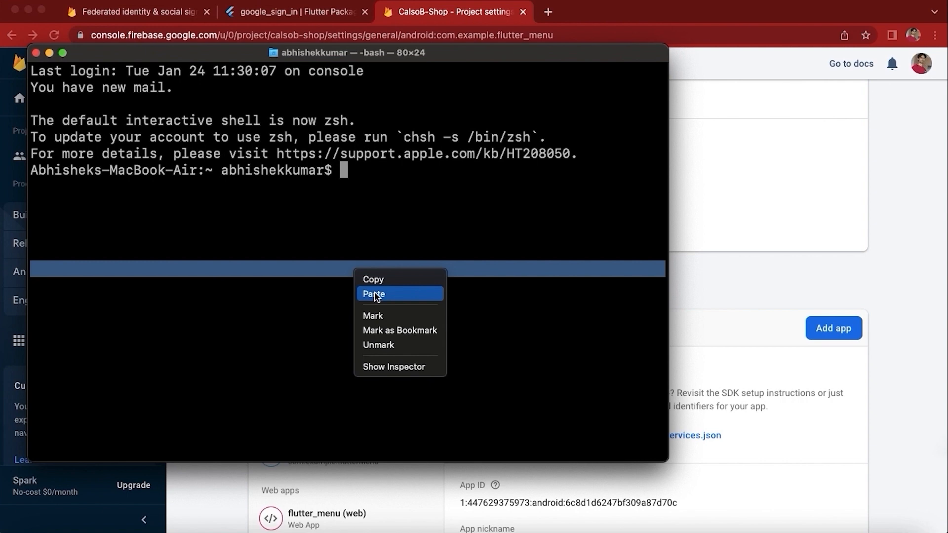
pyautogui.click(374, 294)
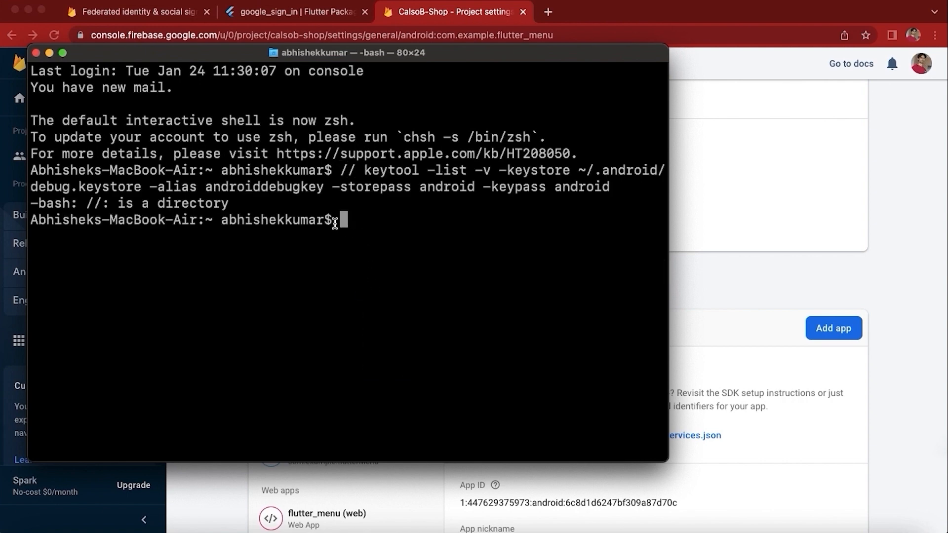
pyautogui.moveTo(384, 196)
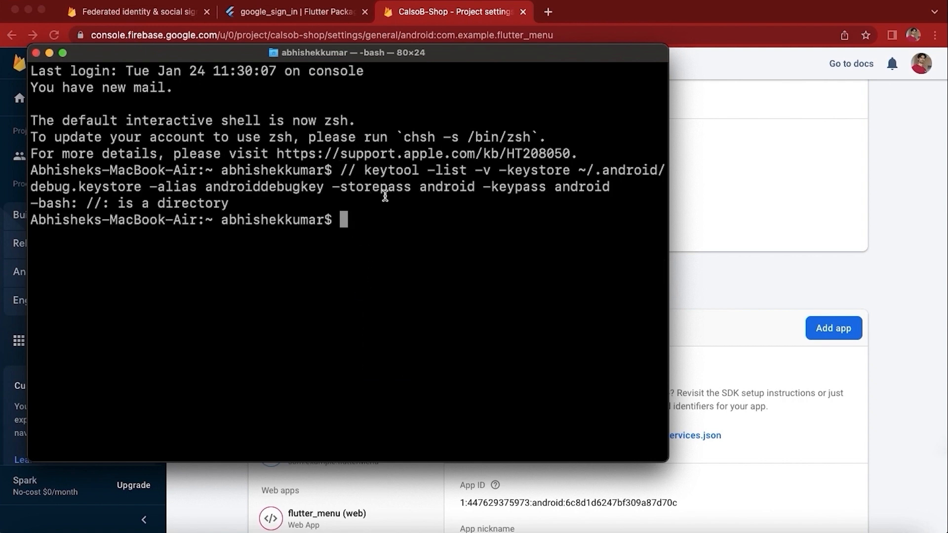
pyautogui.write('// keytool -list -v -keystore ~/.android/debug.keystore -alias androiddebugkey -storepass android -keypass android')
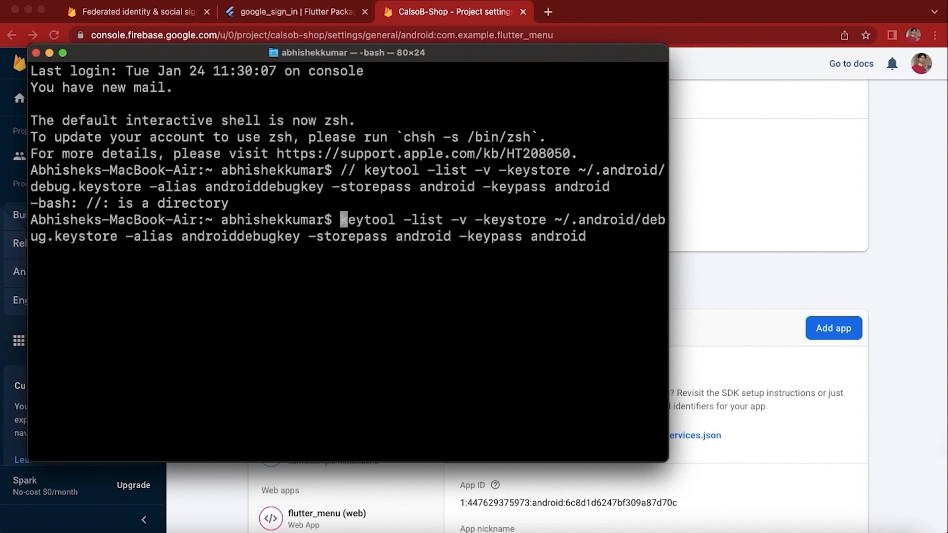
pyautogui.moveTo(562, 242)
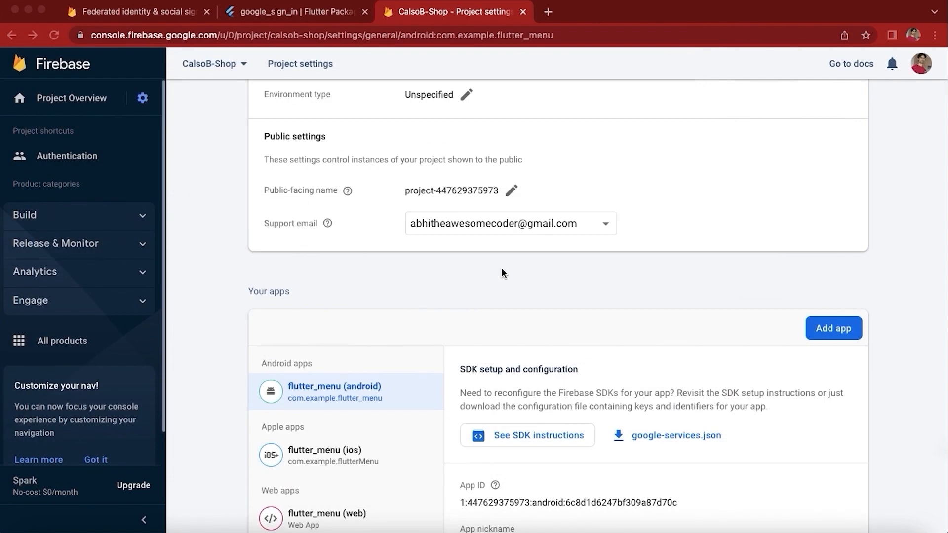
# Go to Authentication's Sign-in method tab for CalsoB-Shop, showing Google enabled
pyautogui.scroll(3)
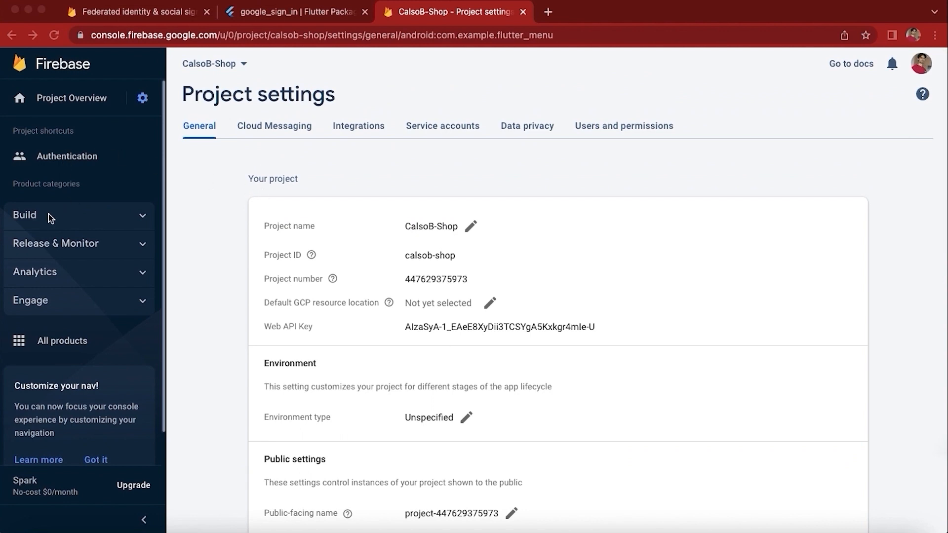
pyautogui.moveTo(135, 219)
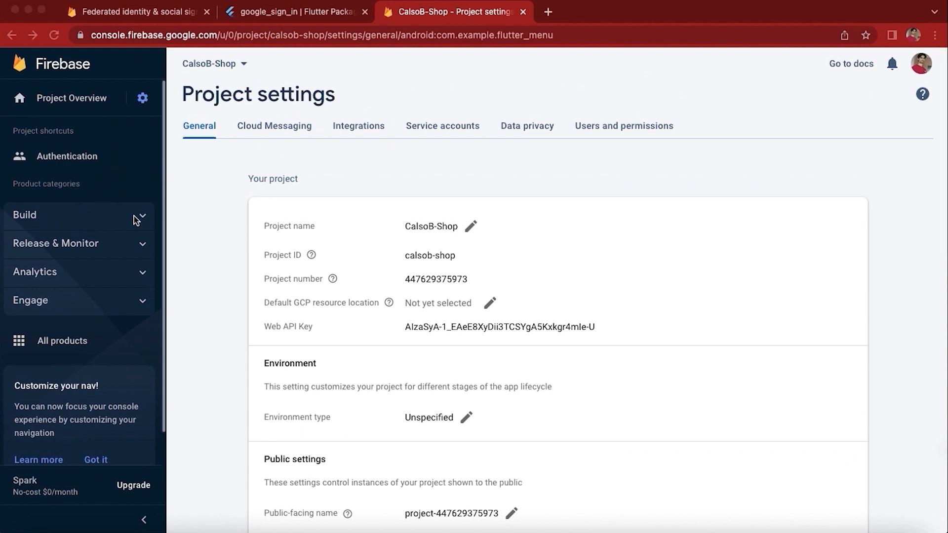
pyautogui.moveTo(86, 166)
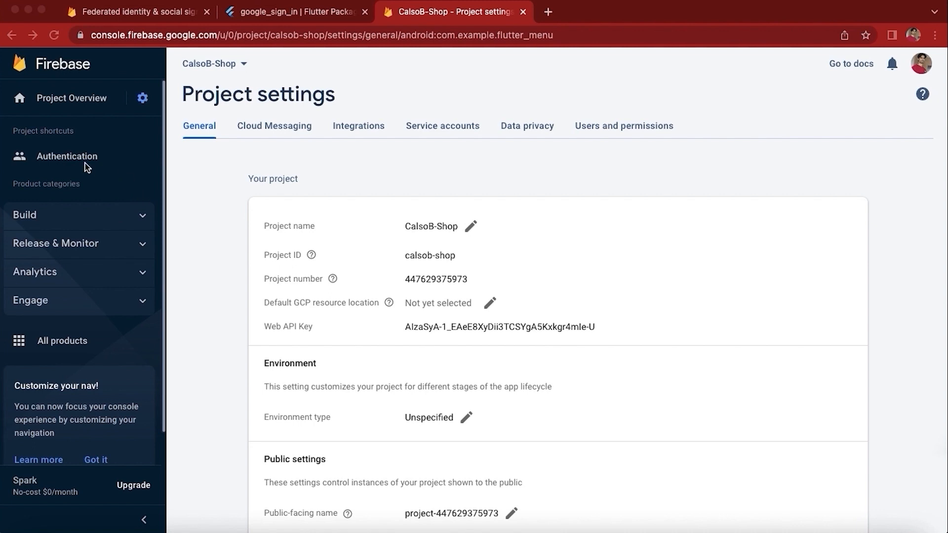
pyautogui.moveTo(82, 158)
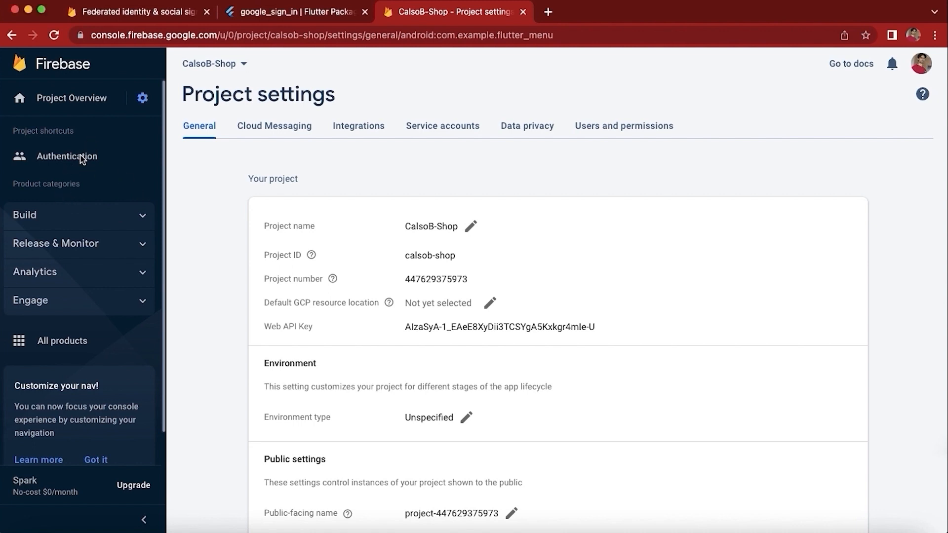
pyautogui.click(67, 155)
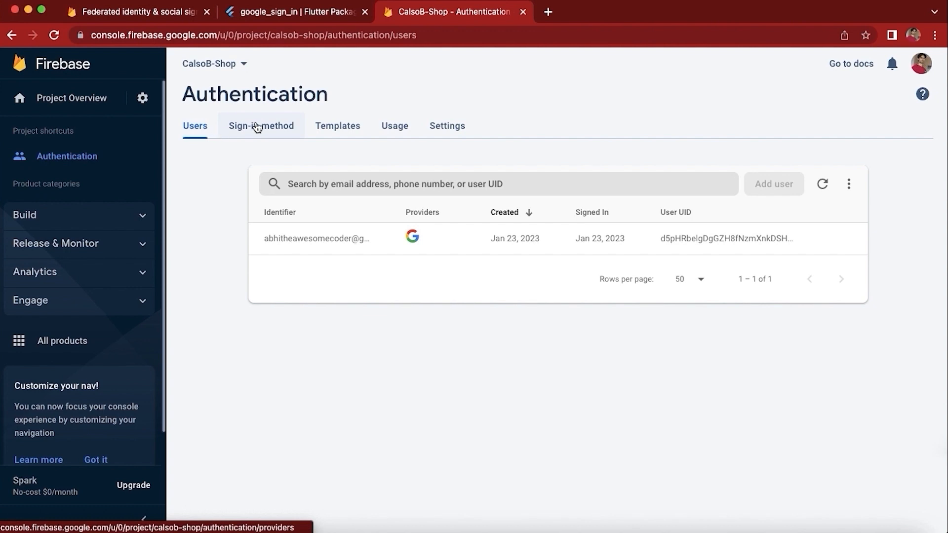
pyautogui.click(261, 126)
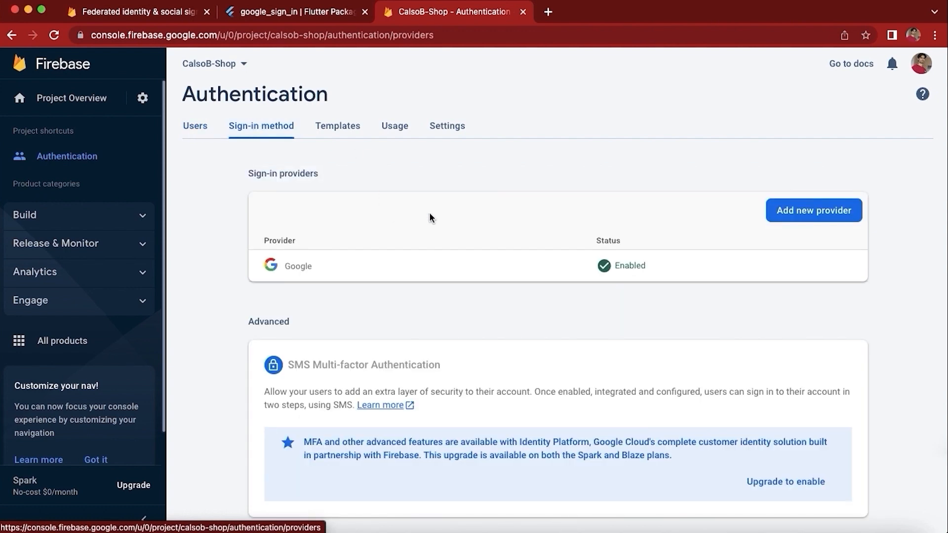
pyautogui.moveTo(448, 267)
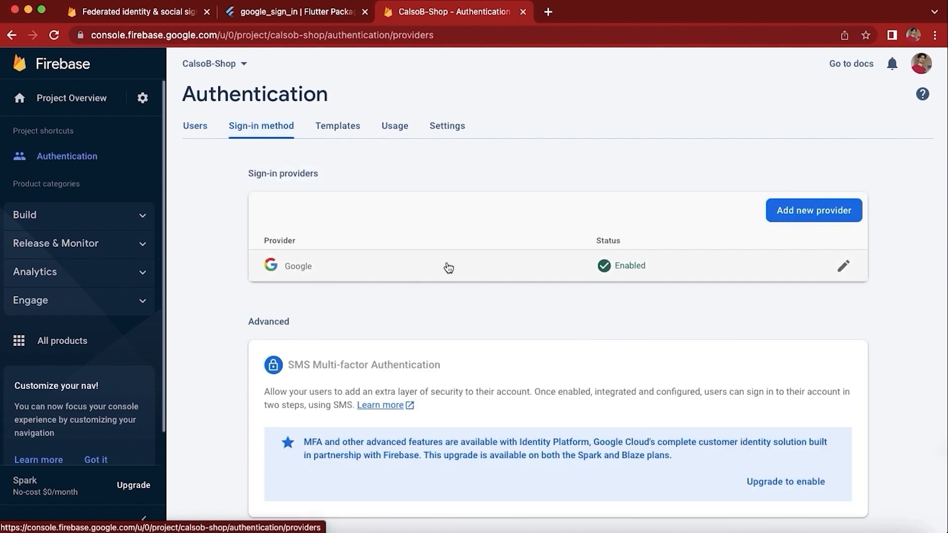
pyautogui.moveTo(471, 346)
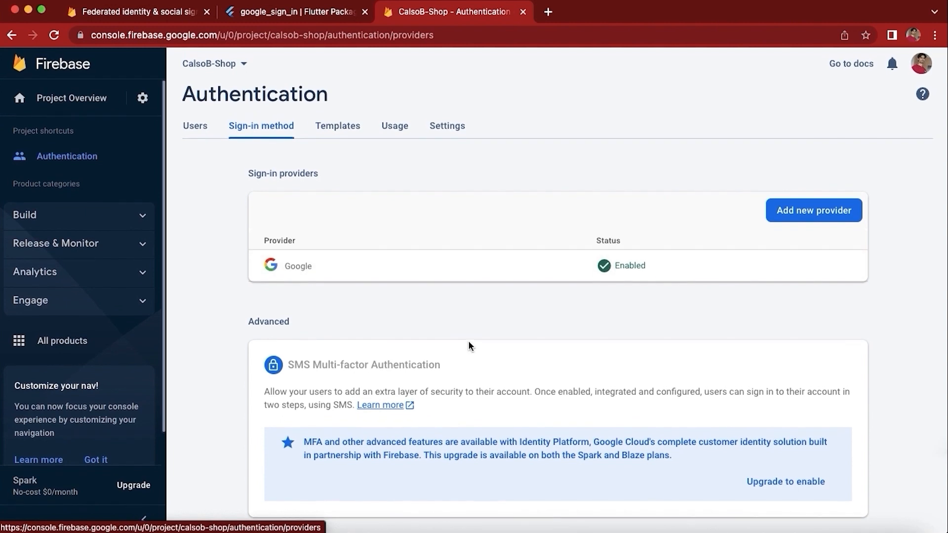
pyautogui.moveTo(442, 372)
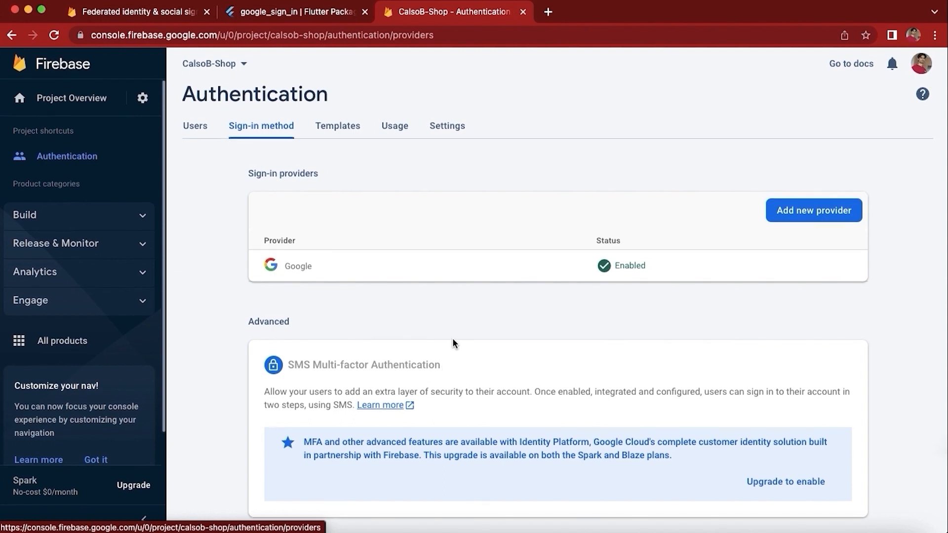
pyautogui.moveTo(345, 357)
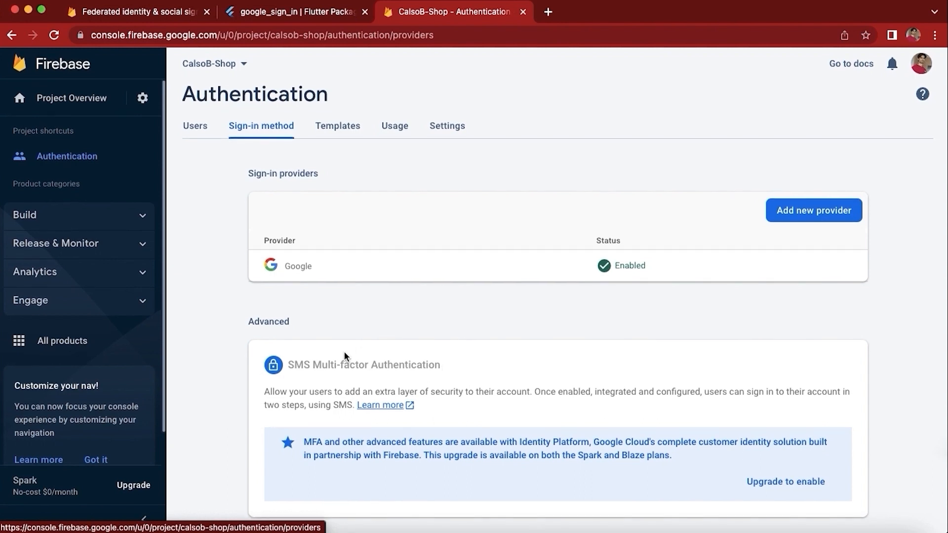
pyautogui.moveTo(477, 301)
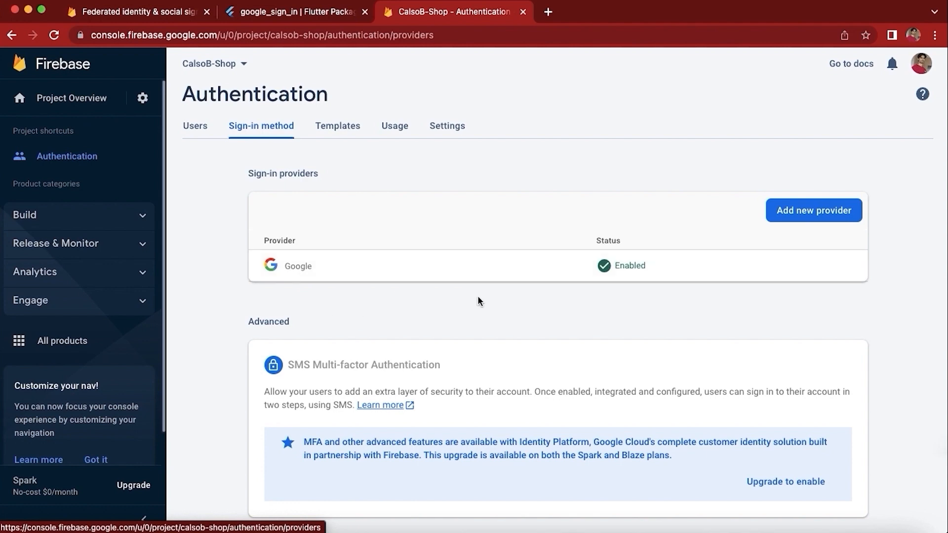
pyautogui.click(813, 209)
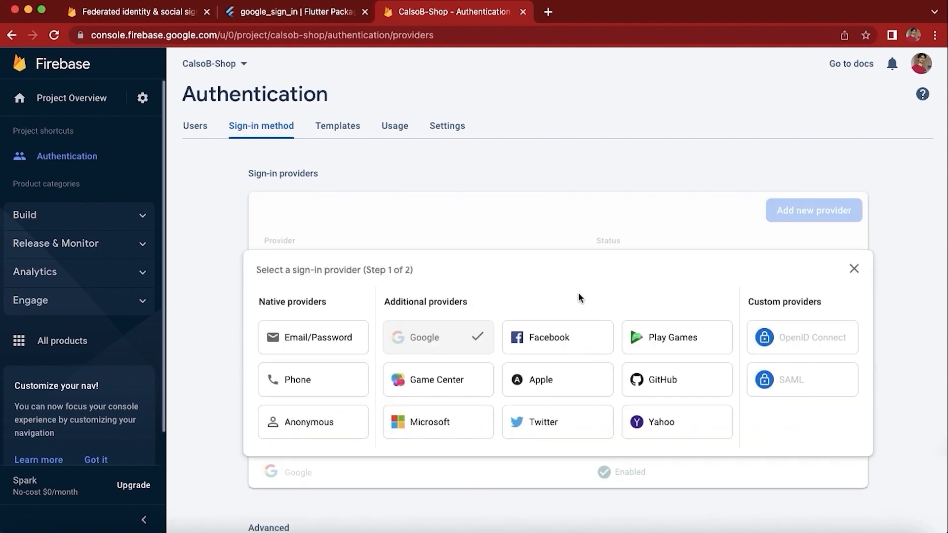
pyautogui.moveTo(623, 407)
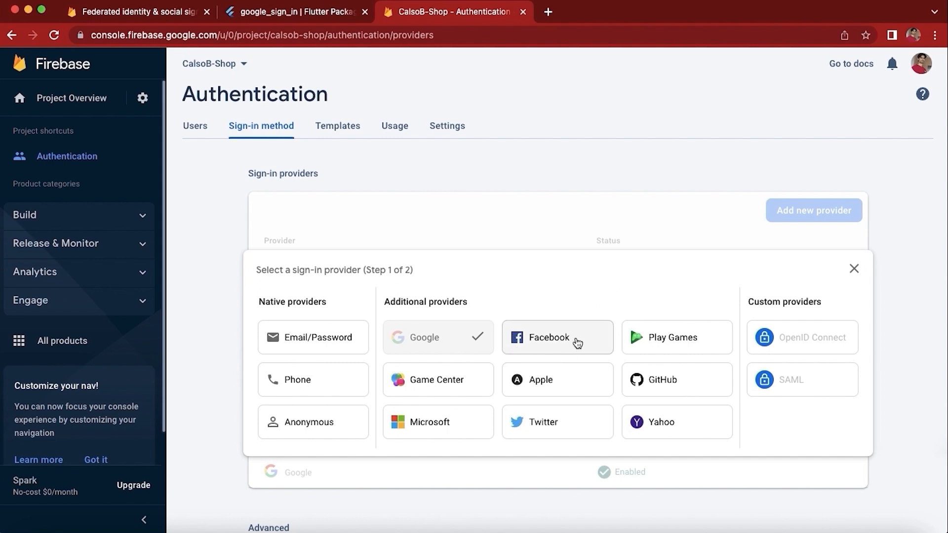
pyautogui.moveTo(508, 402)
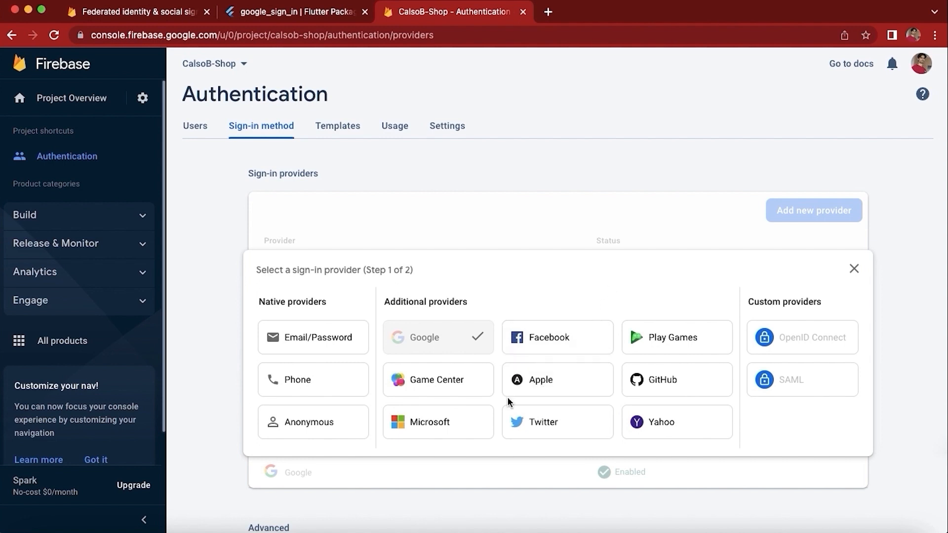
pyautogui.moveTo(663, 379)
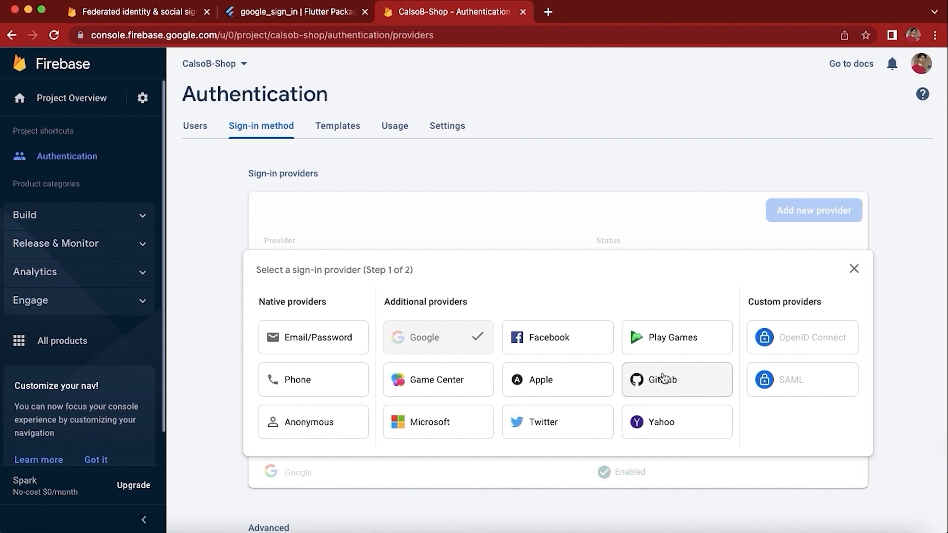
pyautogui.moveTo(398, 401)
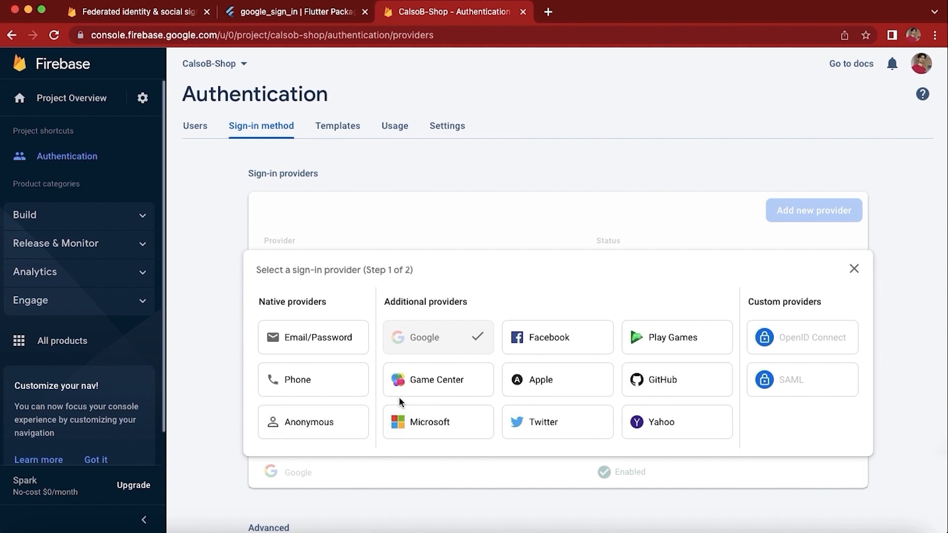
pyautogui.click(854, 268)
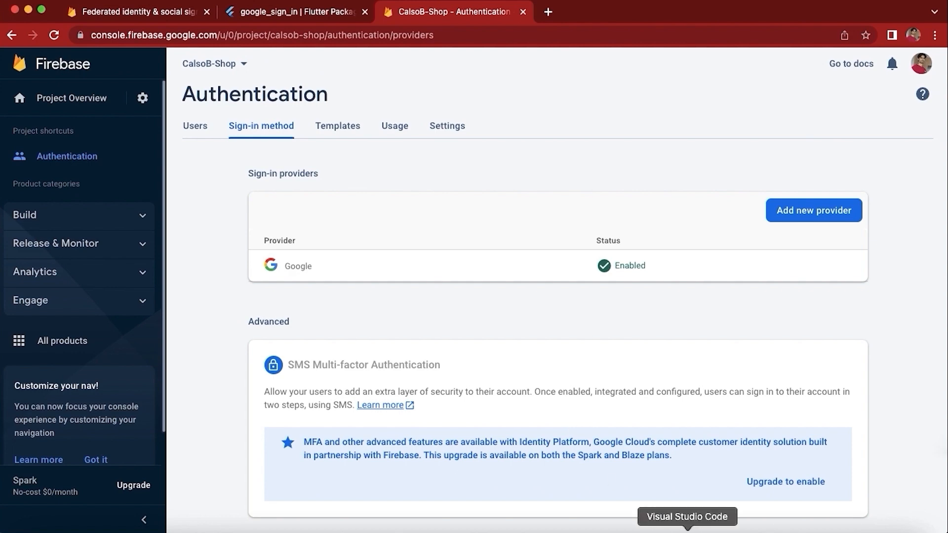
# Switch back to Visual Studio Code, showing main.dart and the terminal
pyautogui.click(686, 517)
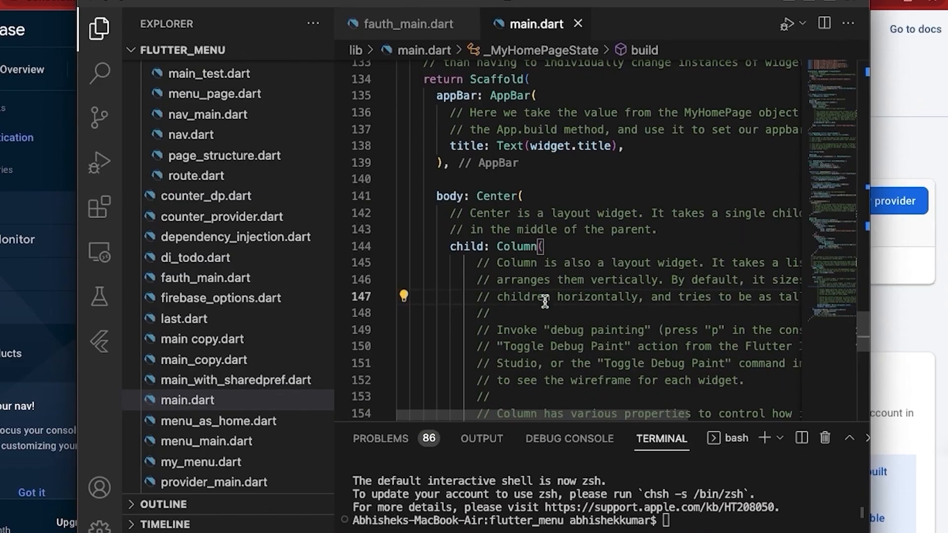
pyautogui.moveTo(616, 246)
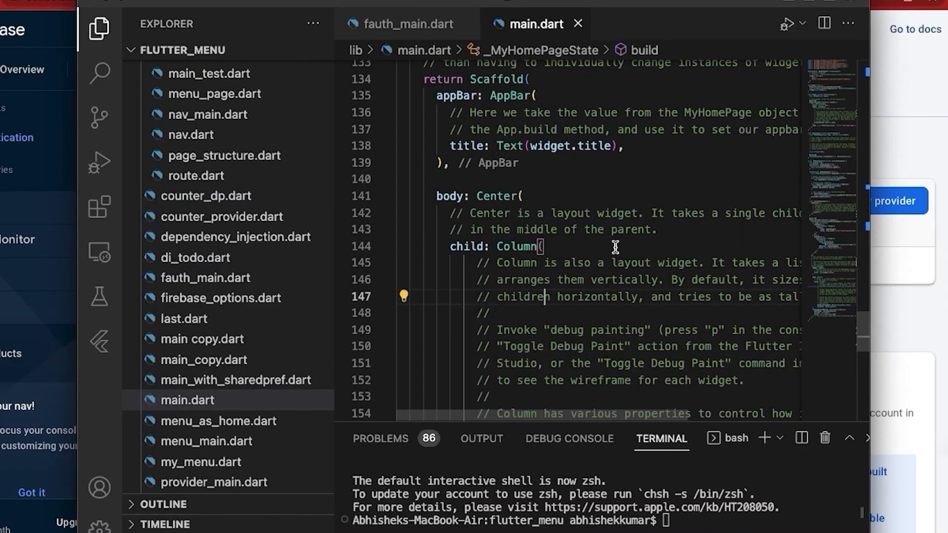
pyautogui.moveTo(595, 380)
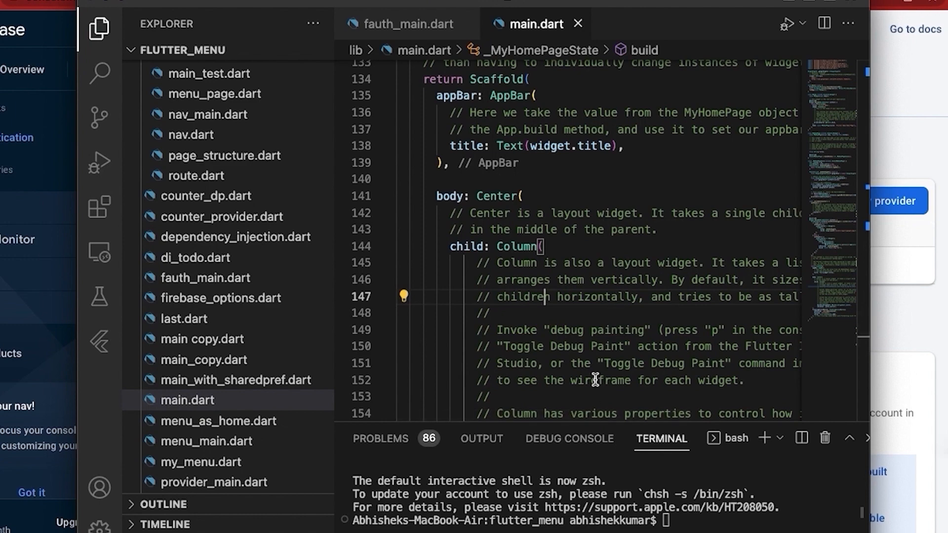